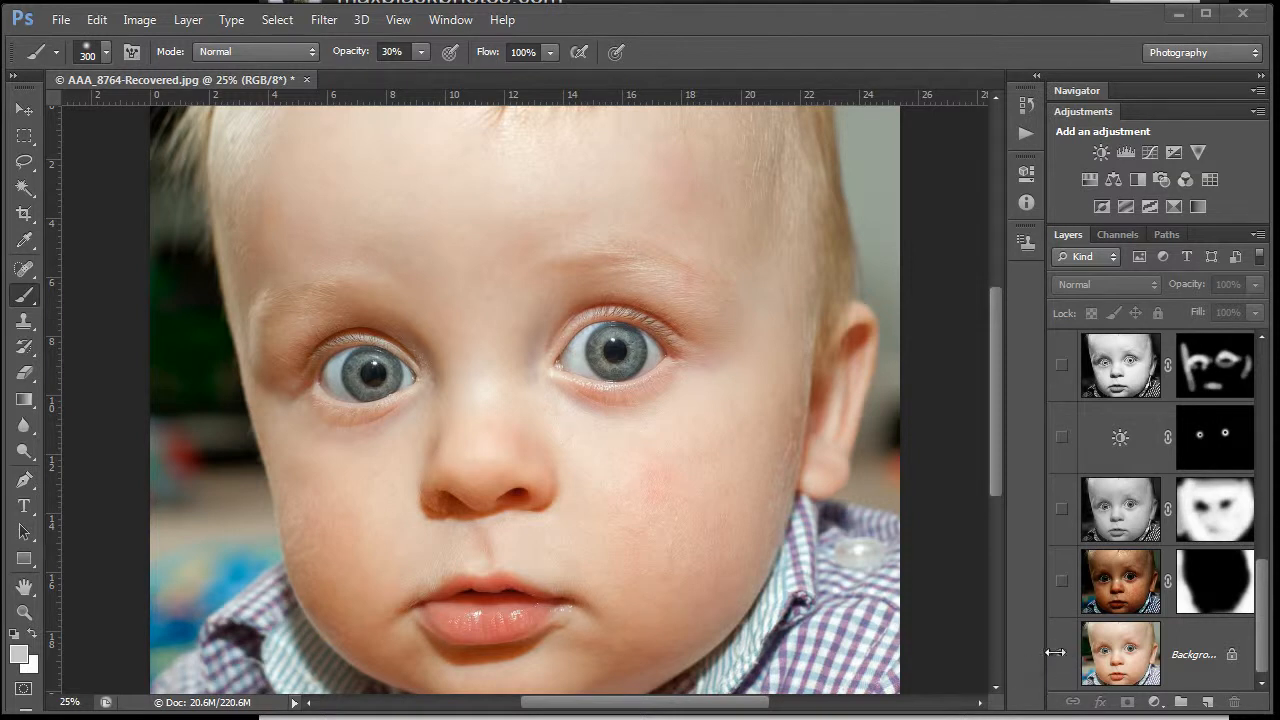
Inspect the finished portrait's layers, filtering by effect, by Hard Light blend mode, then by kind
left_click(1061, 654)
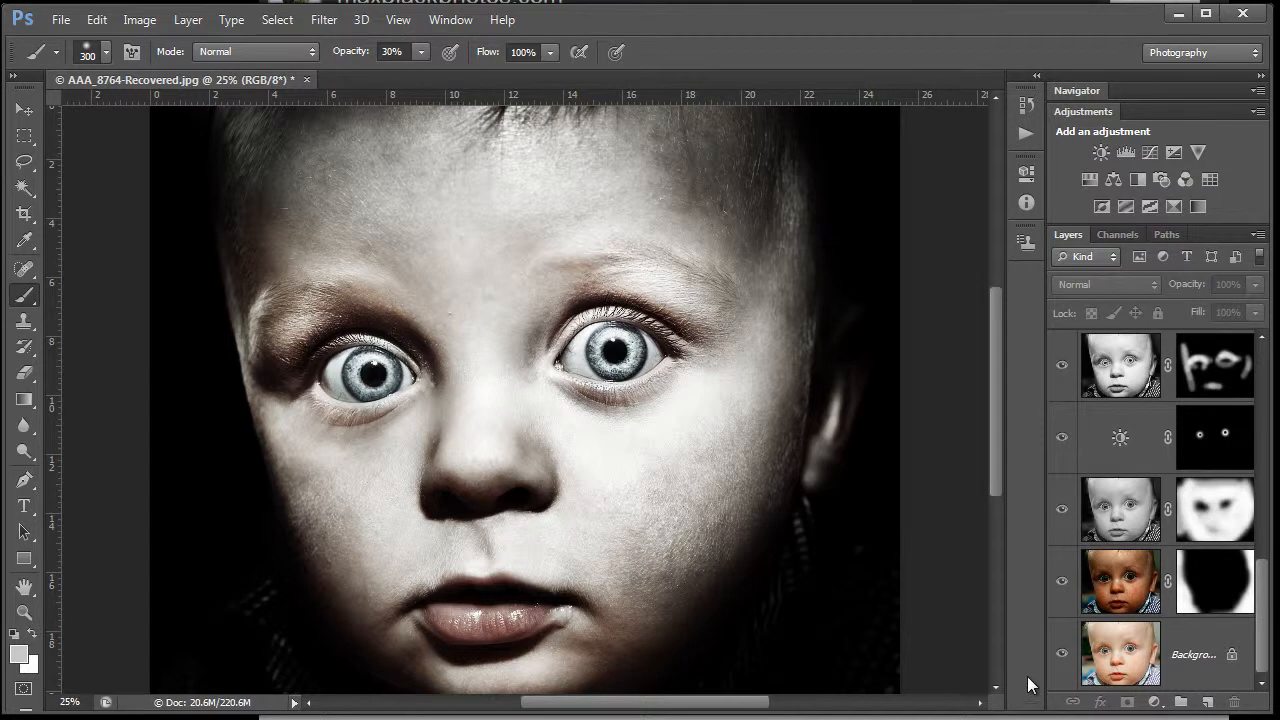
left_click(1062, 654)
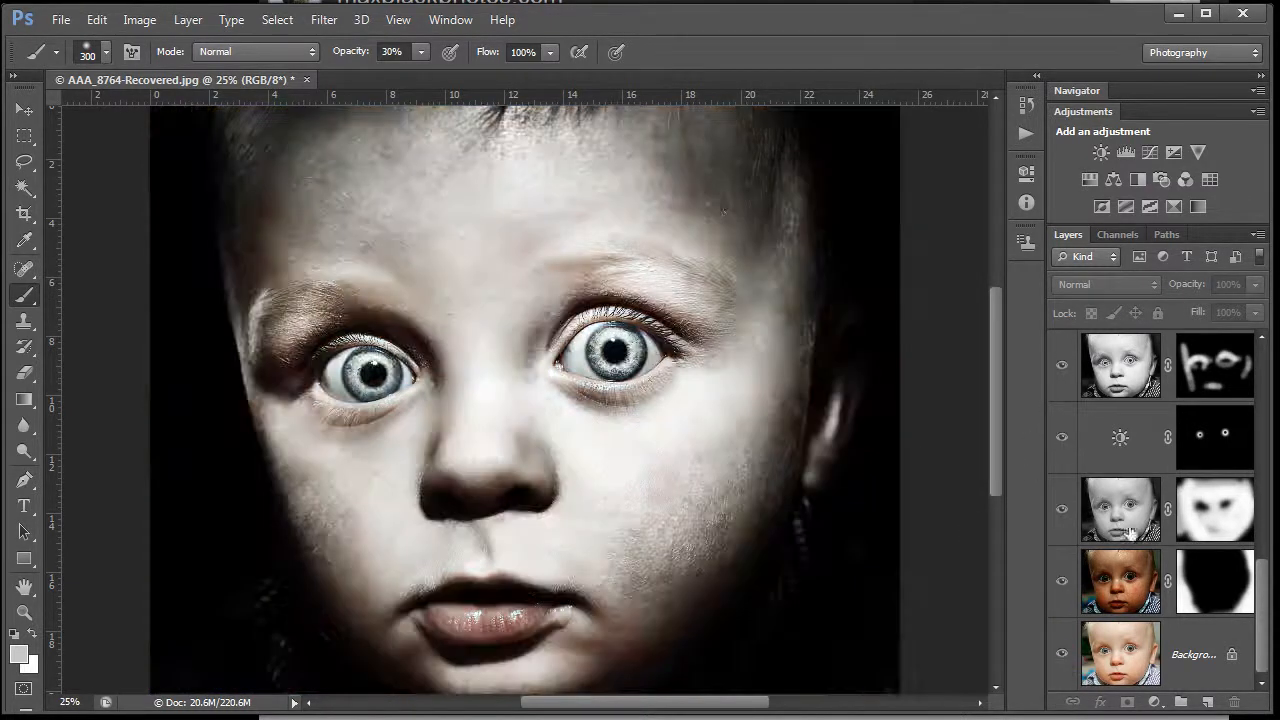
left_click(1085, 257)
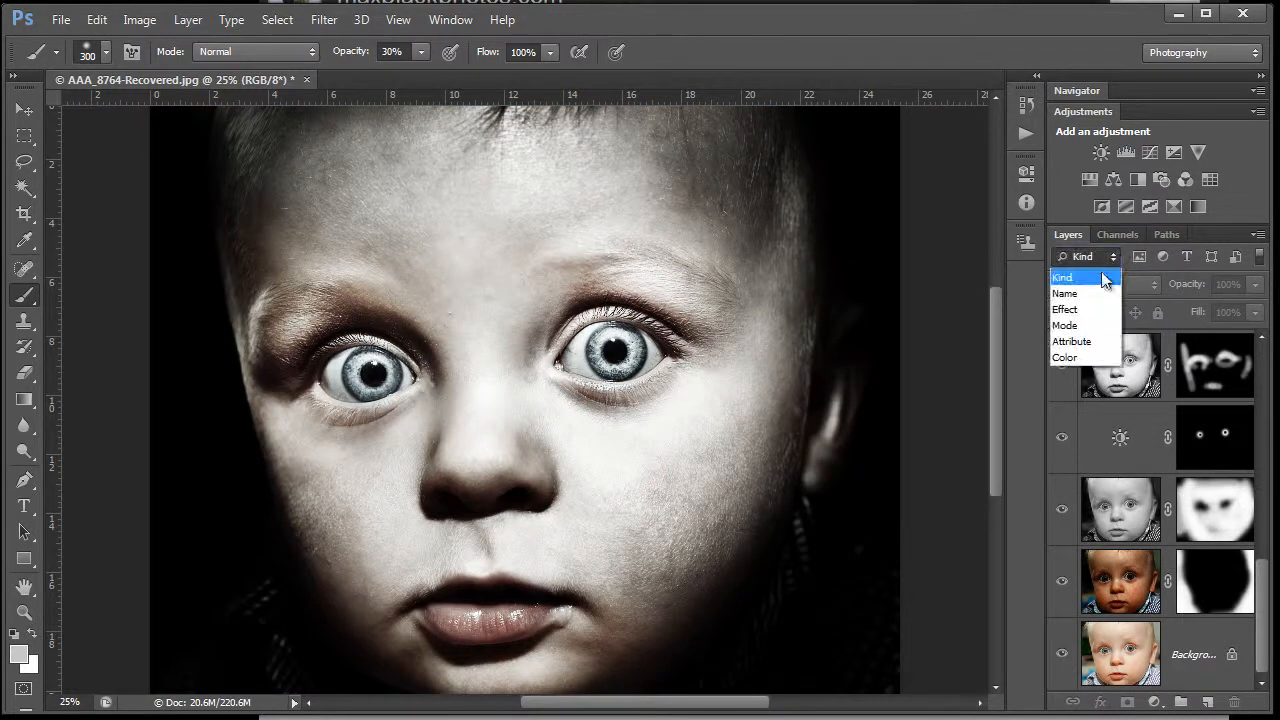
mouse_move(1085, 287)
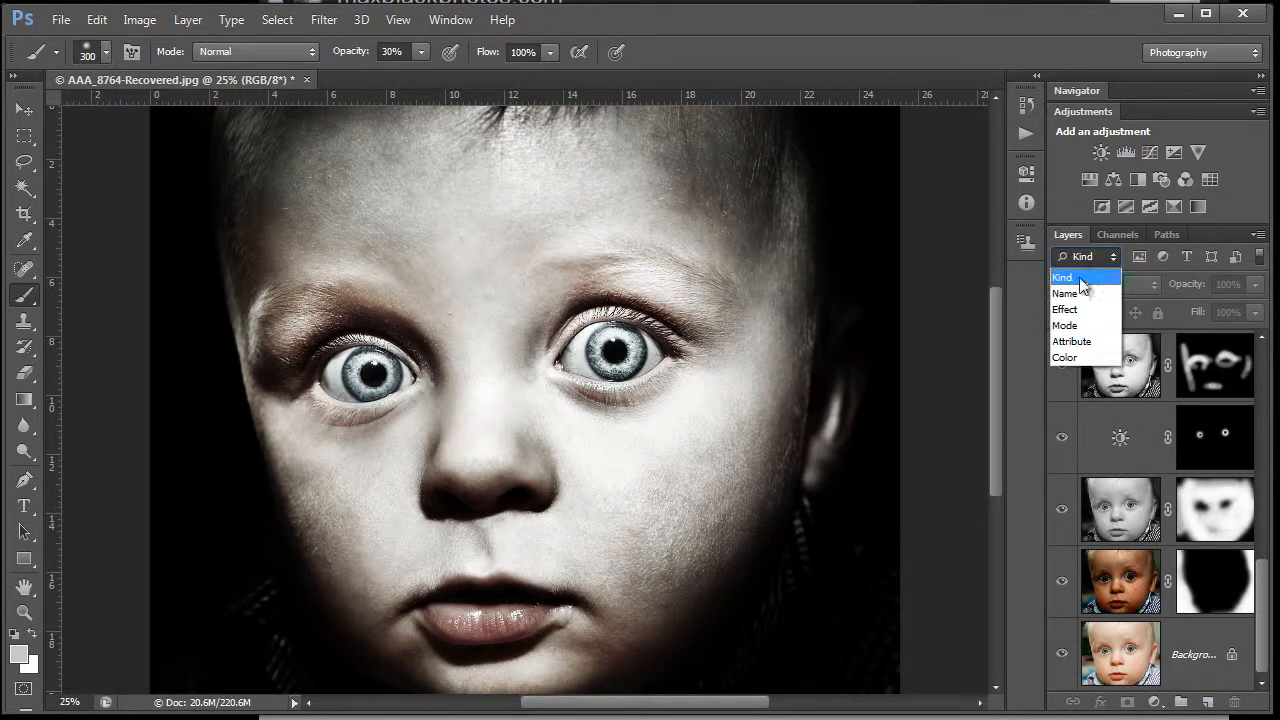
left_click(1064, 309)
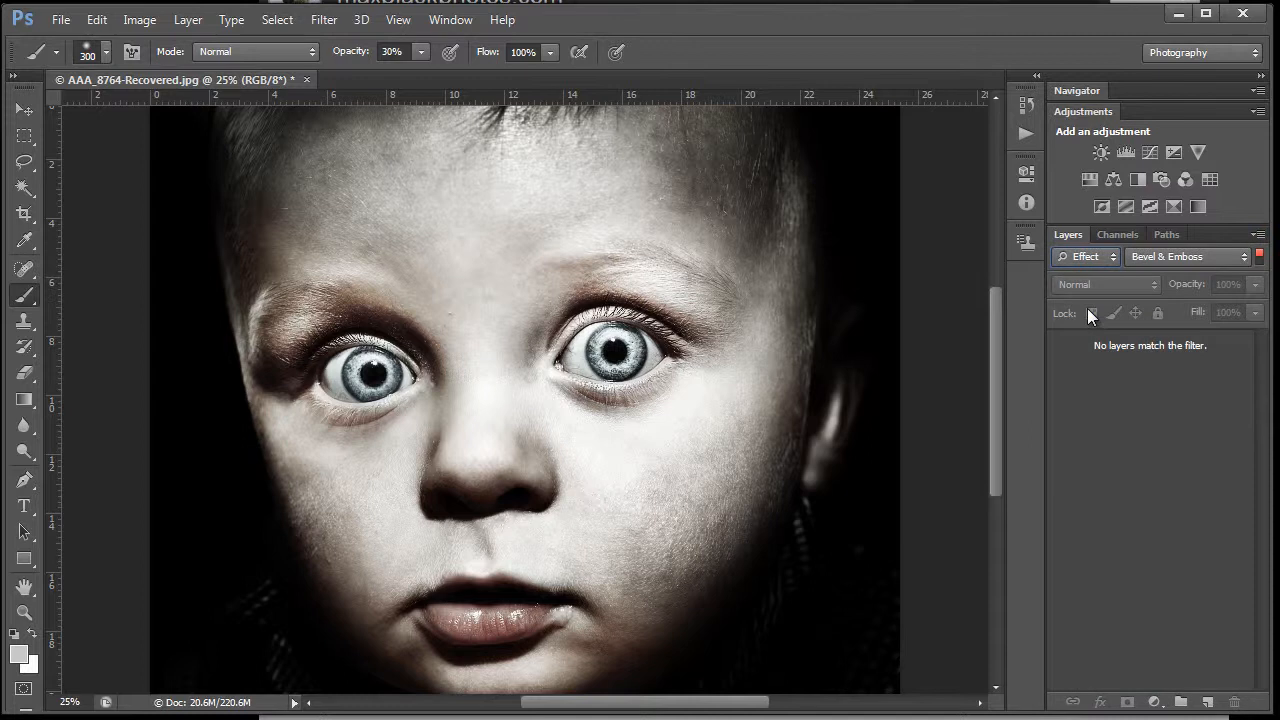
left_click(1085, 257)
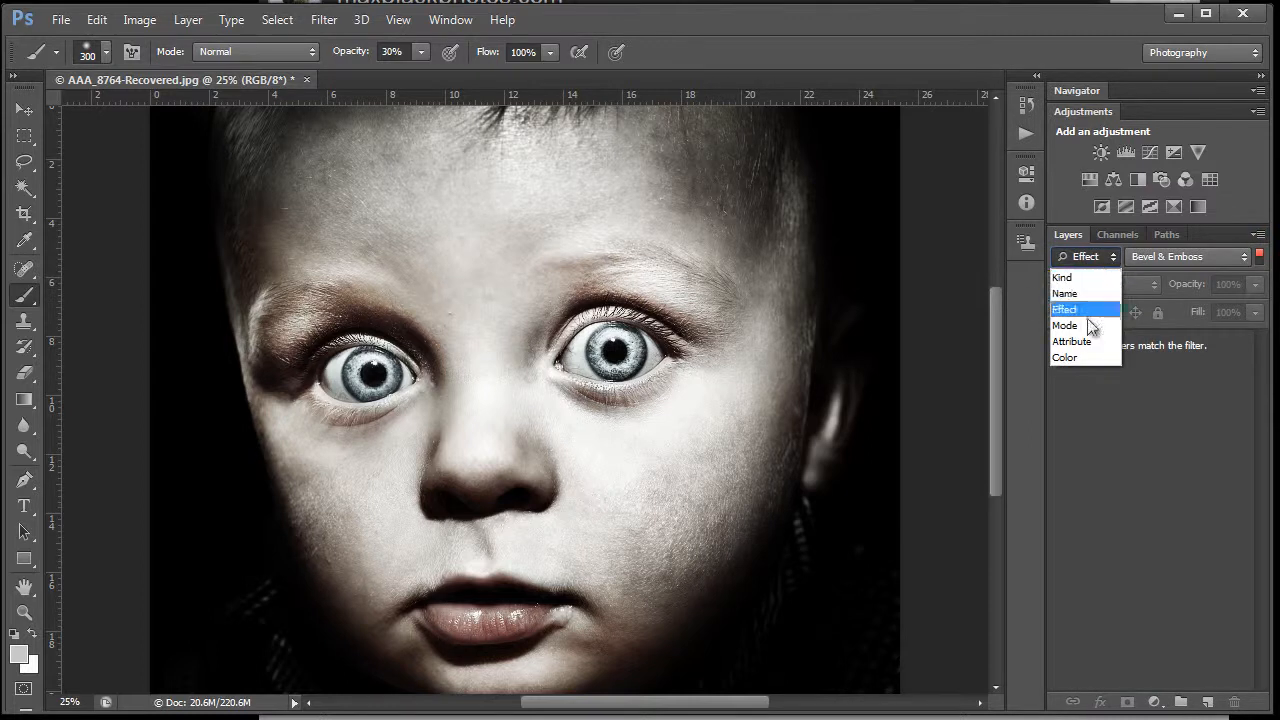
left_click(1065, 325)
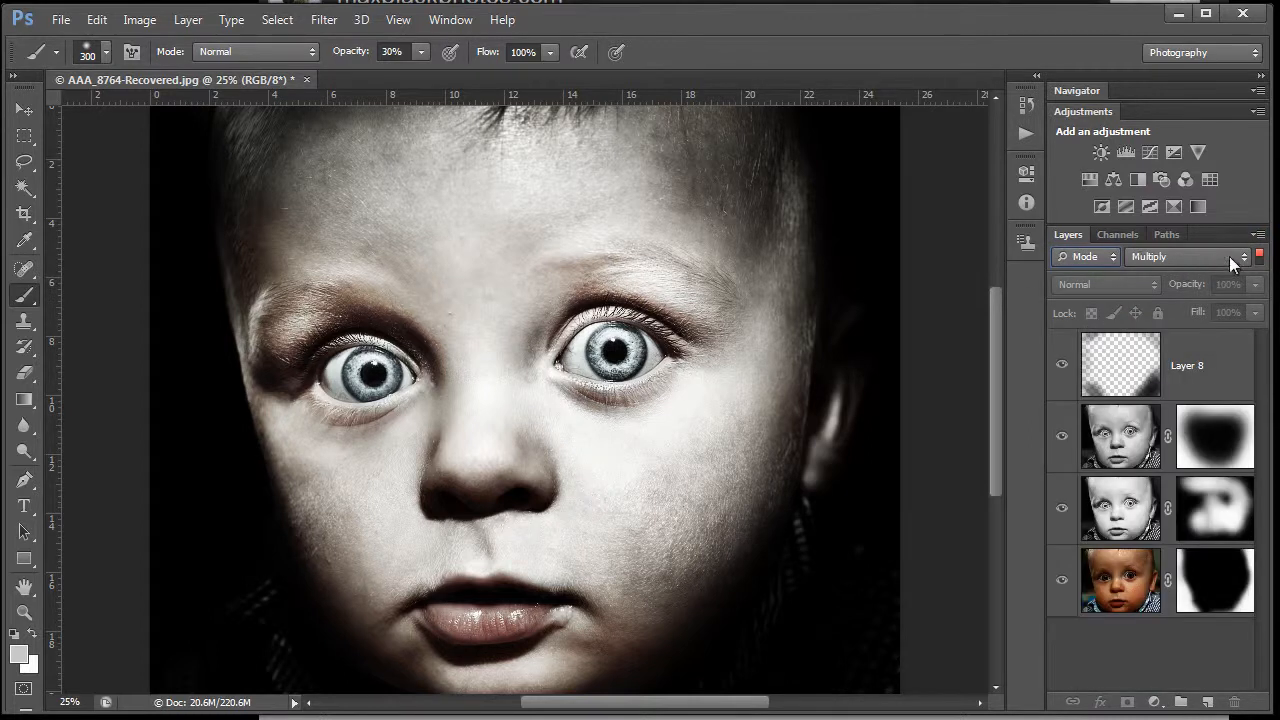
left_click(1187, 256)
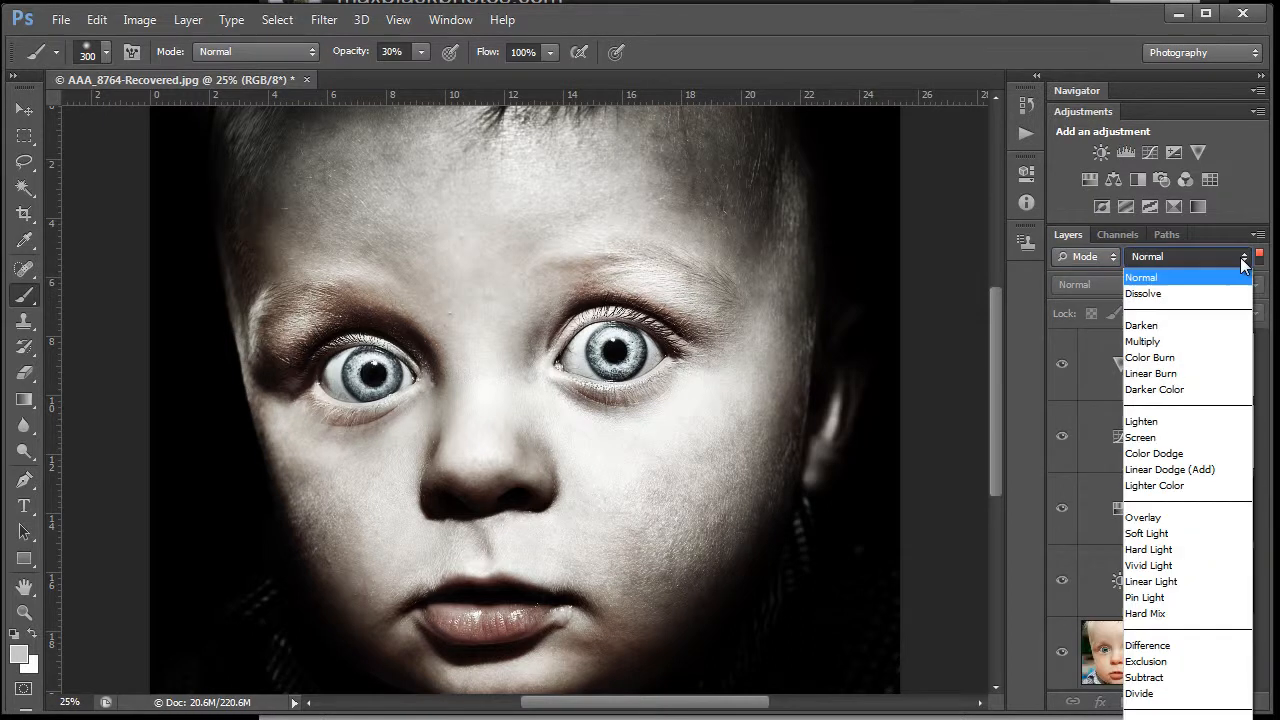
left_click(1148, 549)
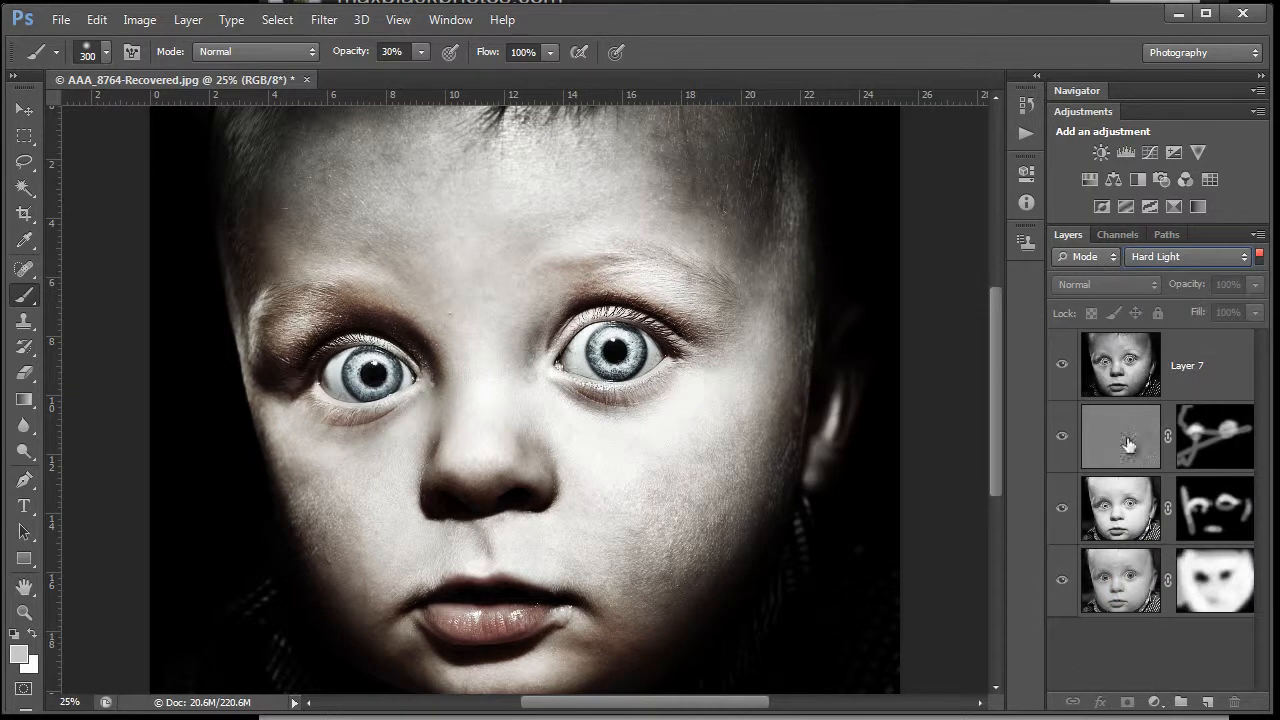
left_click(1085, 256)
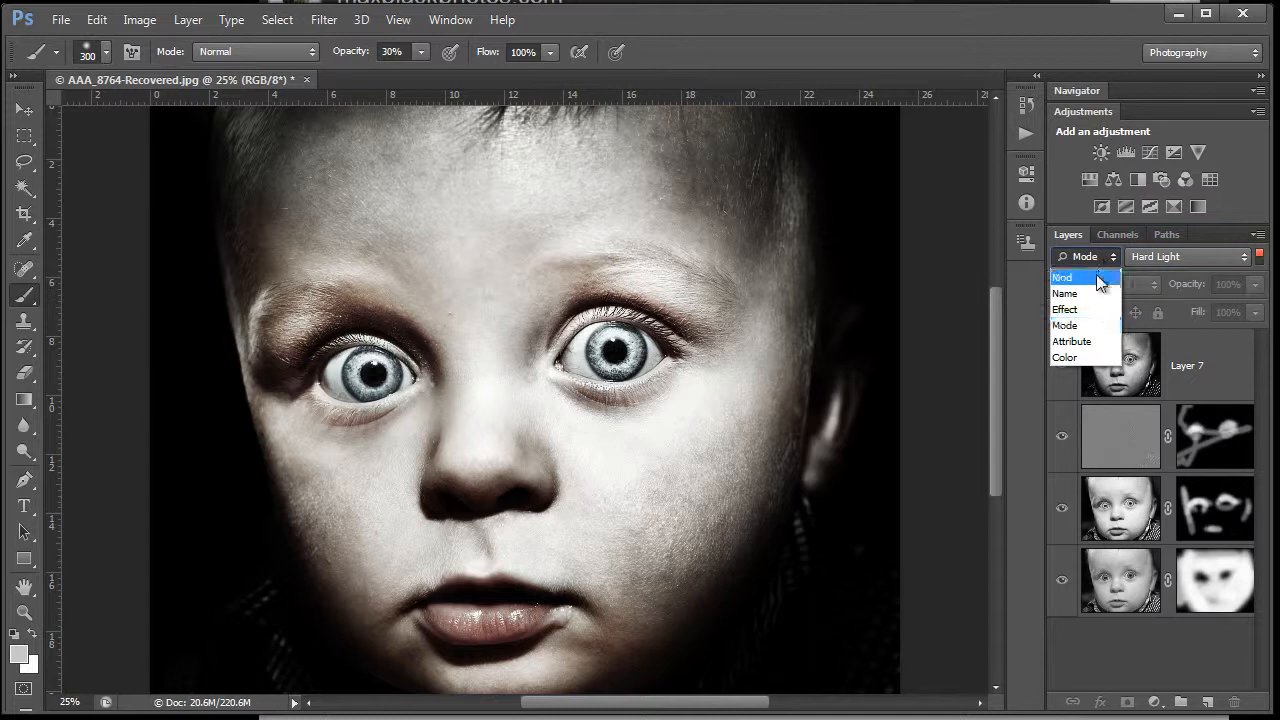
left_click(1062, 277)
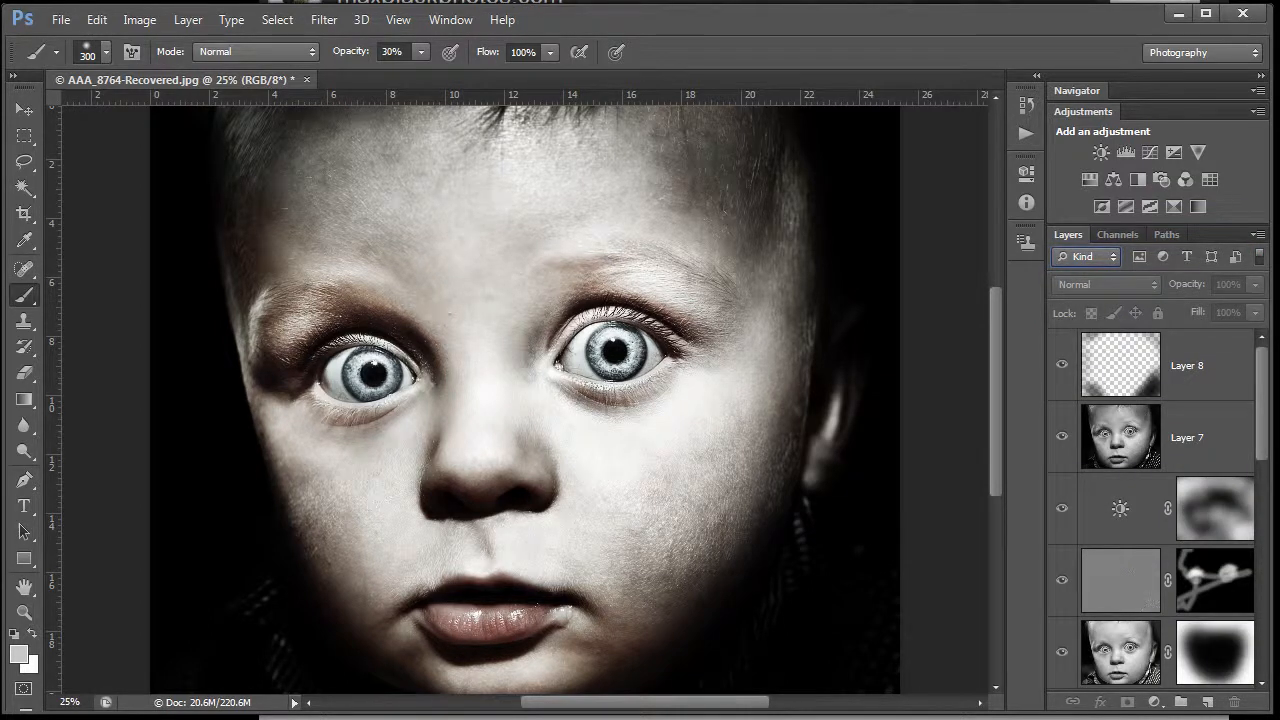
scroll("down", 3)
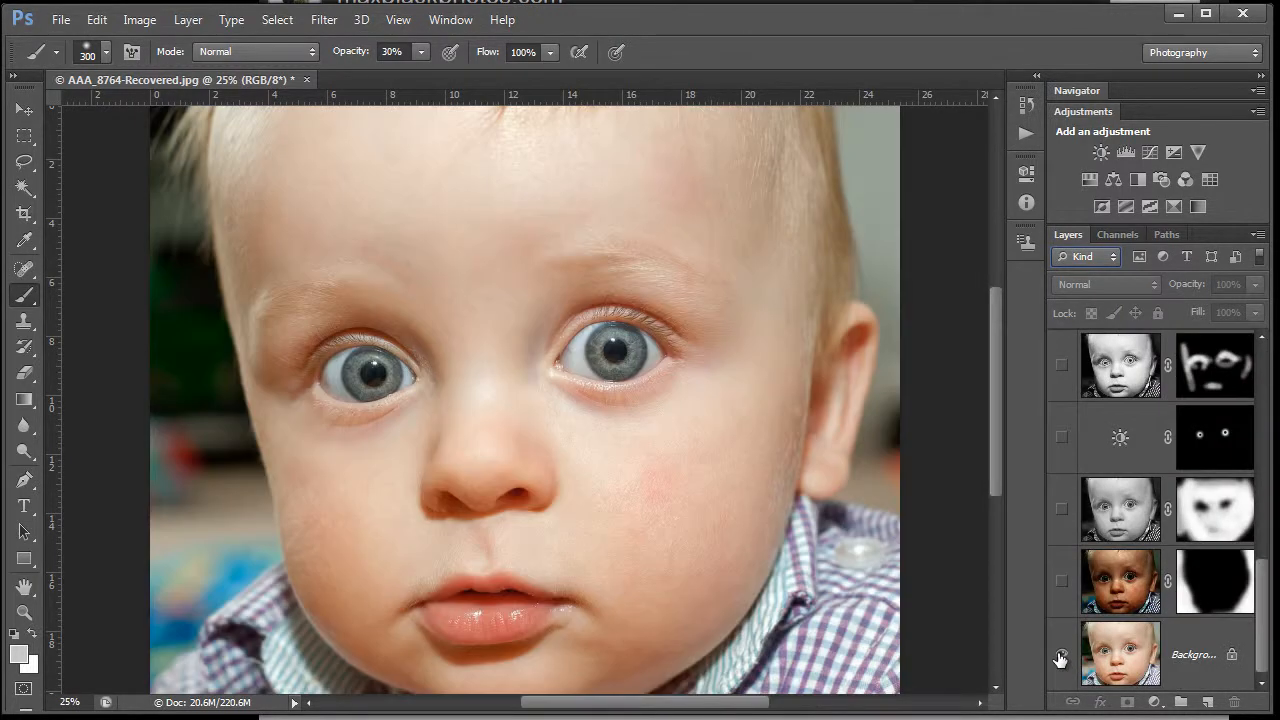
left_click(1061, 654)
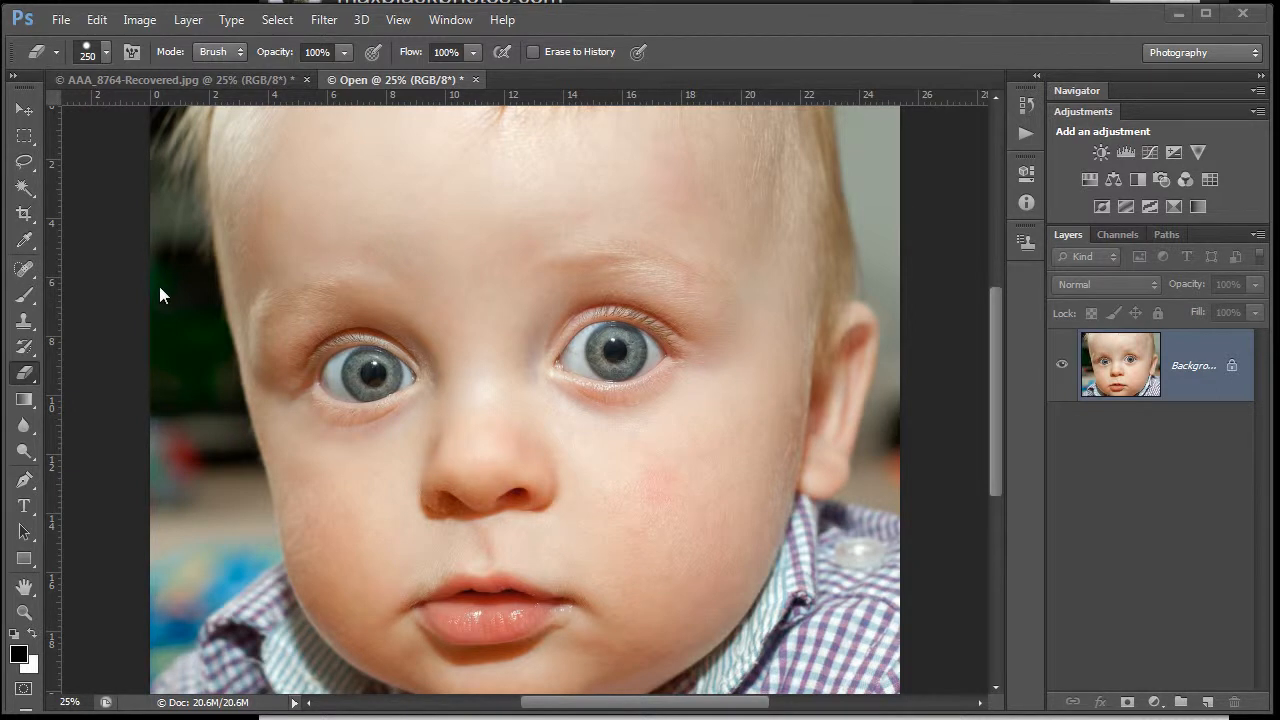
mouse_move(880, 143)
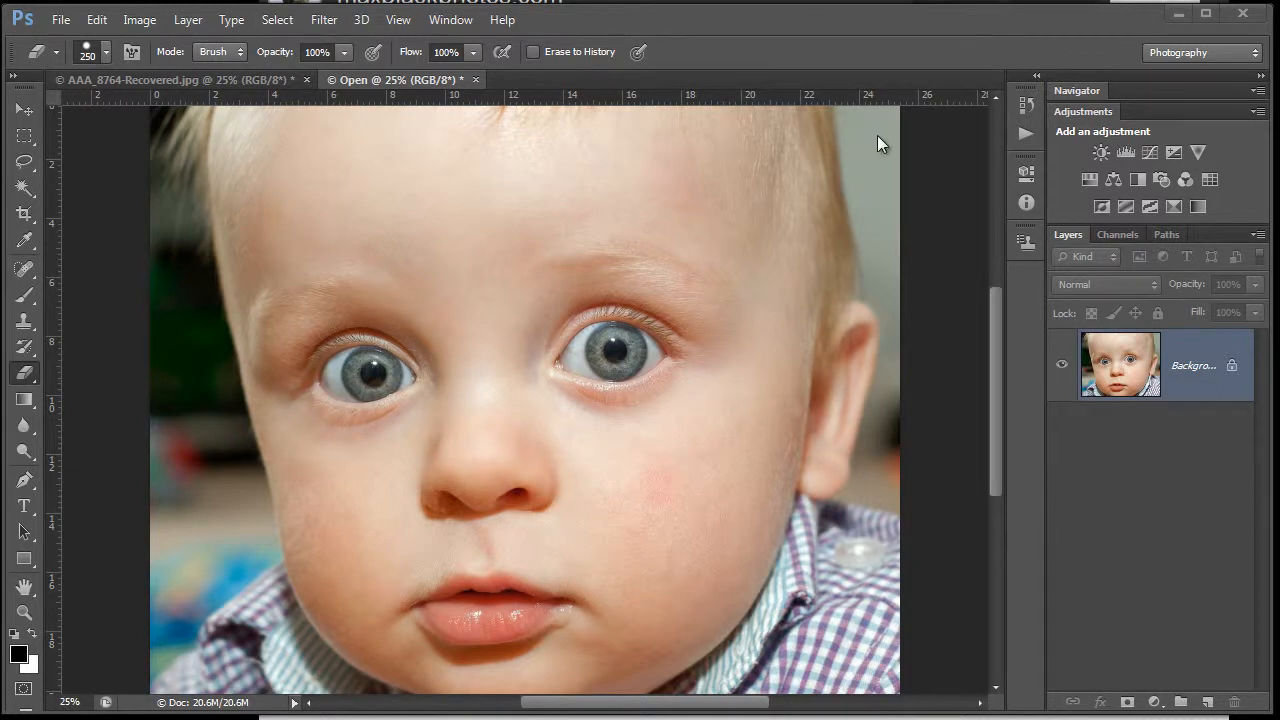
mouse_move(1100, 168)
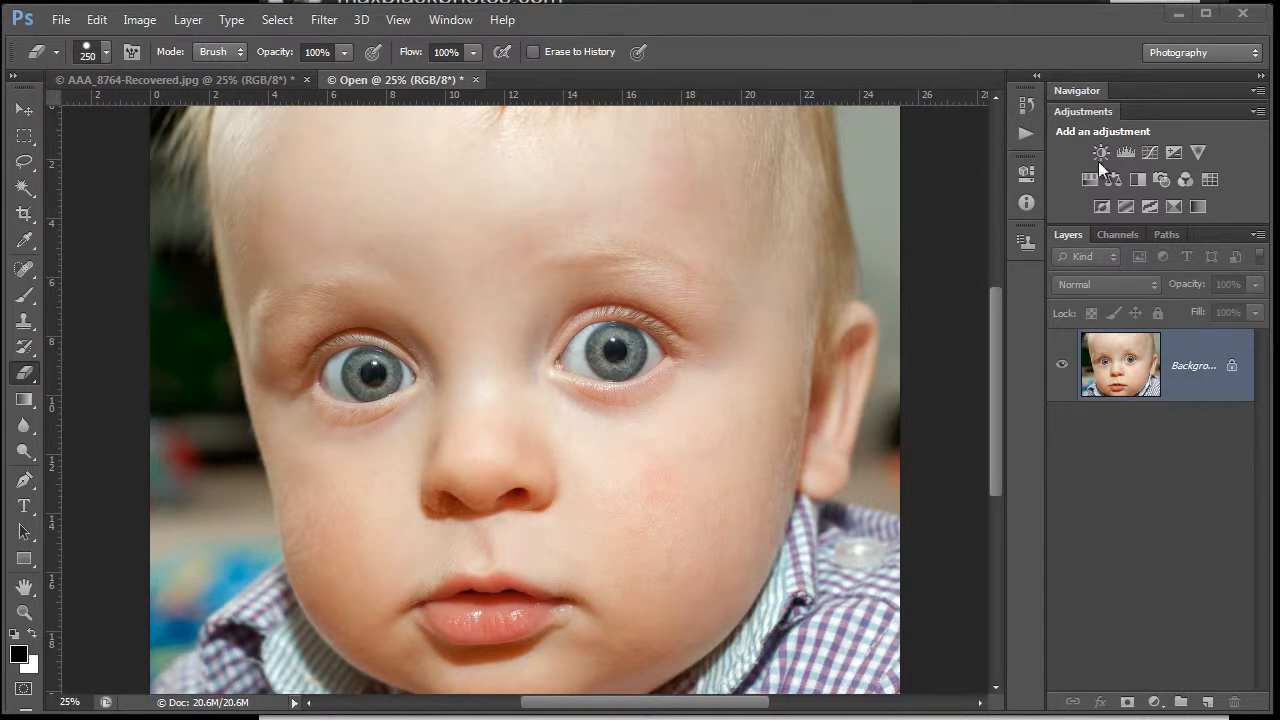
mouse_move(1101, 152)
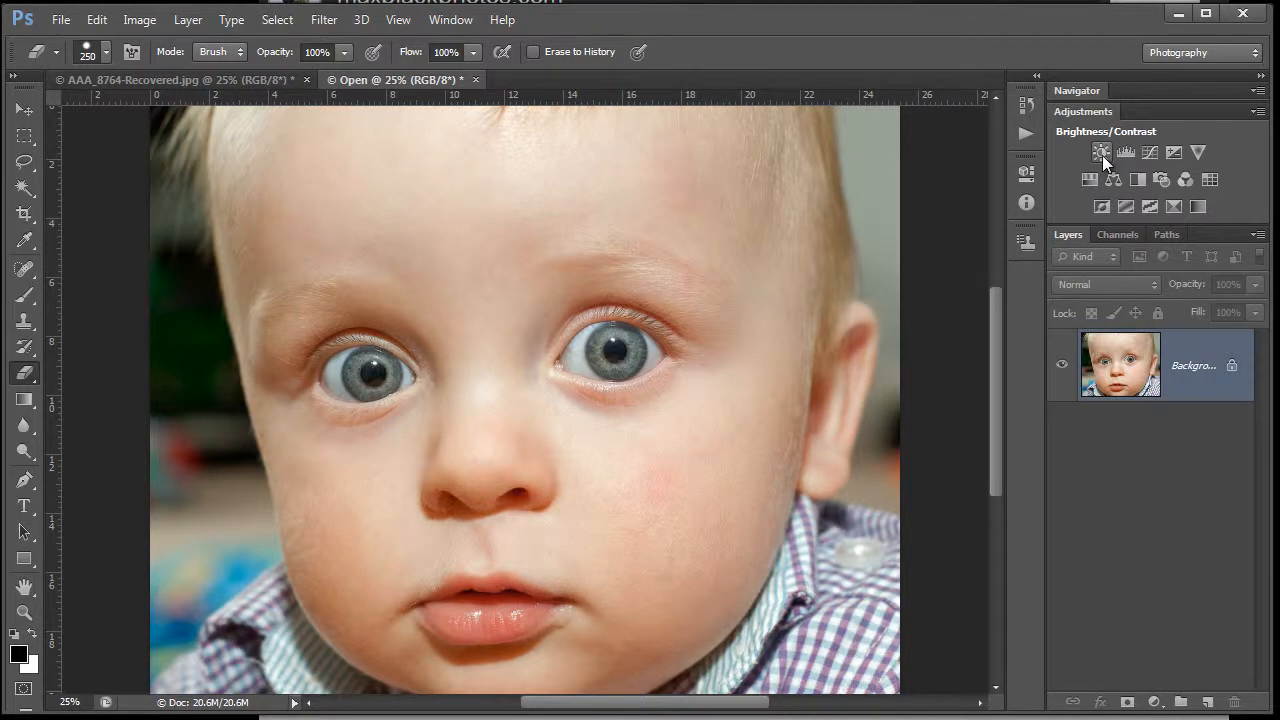
Add a Brightness/Contrast layer with brightness -150 and contrast 100
left_click(1101, 152)
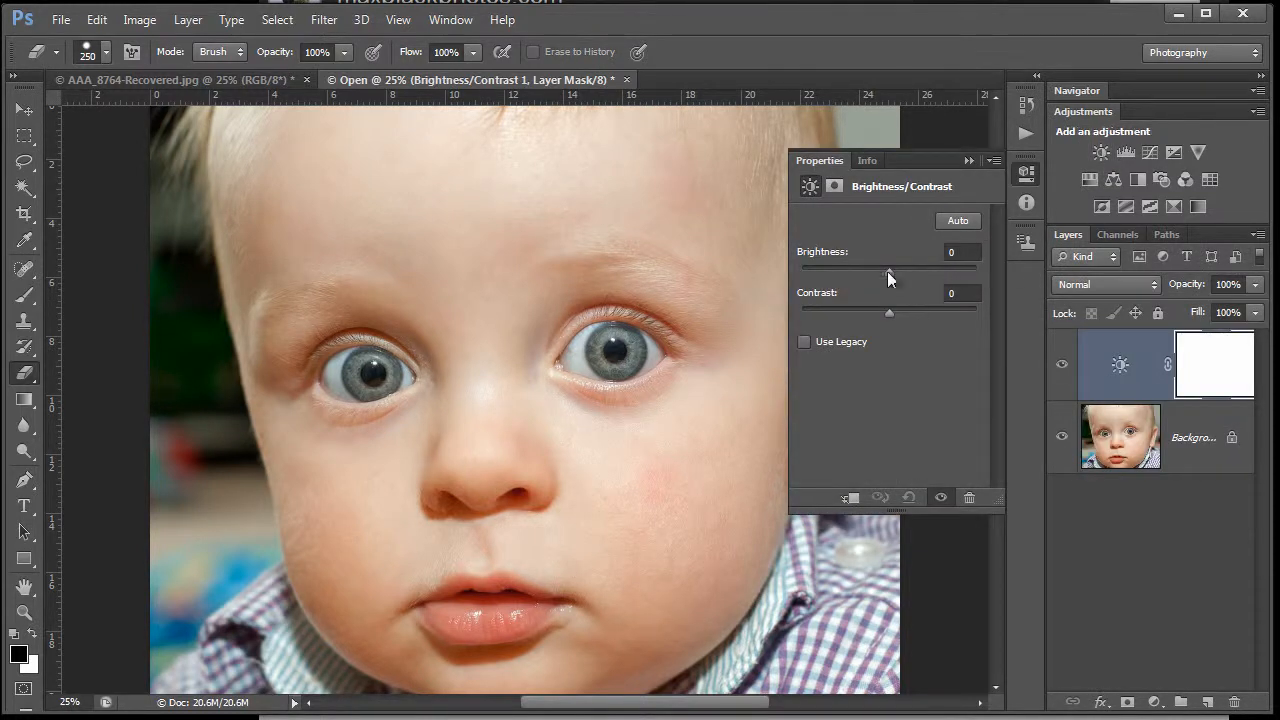
left_click_drag(888, 271, 800, 271)
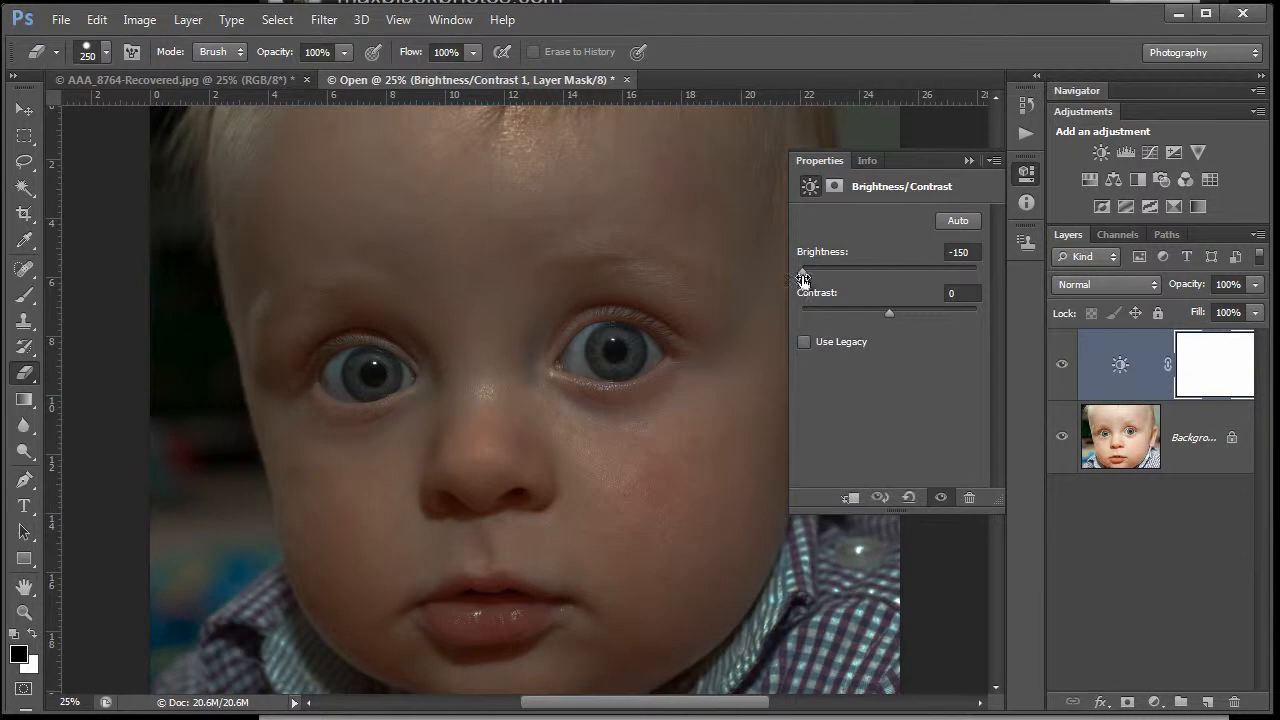
left_click_drag(889, 312, 856, 312)
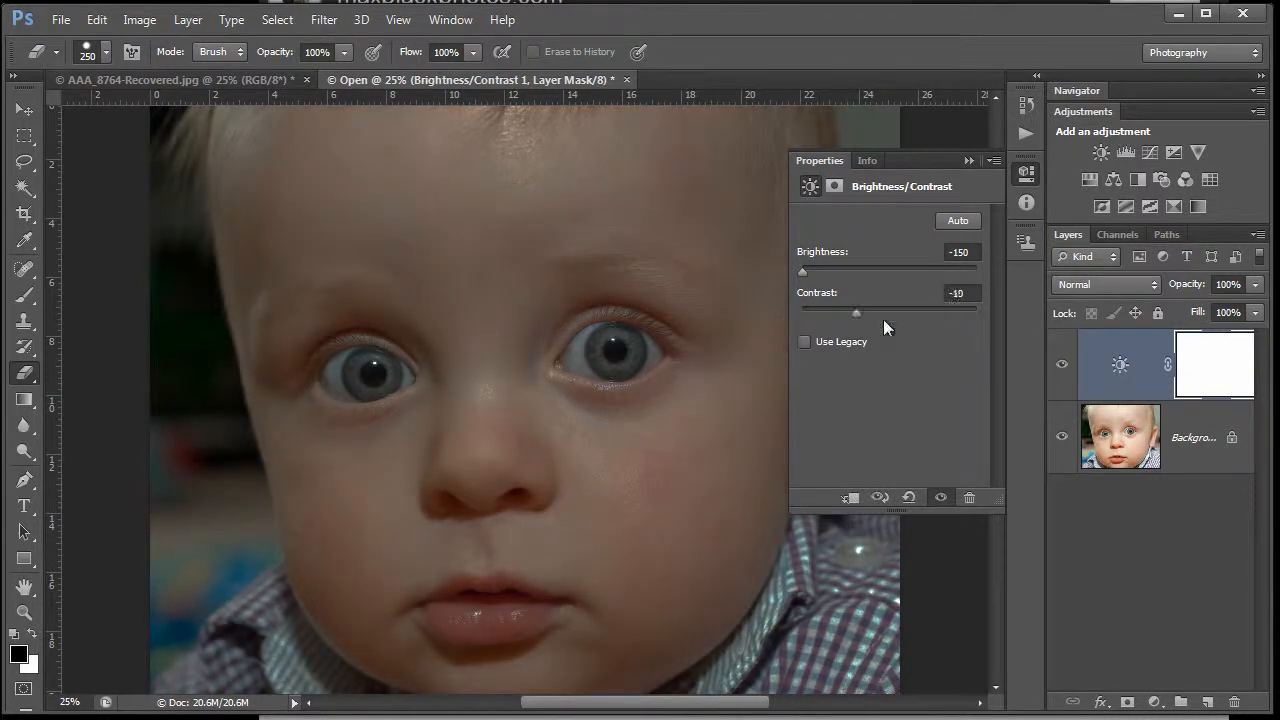
left_click_drag(856, 312, 977, 312)
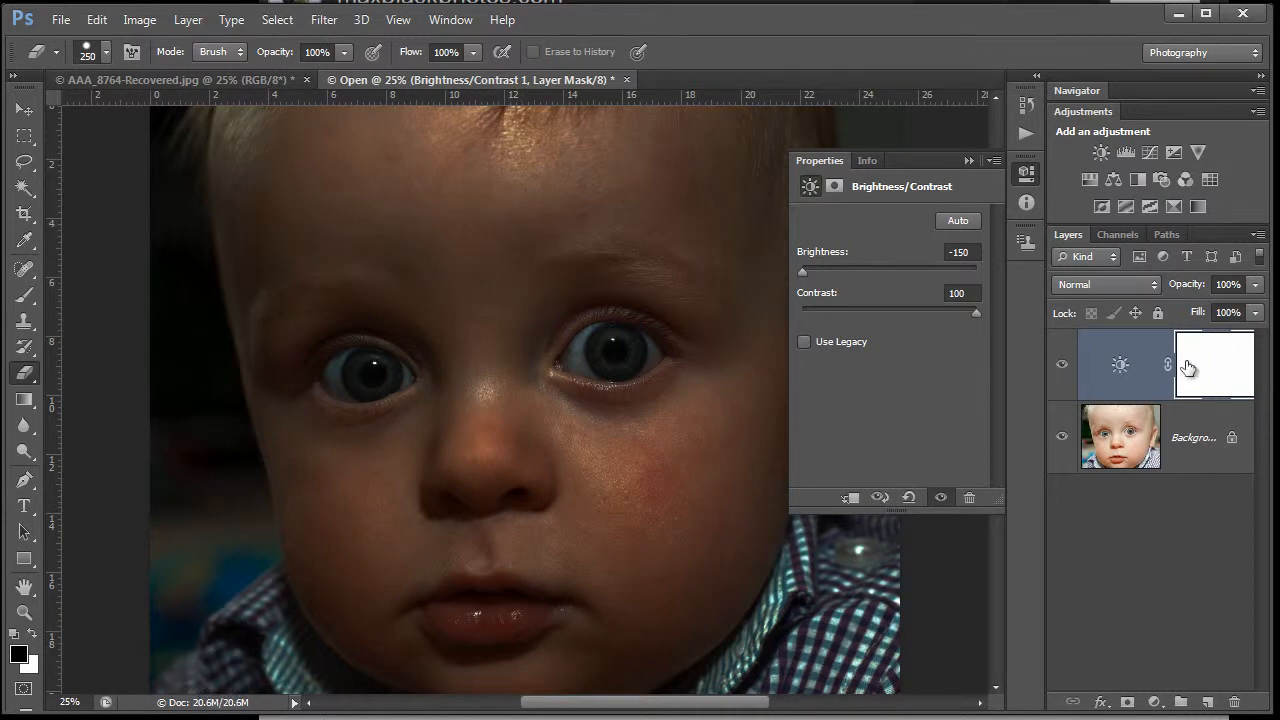
mouse_move(1205, 383)
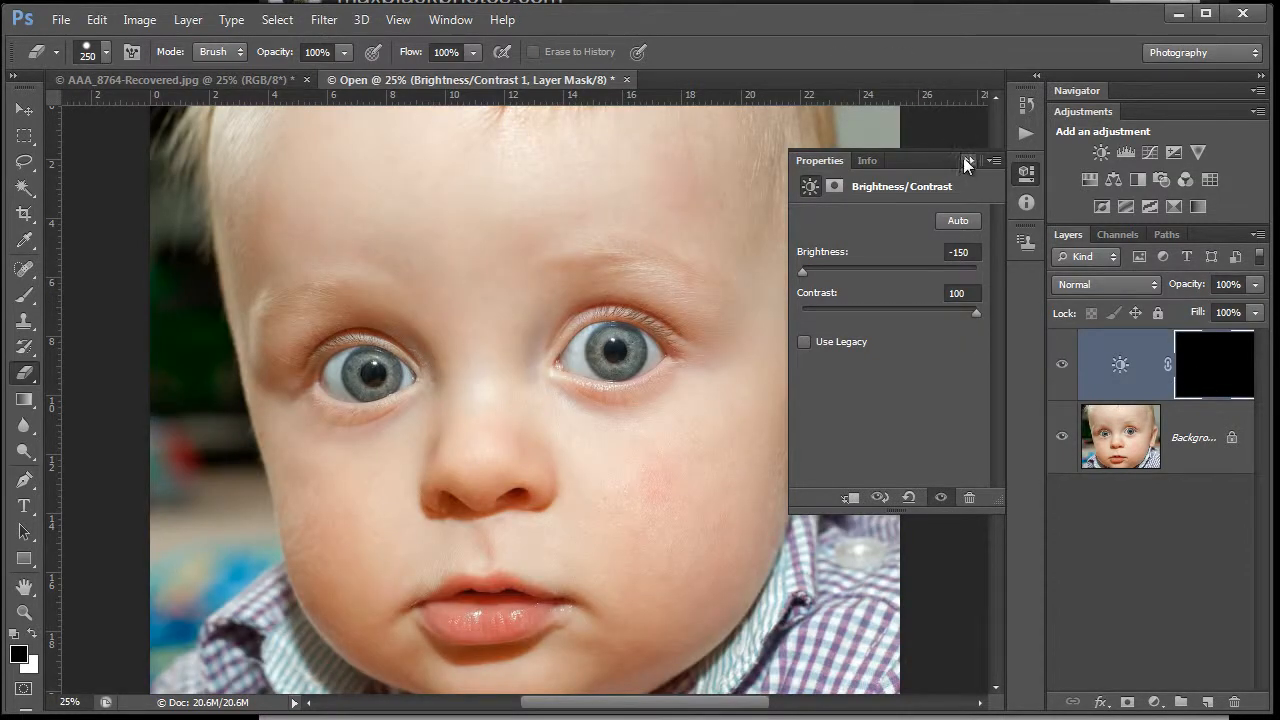
Close the adjustment settings and switch to the Brush tool for painting the mask
left_click(968, 162)
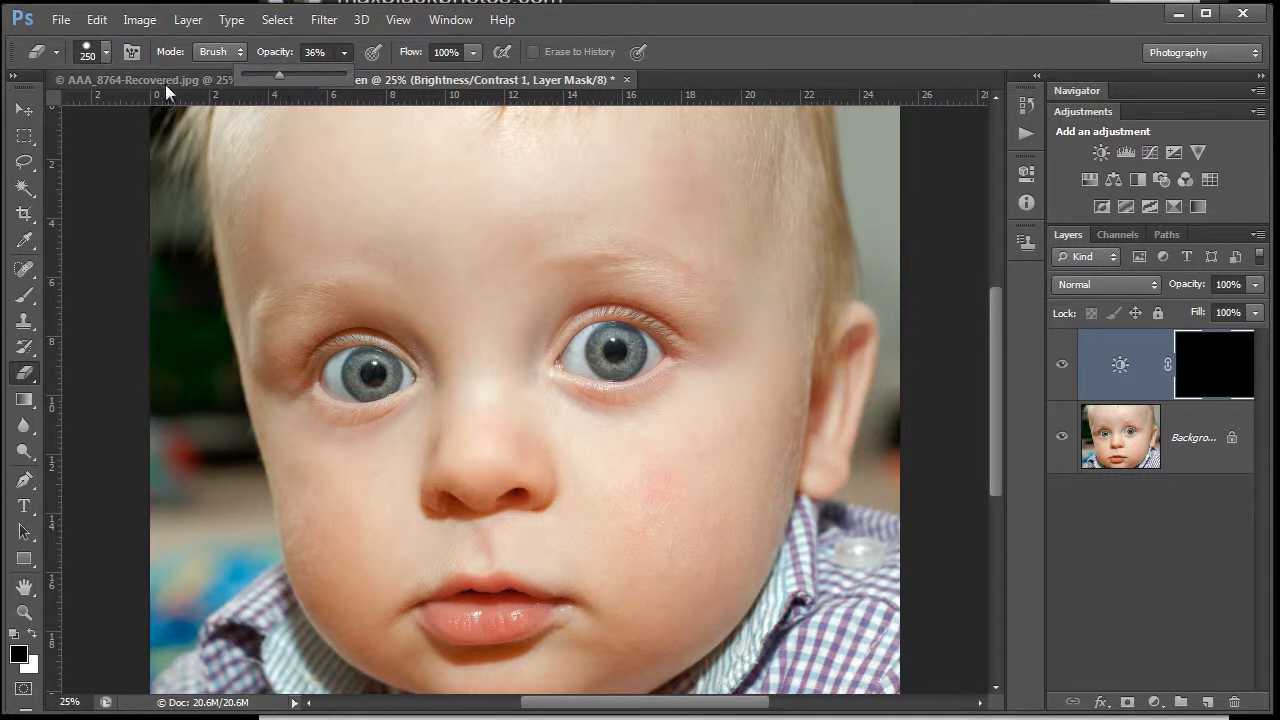
mouse_move(23, 300)
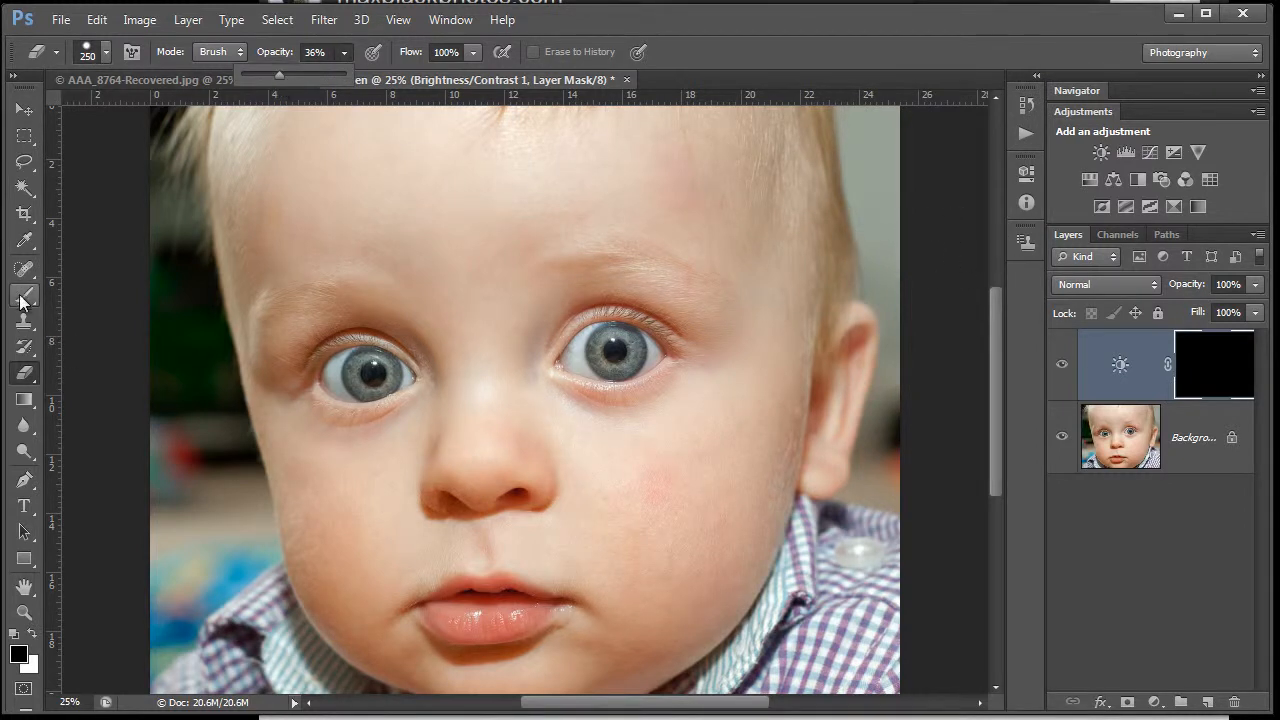
left_click(24, 294)
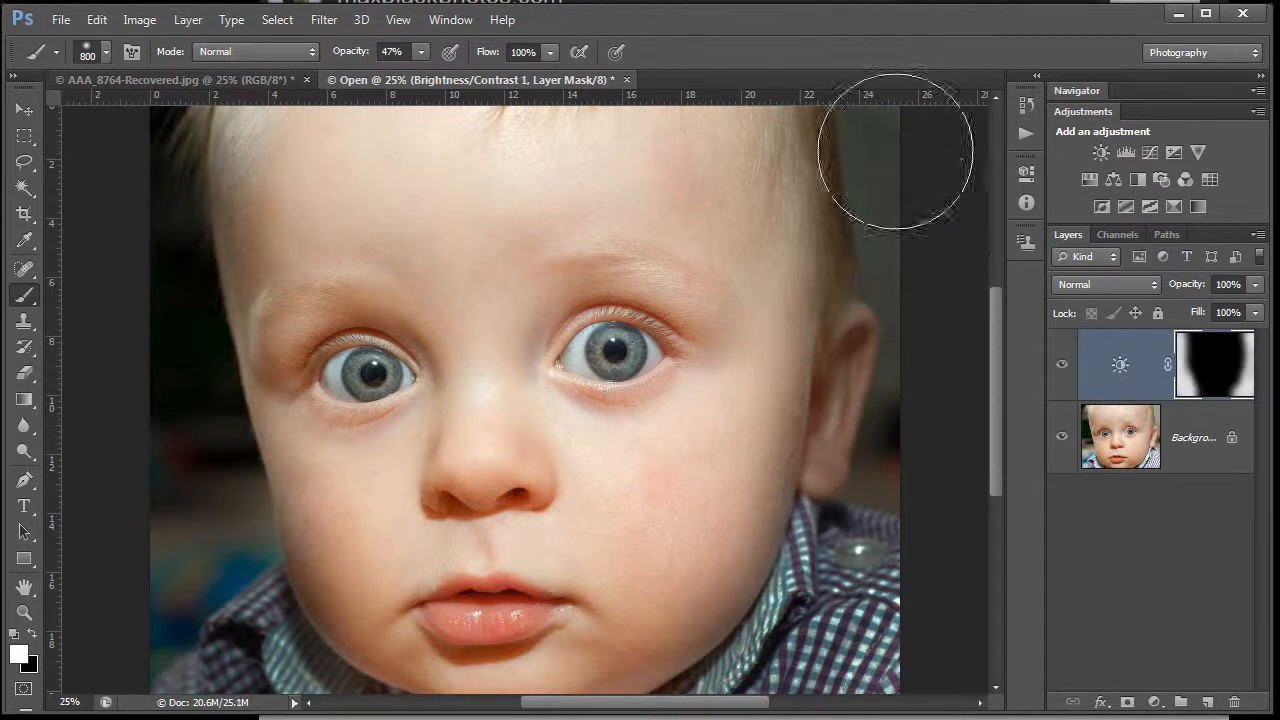
mouse_move(887, 605)
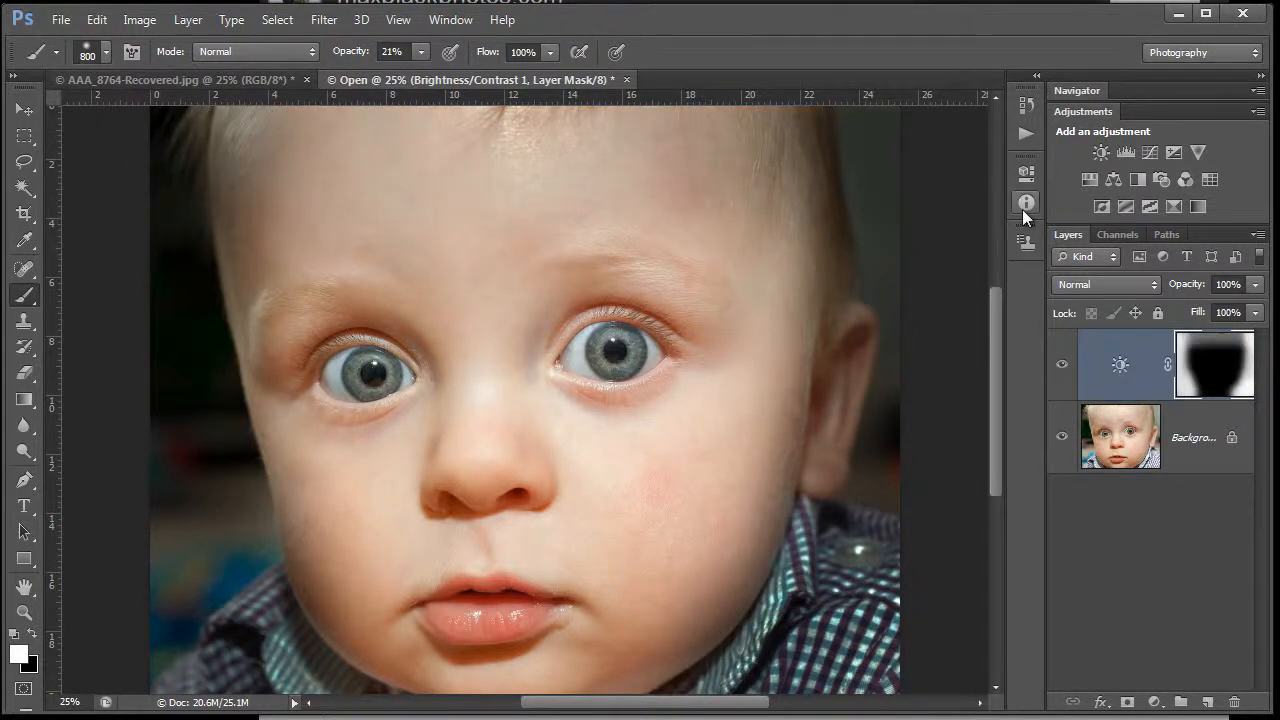
mouse_move(910, 370)
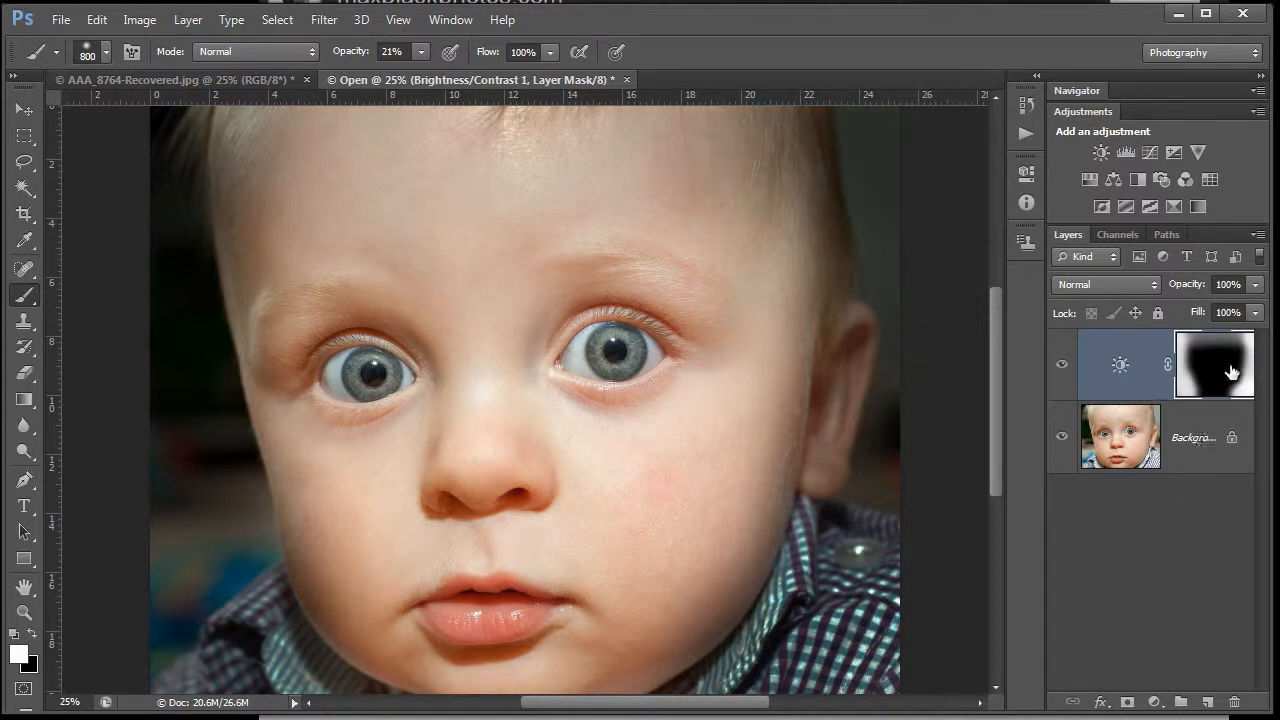
mouse_move(1195, 362)
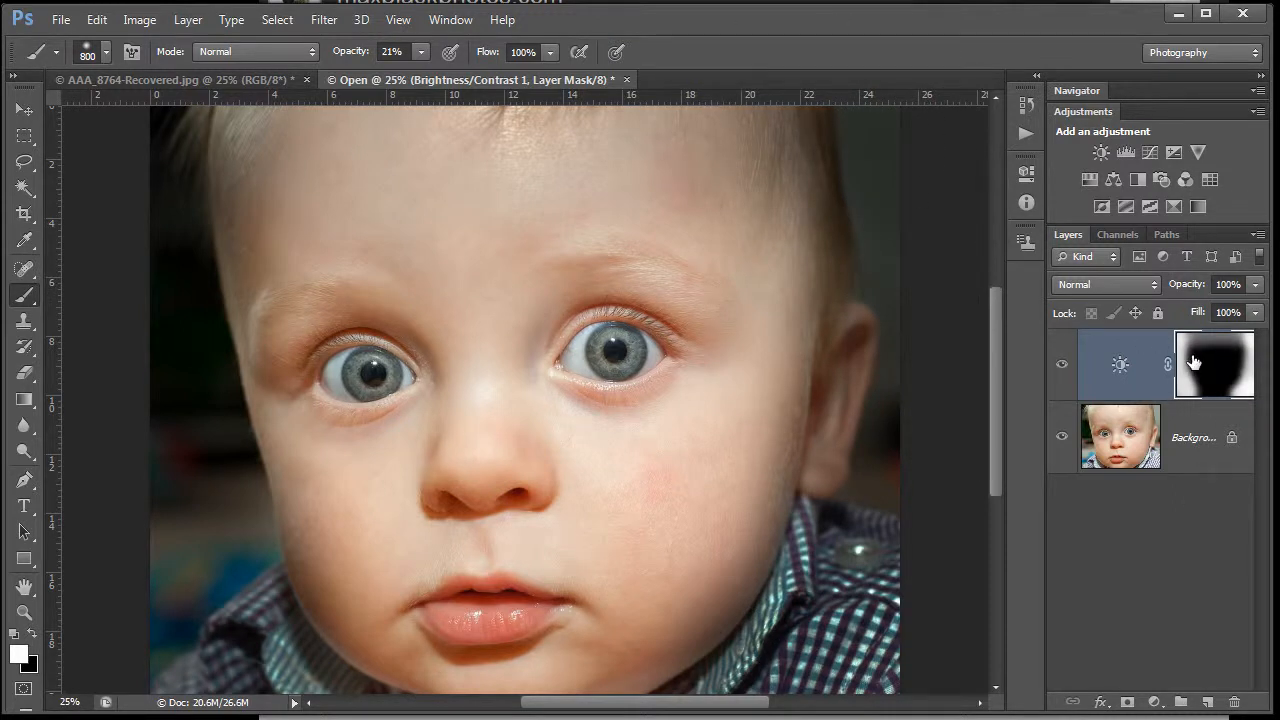
Try lower mask Density values, then return the Brightness/Contrast mask density to 100%
double_click(1214, 364)
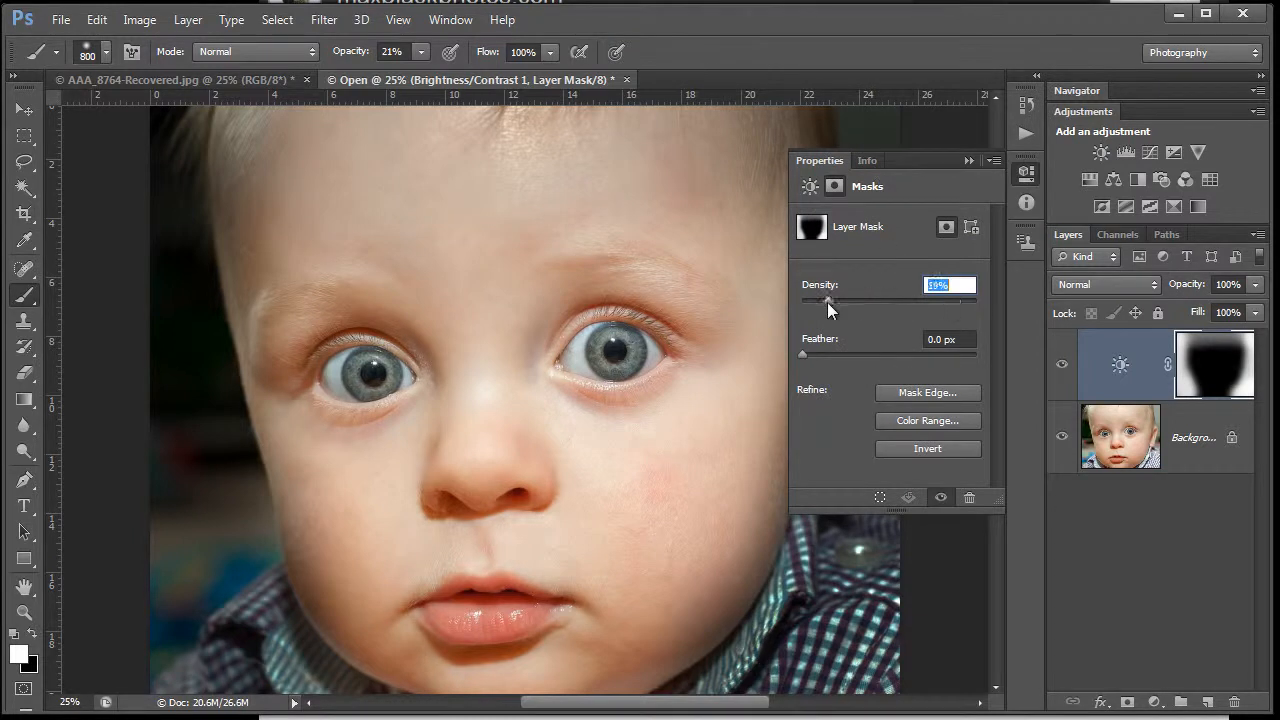
left_click_drag(828, 301, 905, 301)
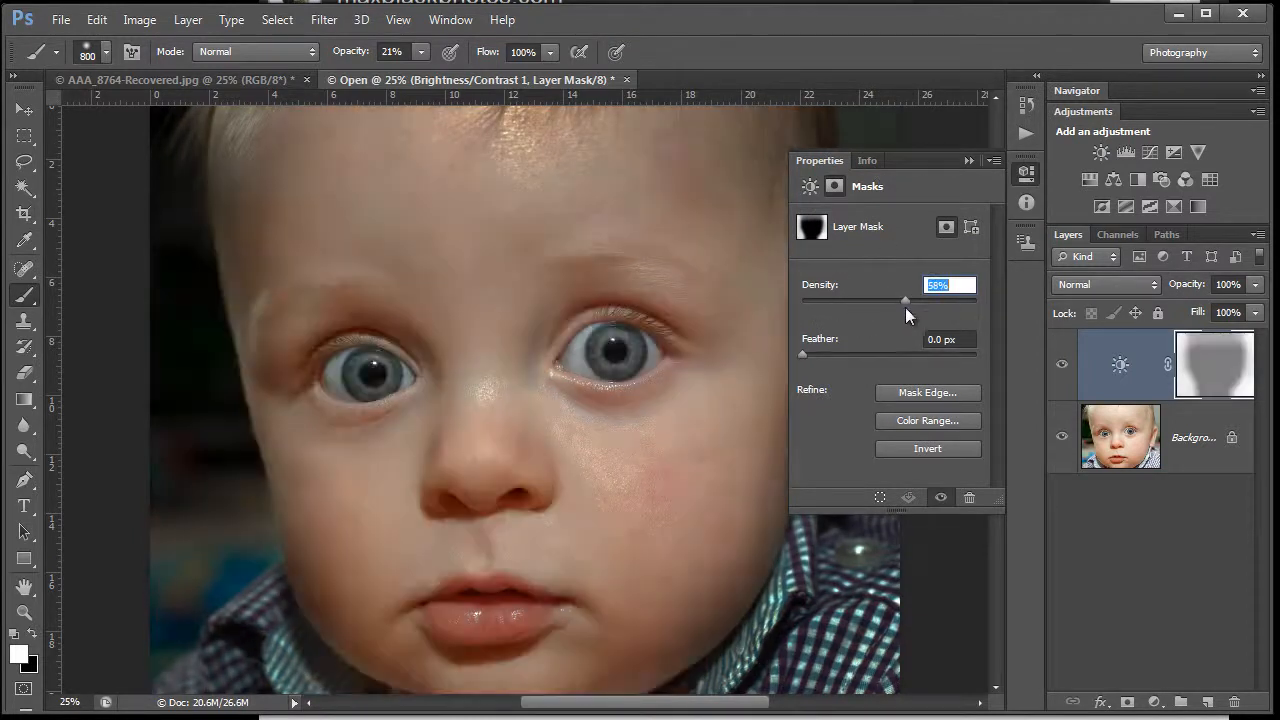
left_click_drag(905, 300, 970, 300)
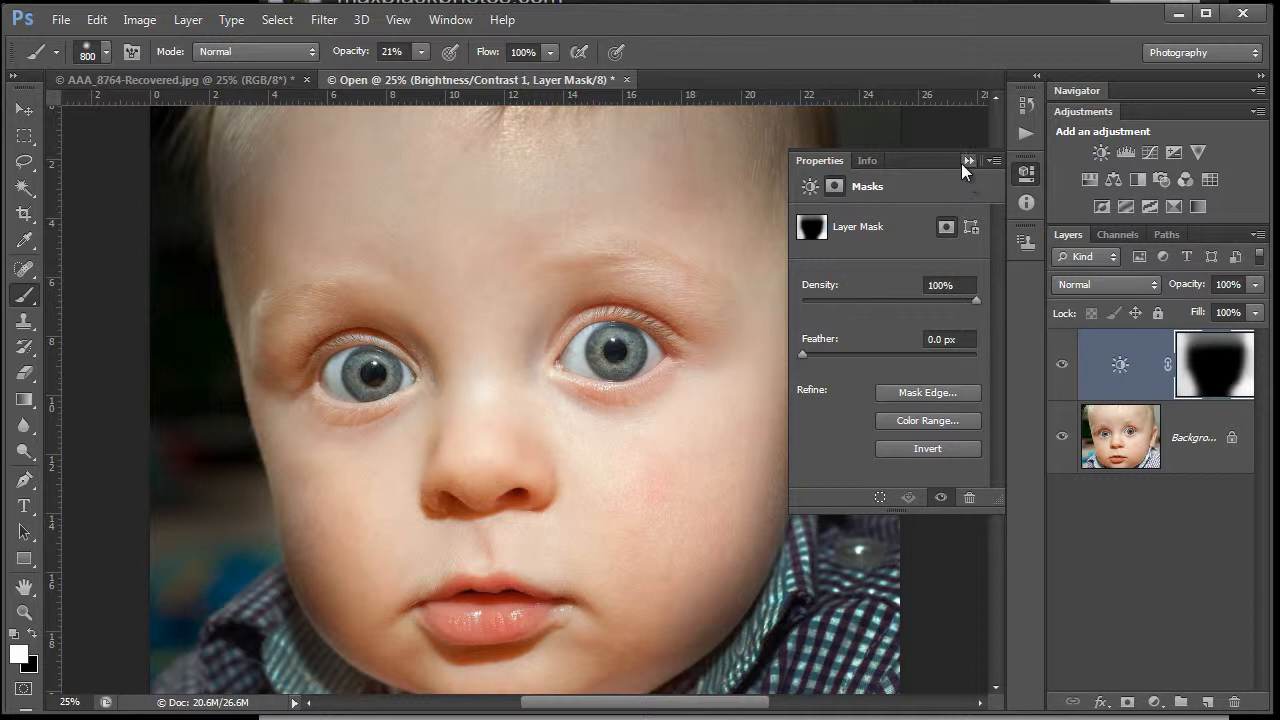
Set the merged layer to Multiply, rename it Multiply, mask it, and merge another layer
left_click(968, 160)
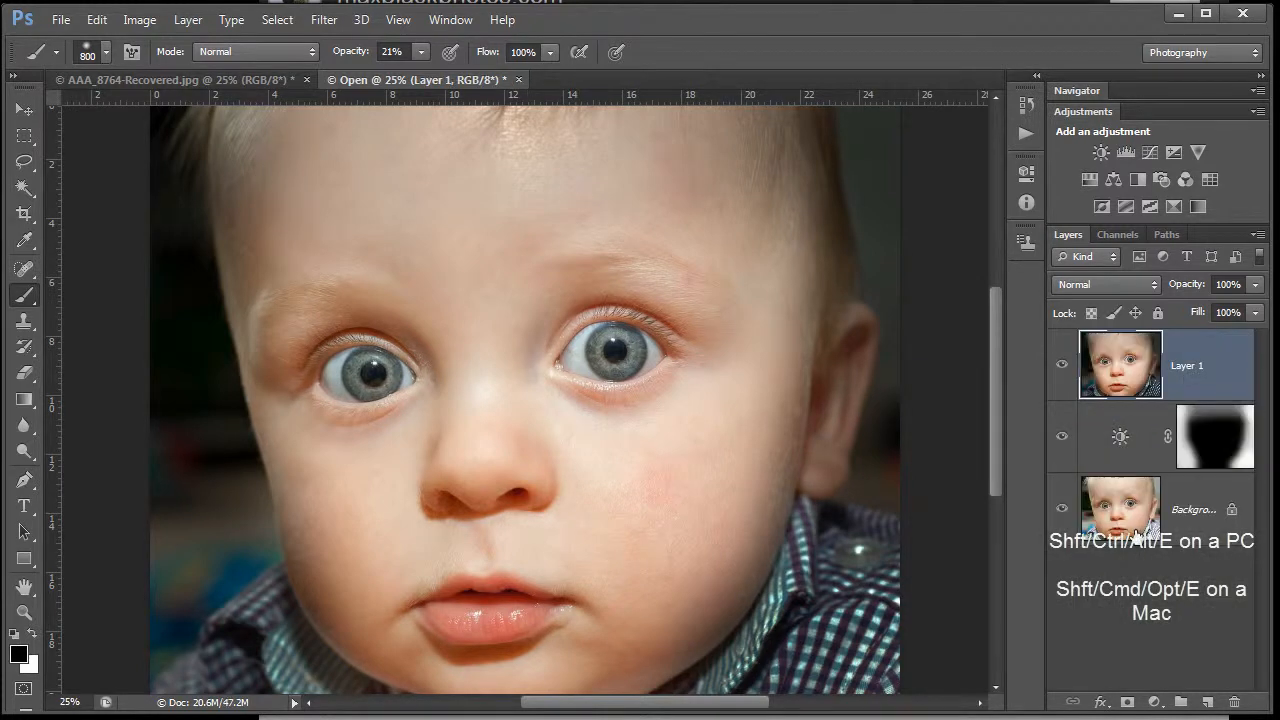
mouse_move(1155, 290)
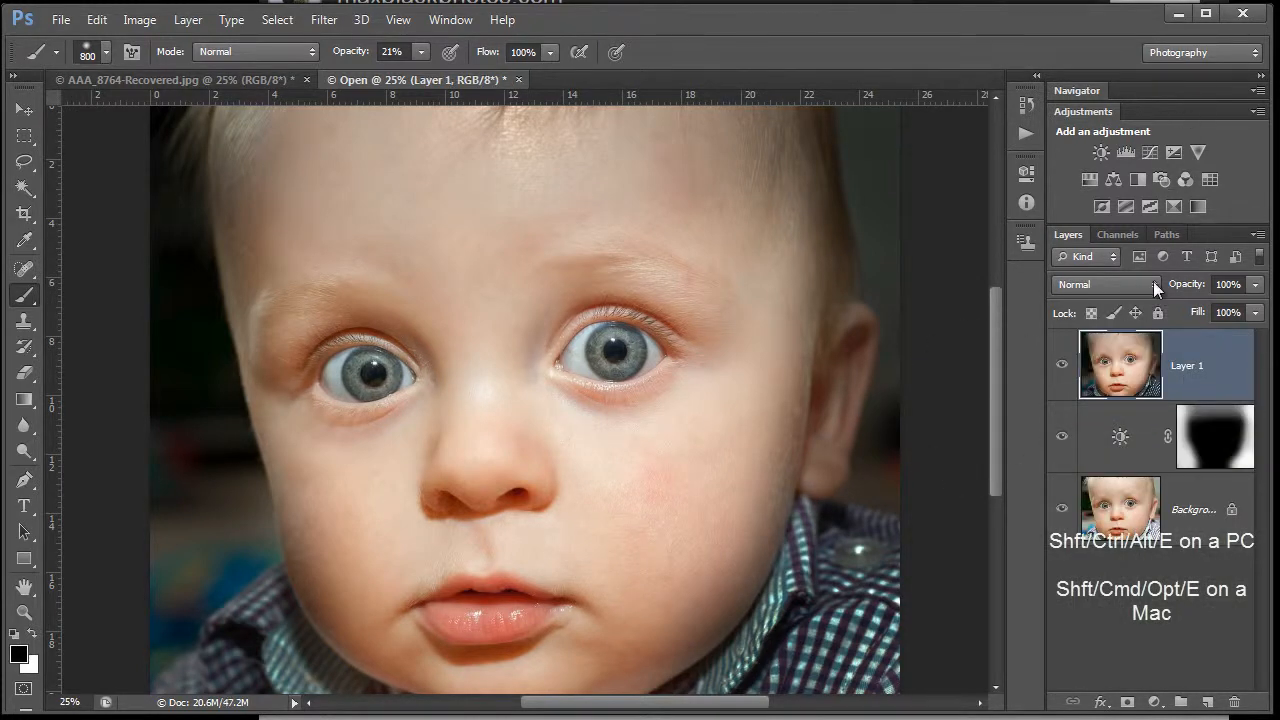
left_click(1105, 285)
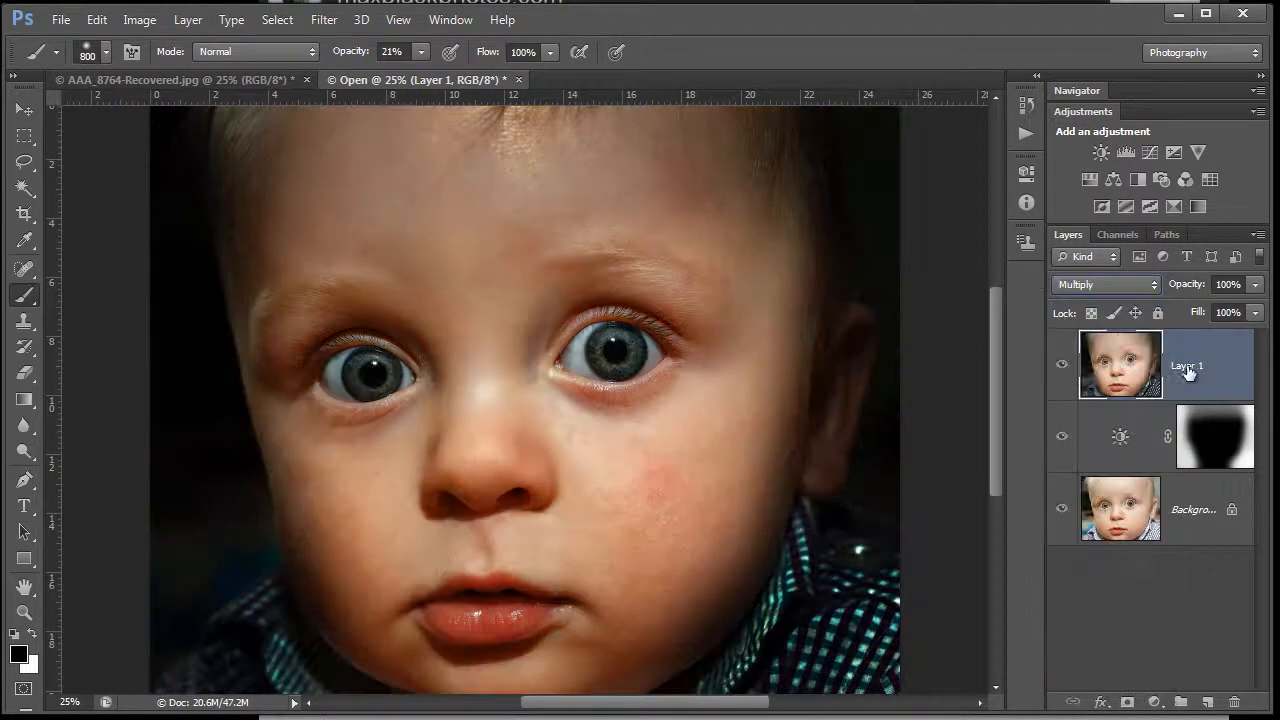
double_click(1188, 365)
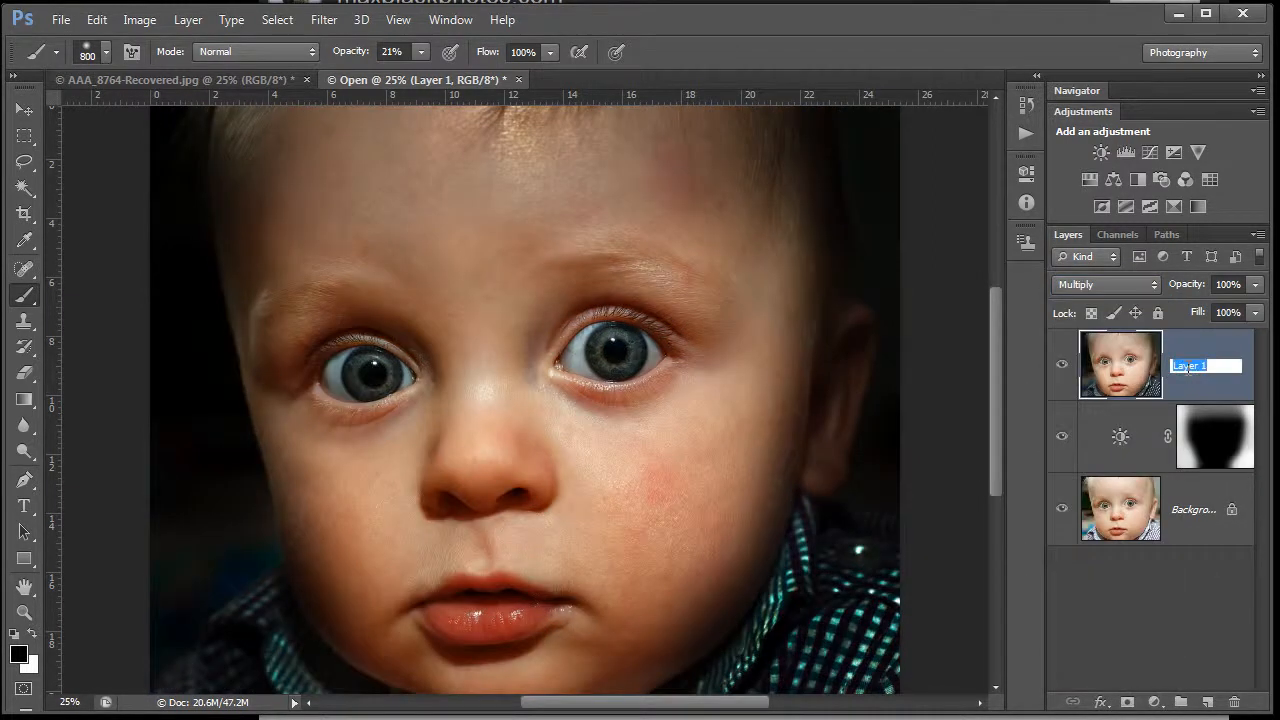
type("Multiply")
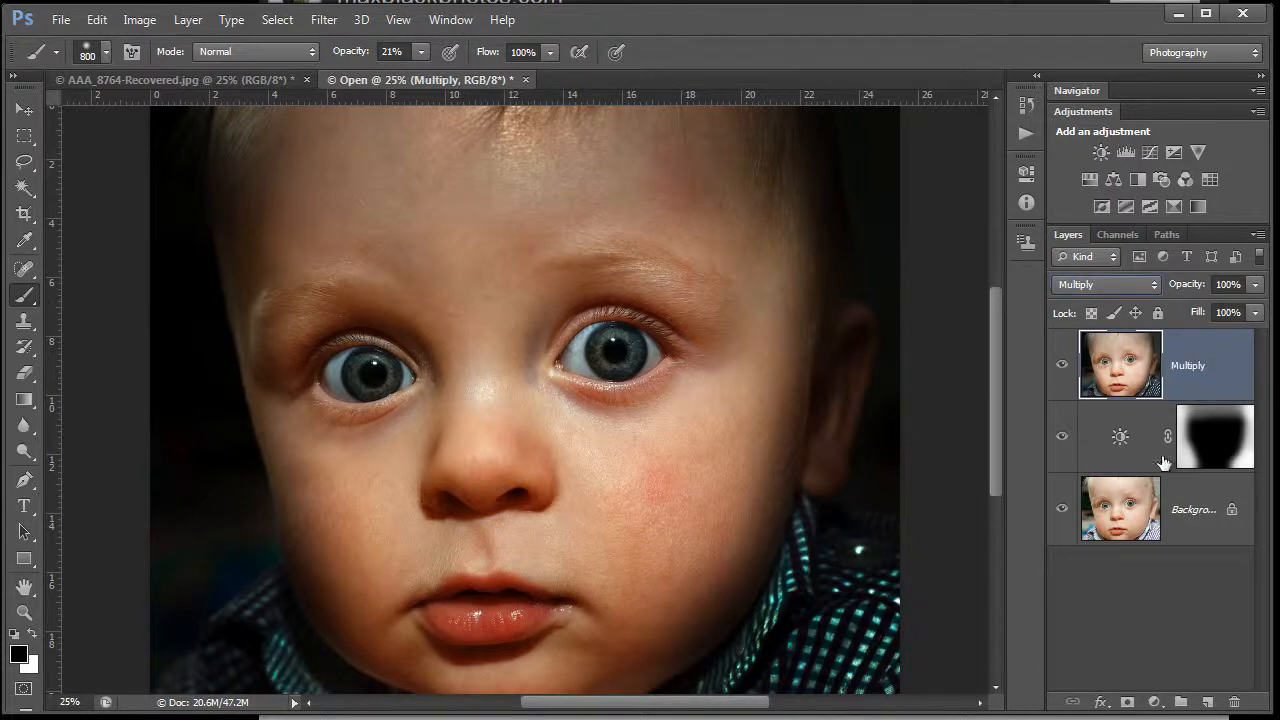
left_click(1126, 702)
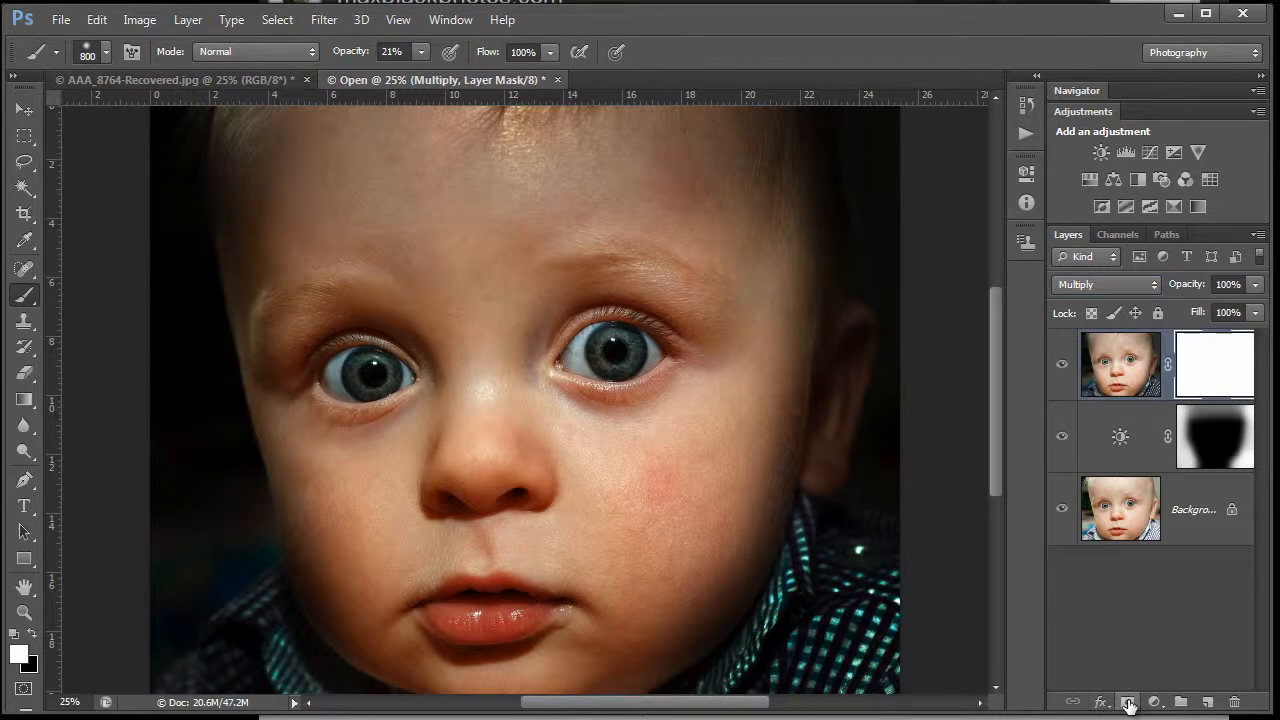
mouse_move(573, 327)
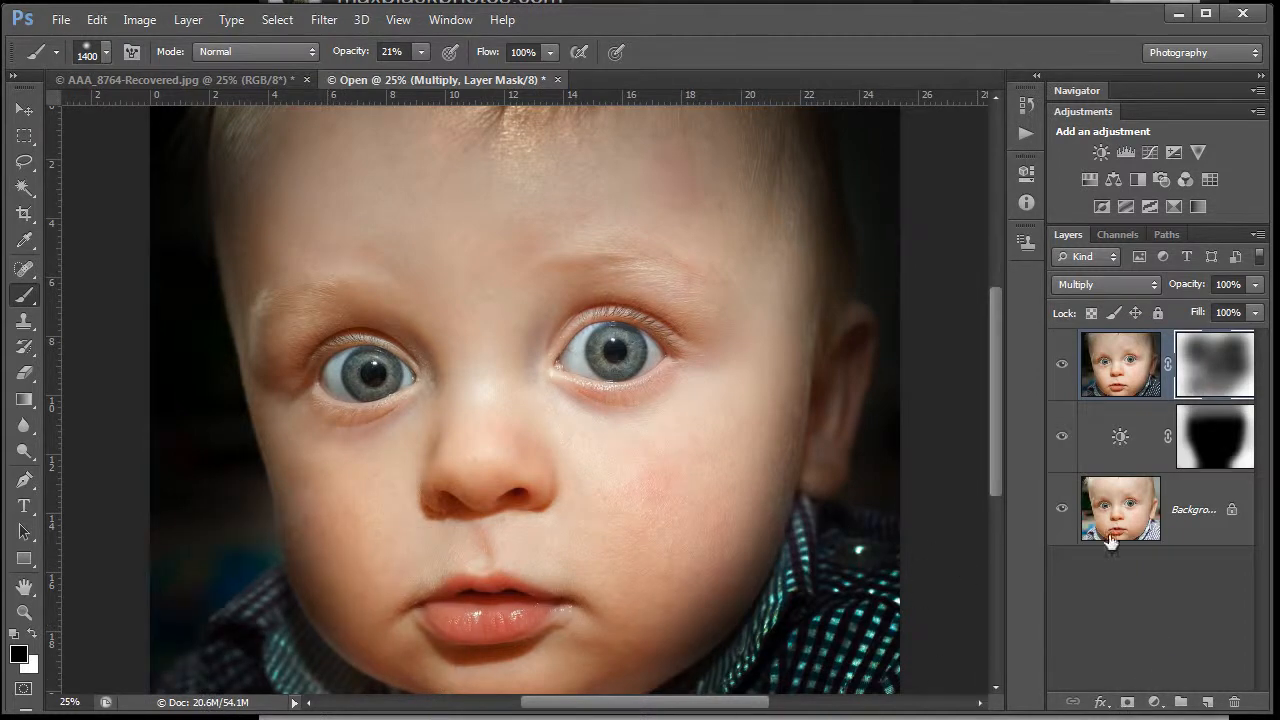
left_click(1062, 510)
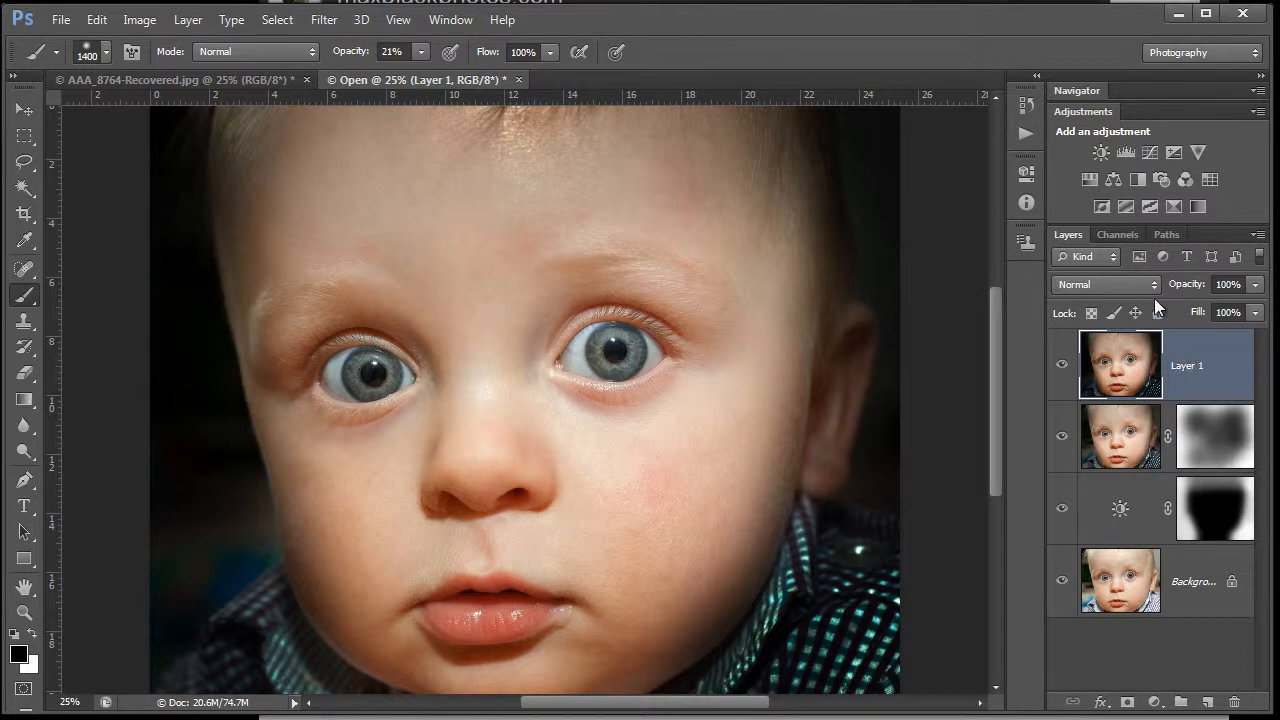
Set the top merged layer's blend mode to Hard Light and rename it Hard Light
left_click(1105, 284)
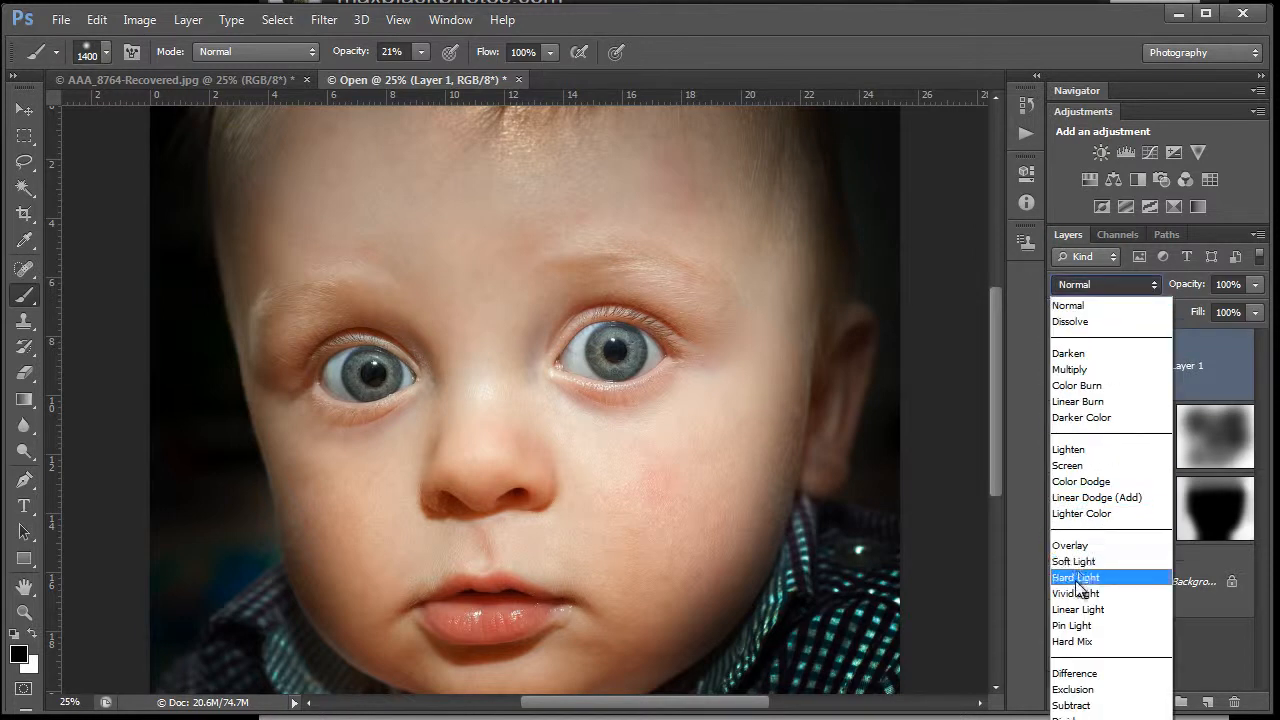
left_click(1076, 577)
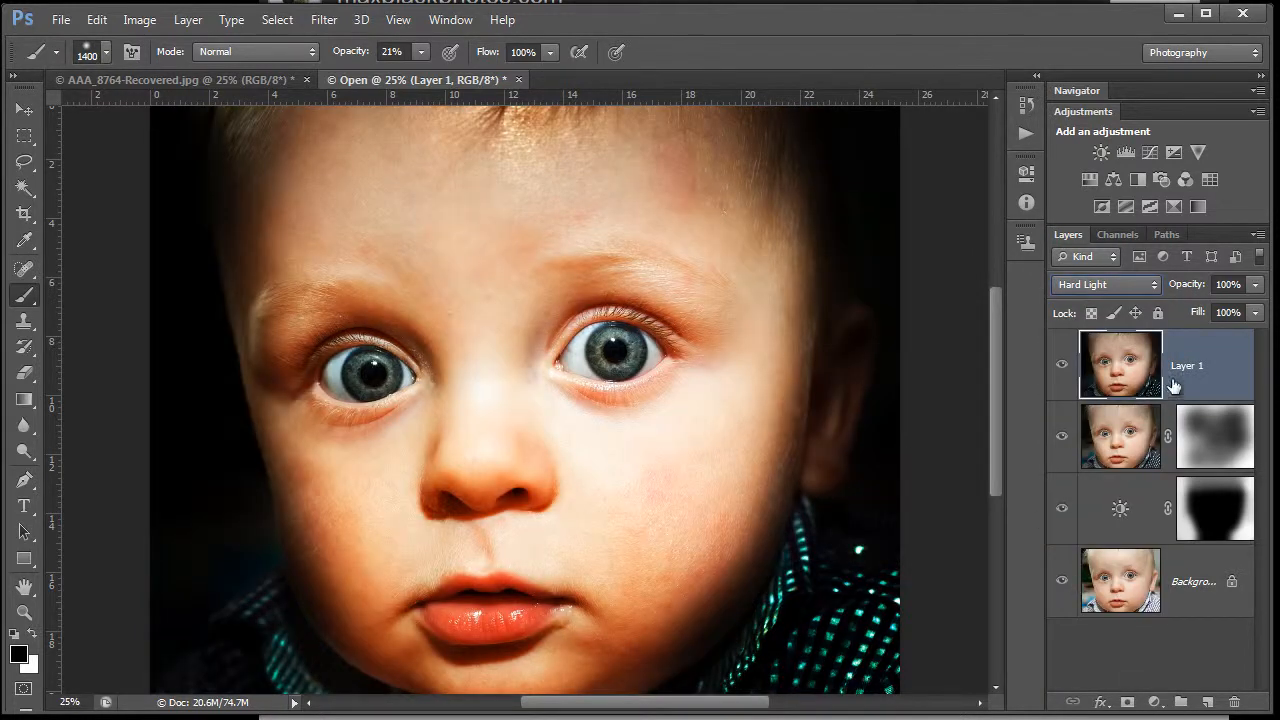
double_click(1186, 365)
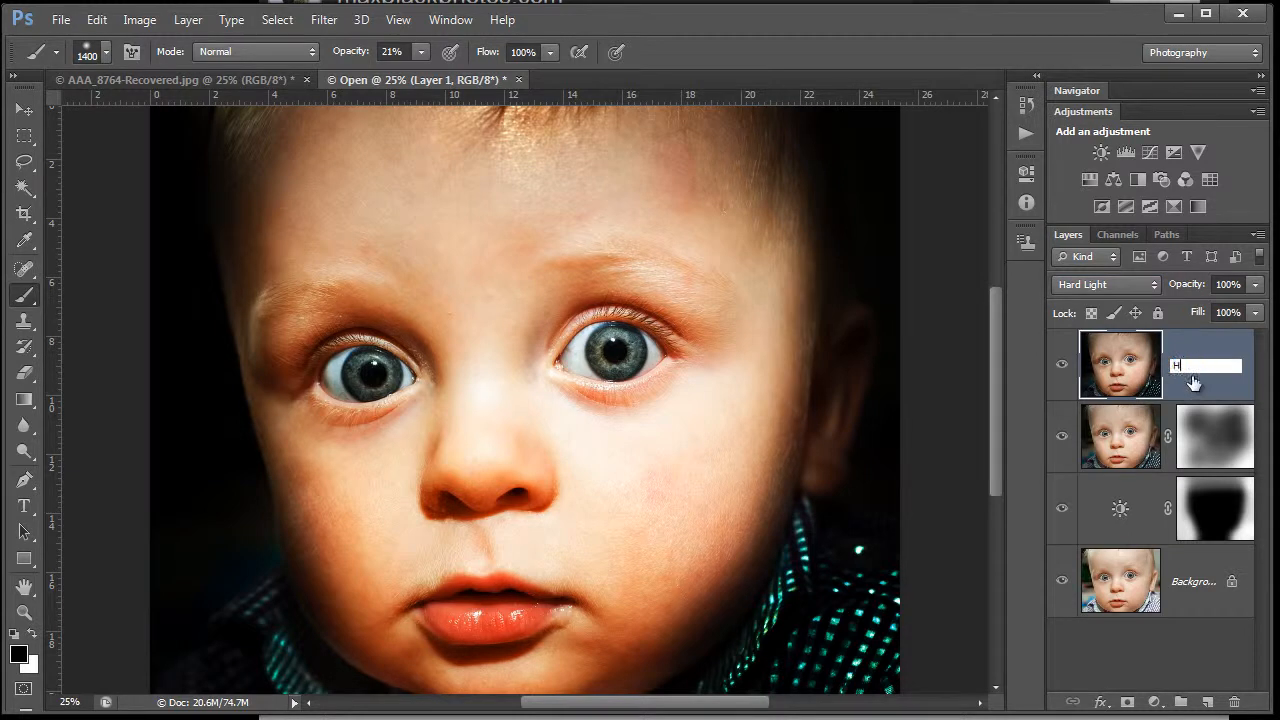
type("Hard Light")
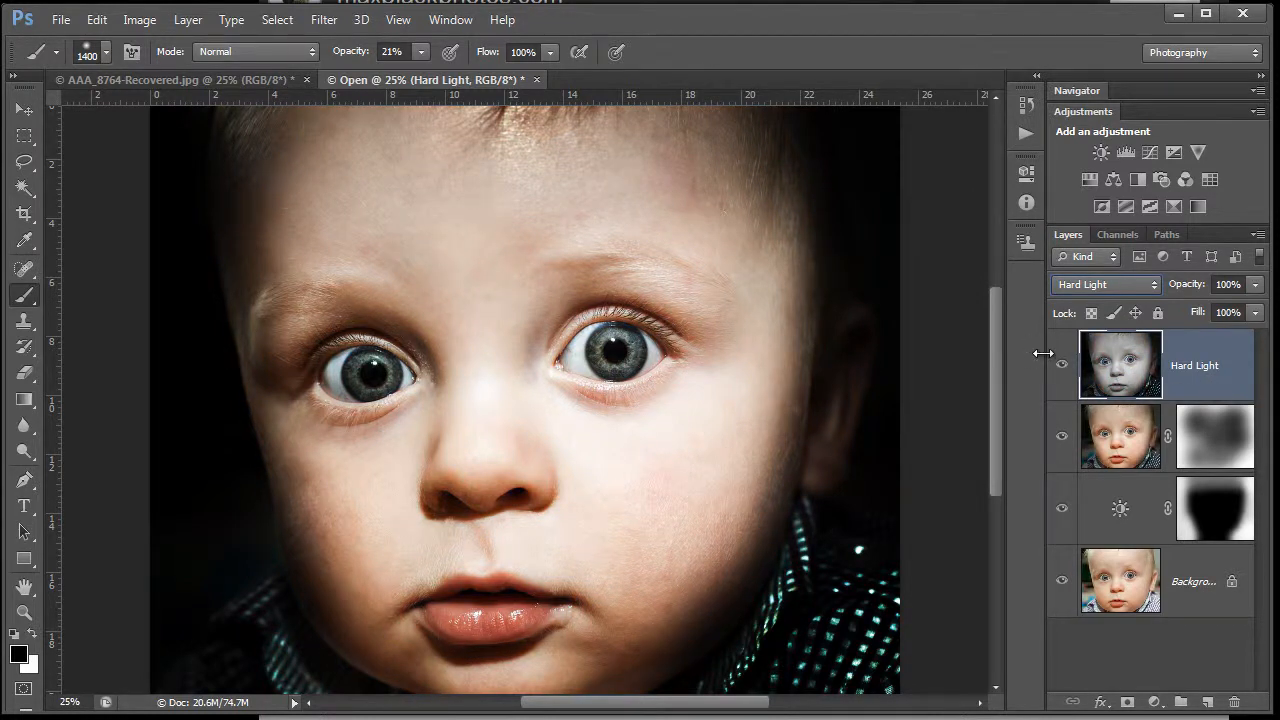
left_click(1062, 365)
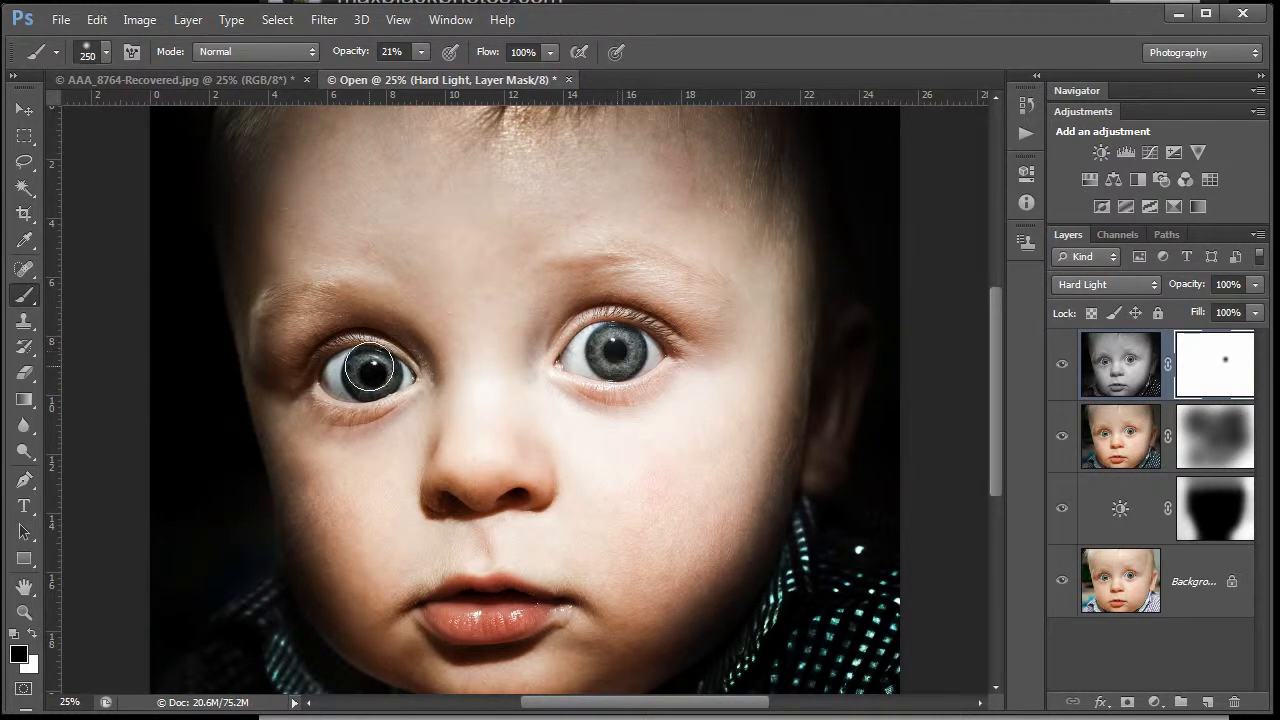
Paint black into the Hard Light layer's mask over both eyes
left_click(370, 375)
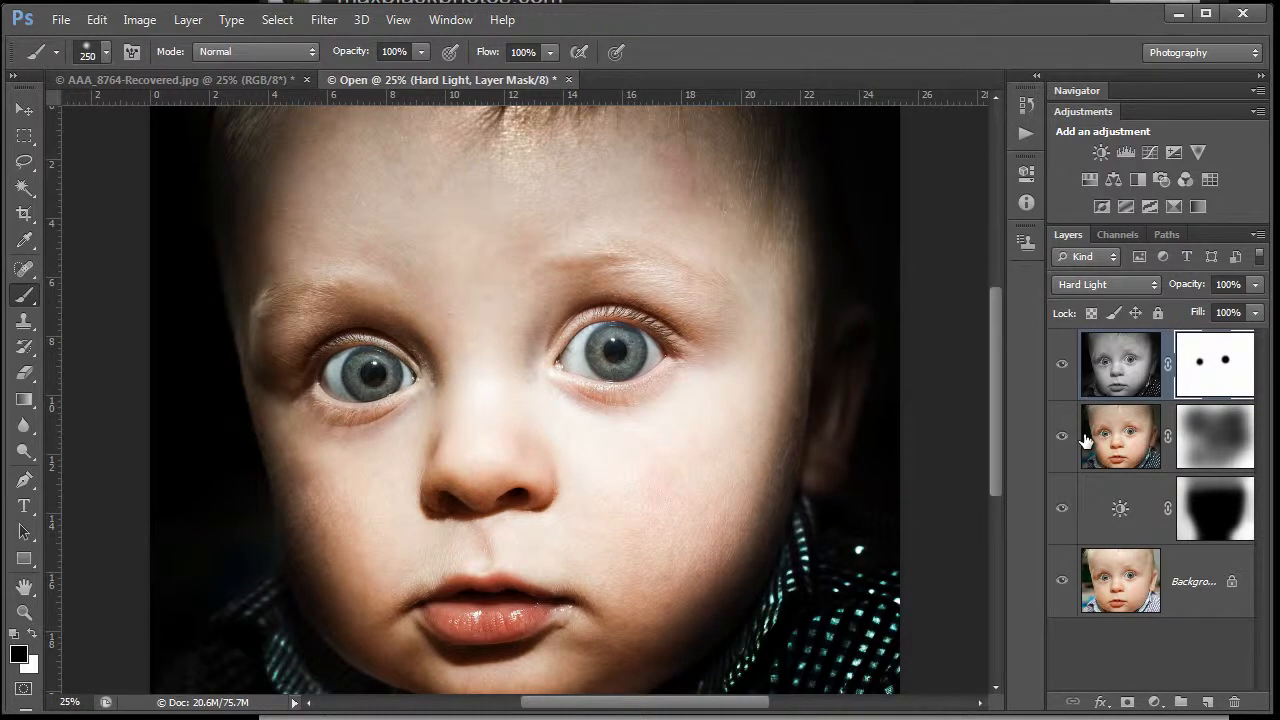
mouse_move(175, 193)
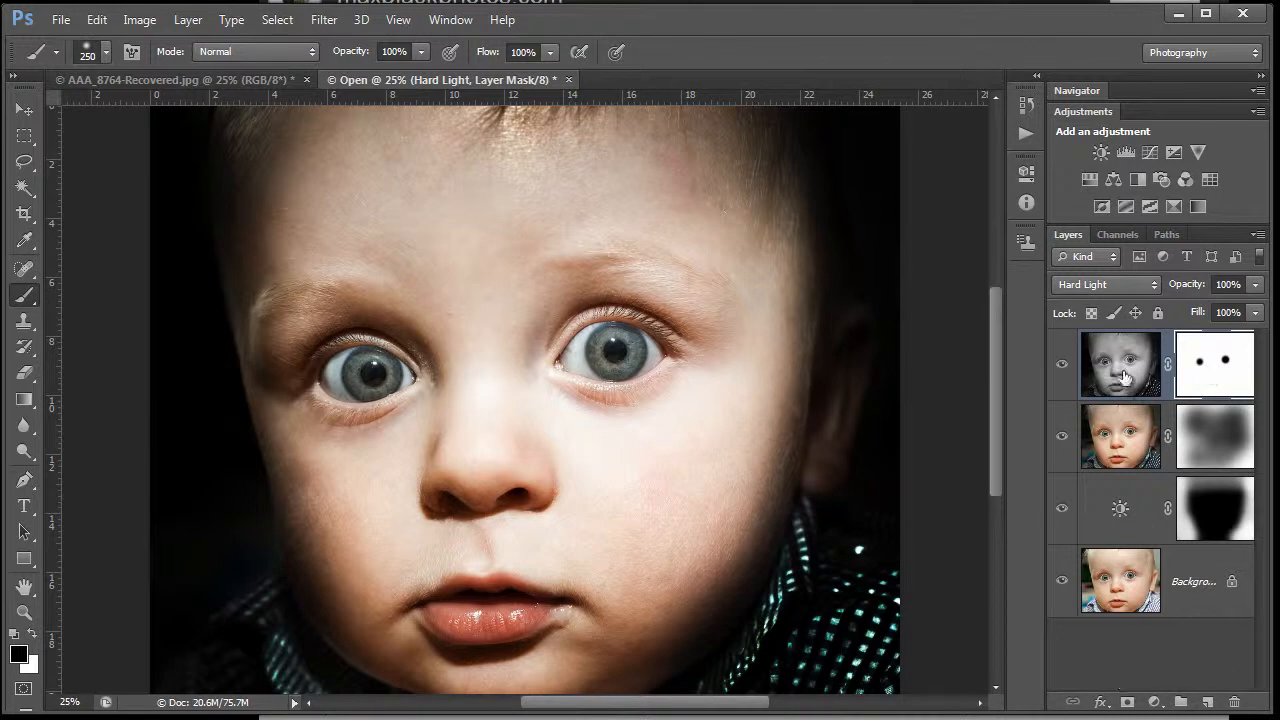
mouse_move(1105, 378)
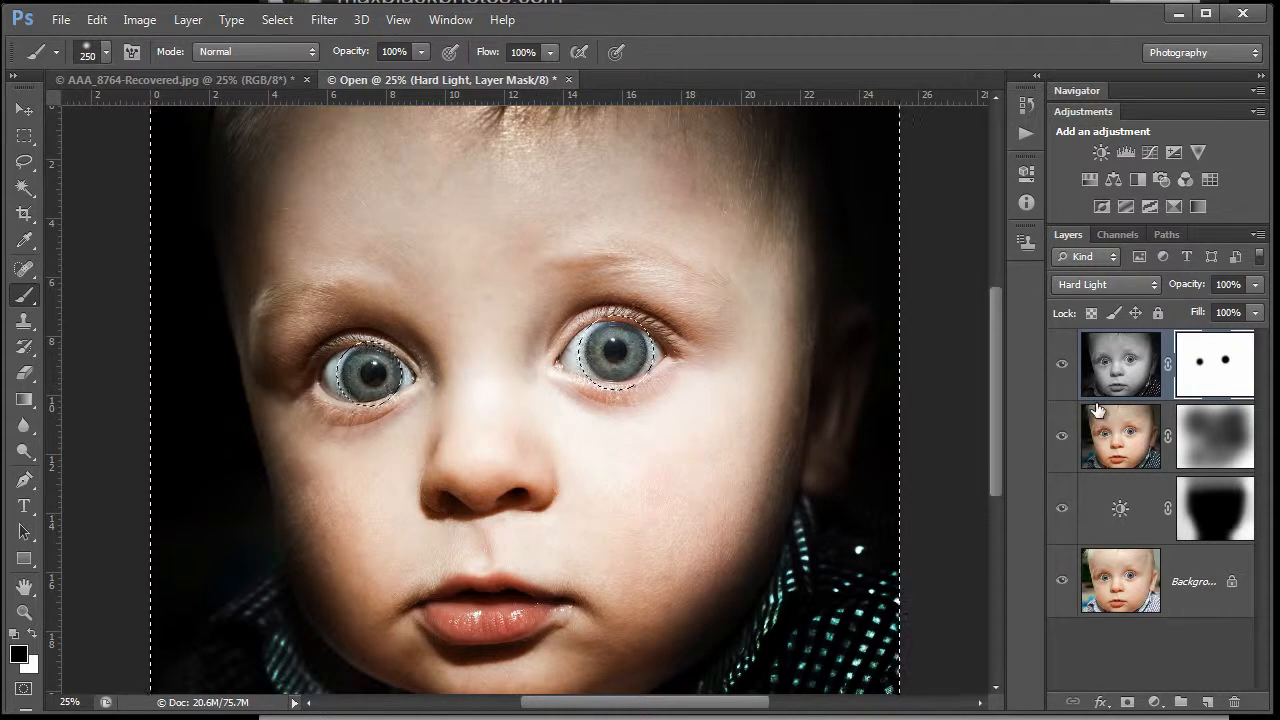
Load the eye selection and add a Brightness/Contrast layer masked to the eyes, testing brightness
left_click(1089, 181)
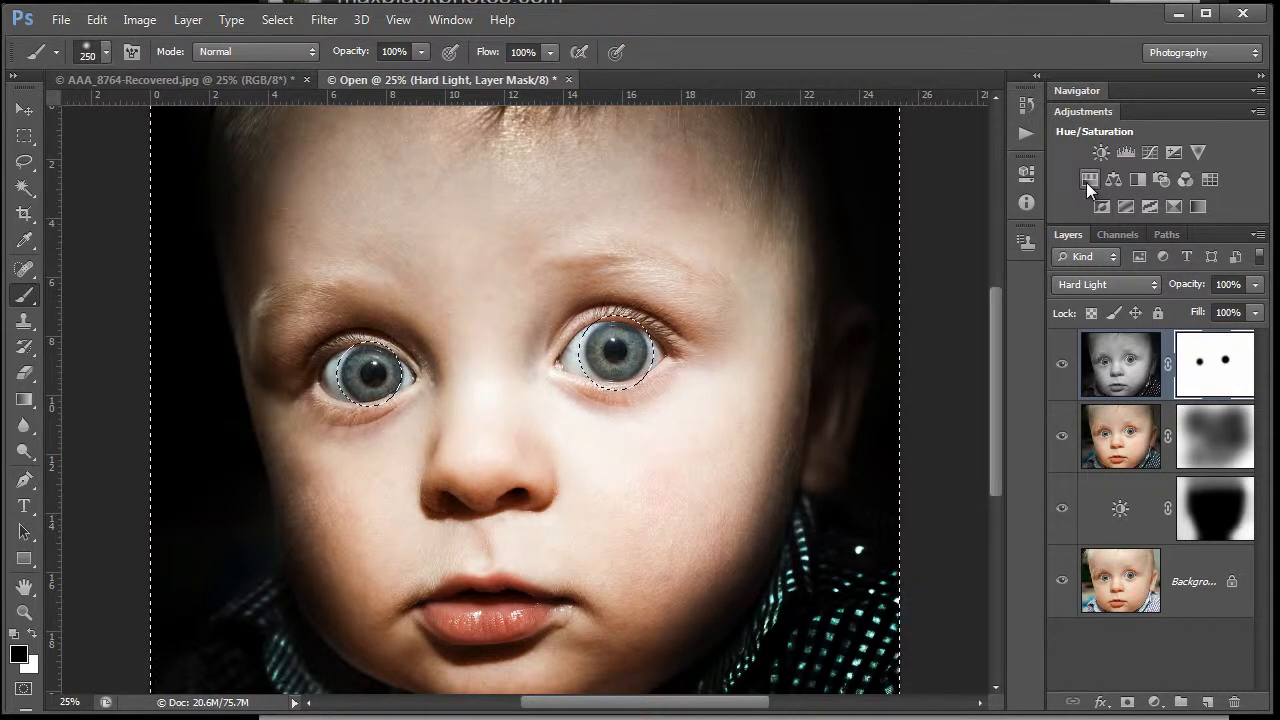
mouse_move(1101, 152)
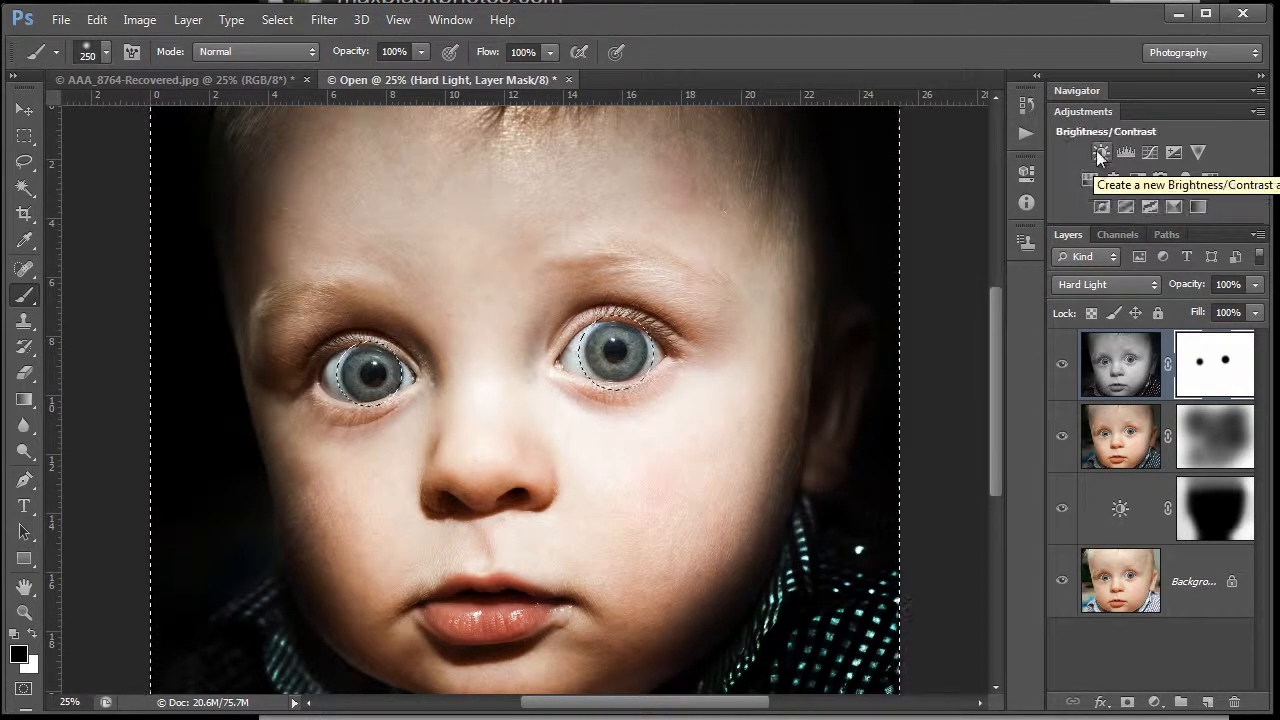
left_click(1101, 152)
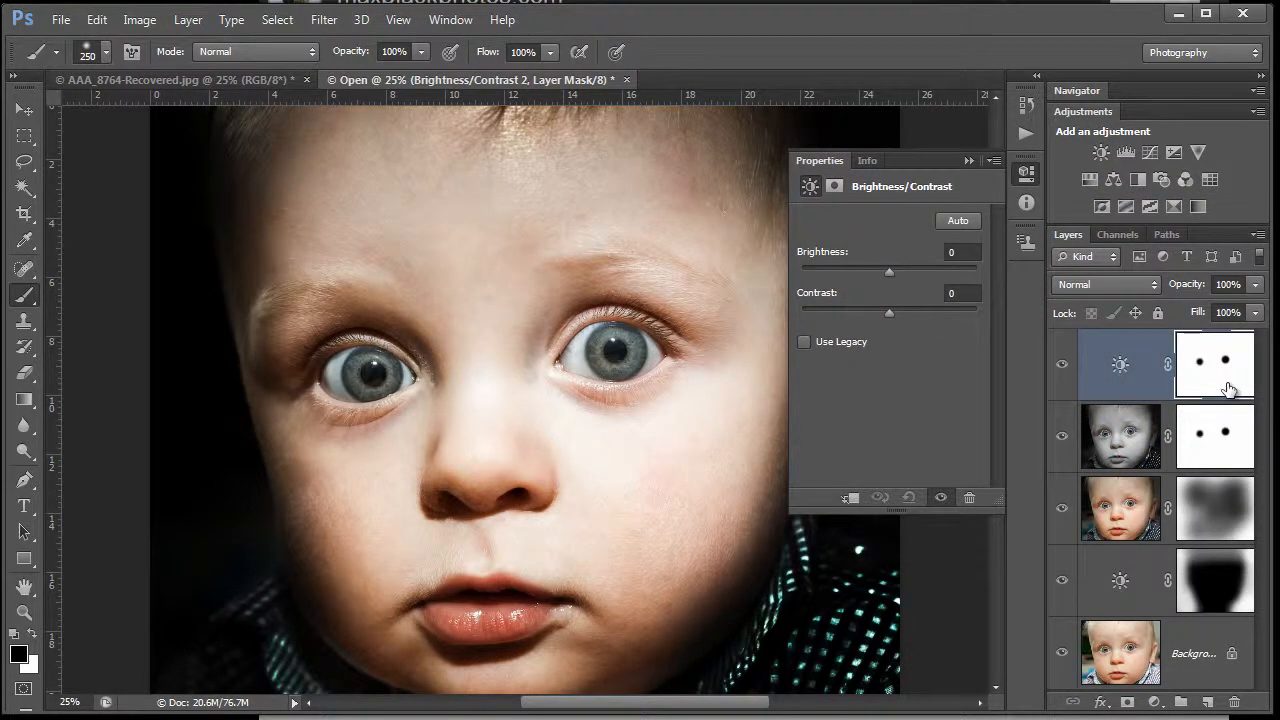
left_click(1214, 364)
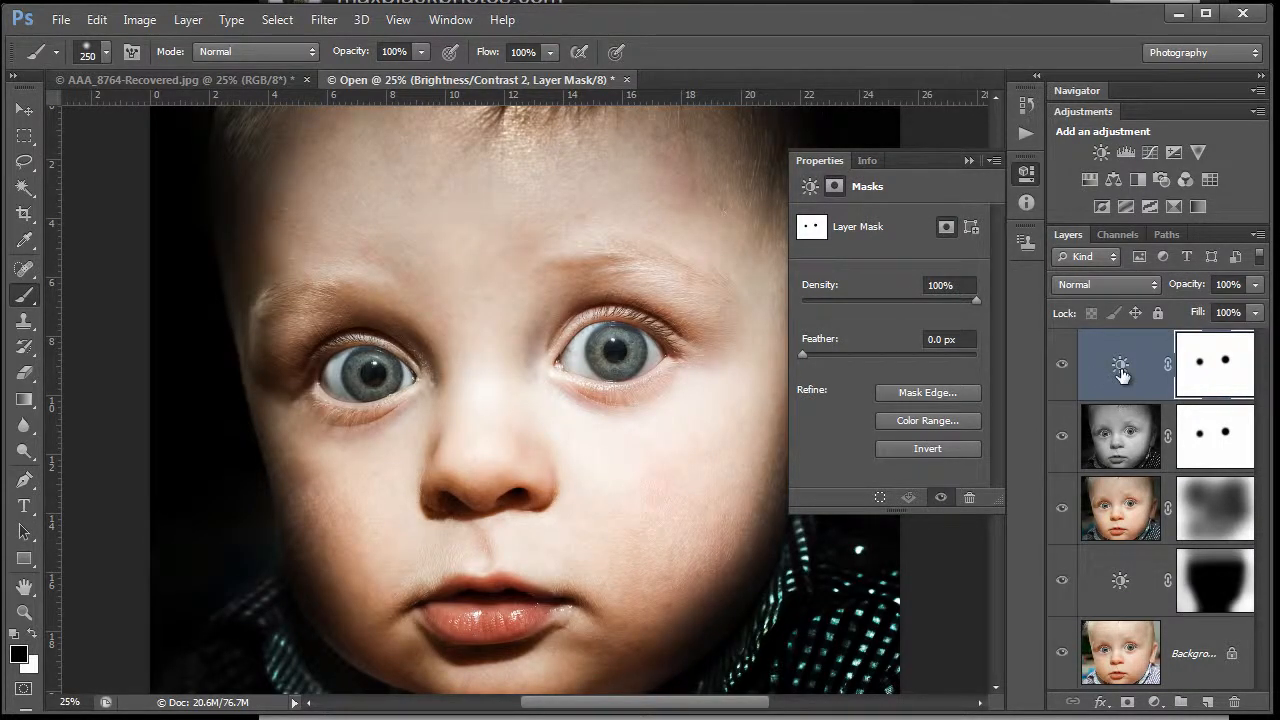
left_click(1120, 364)
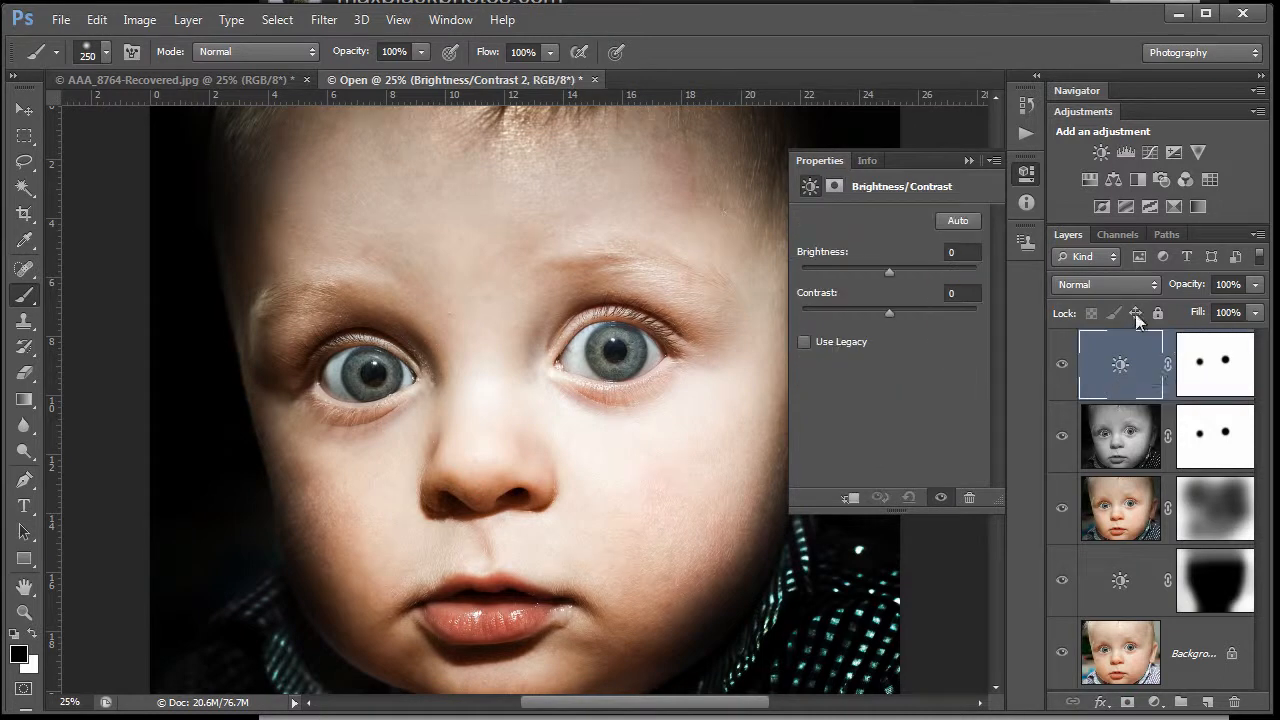
left_click(1213, 363)
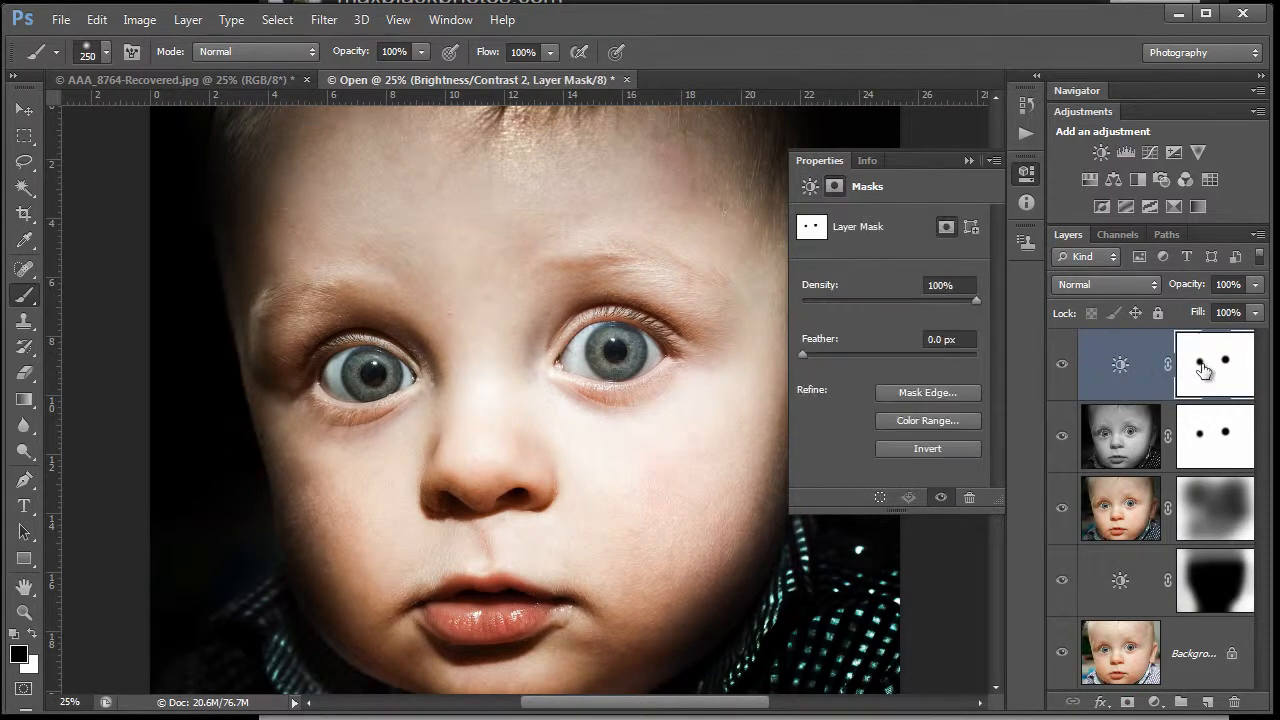
left_click(1120, 364)
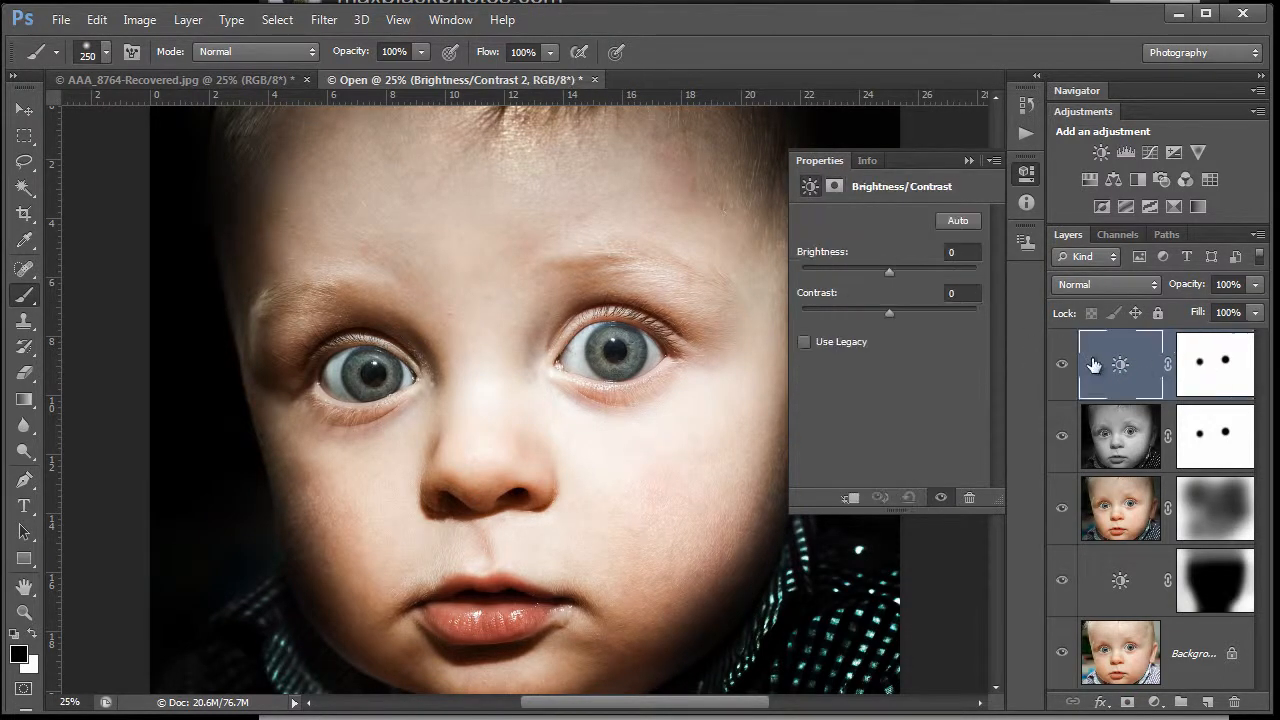
left_click_drag(889, 273, 910, 273)
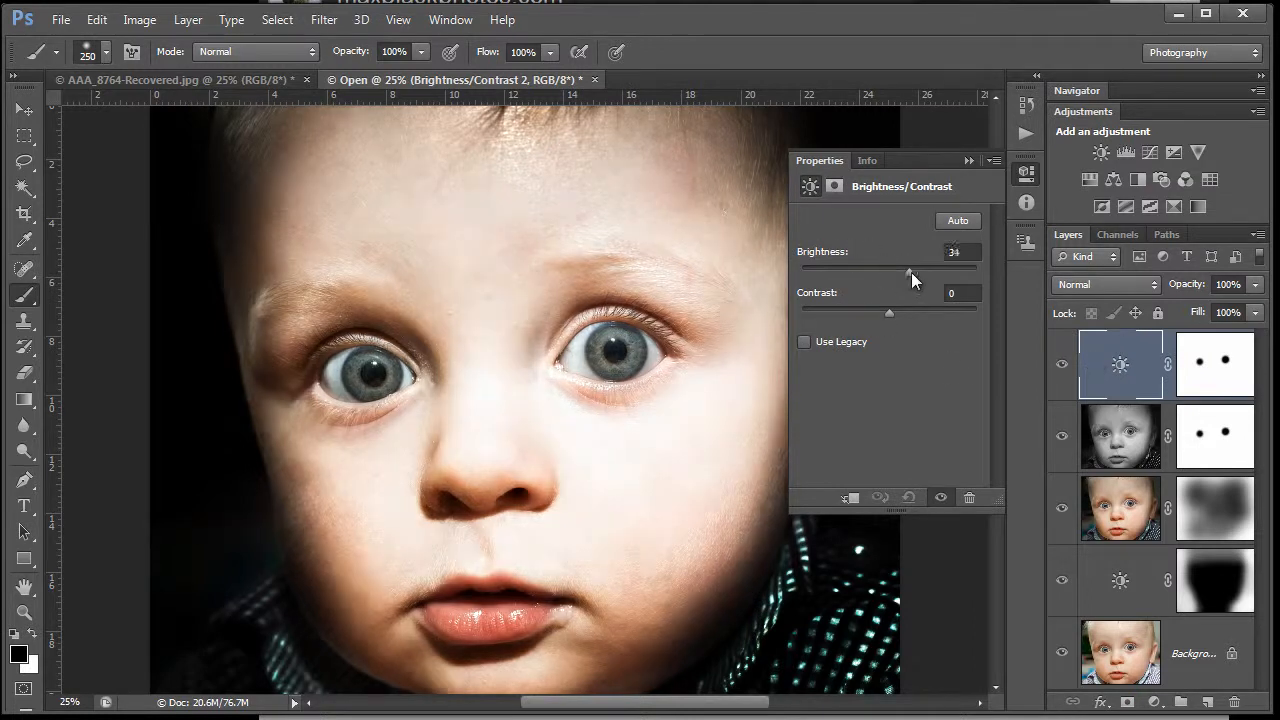
left_click_drag(910, 272, 889, 272)
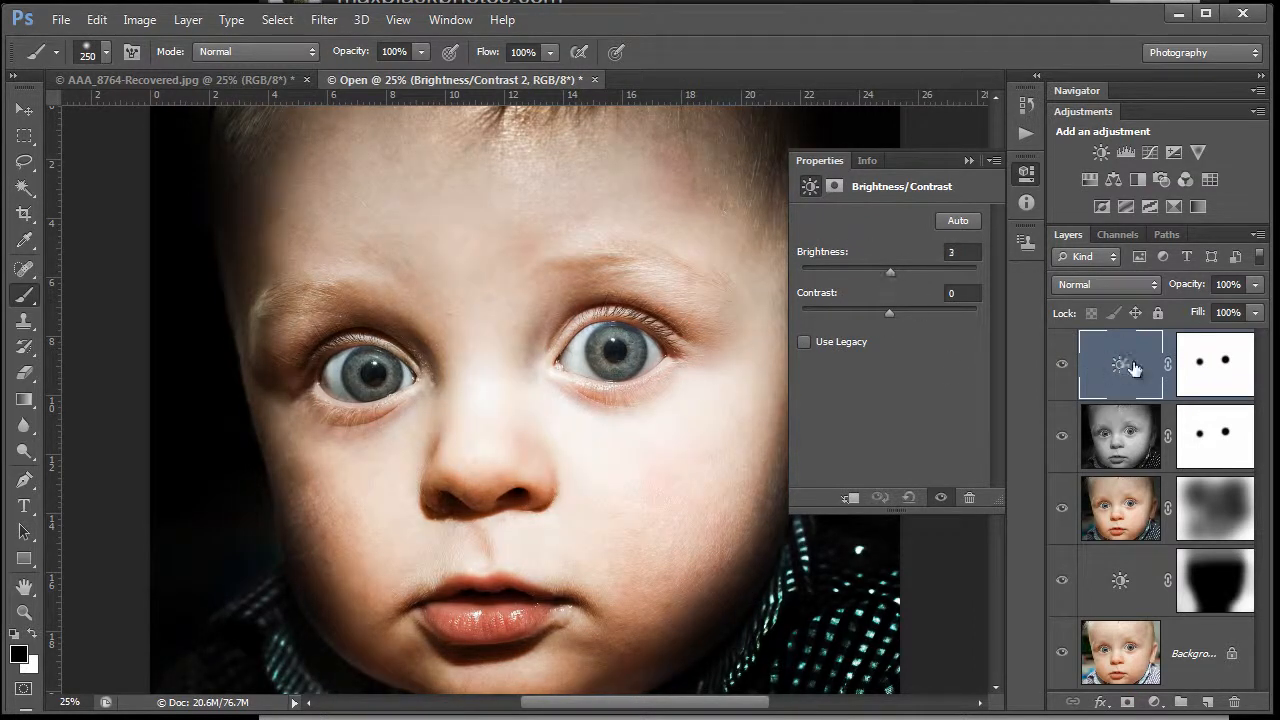
left_click(1215, 363)
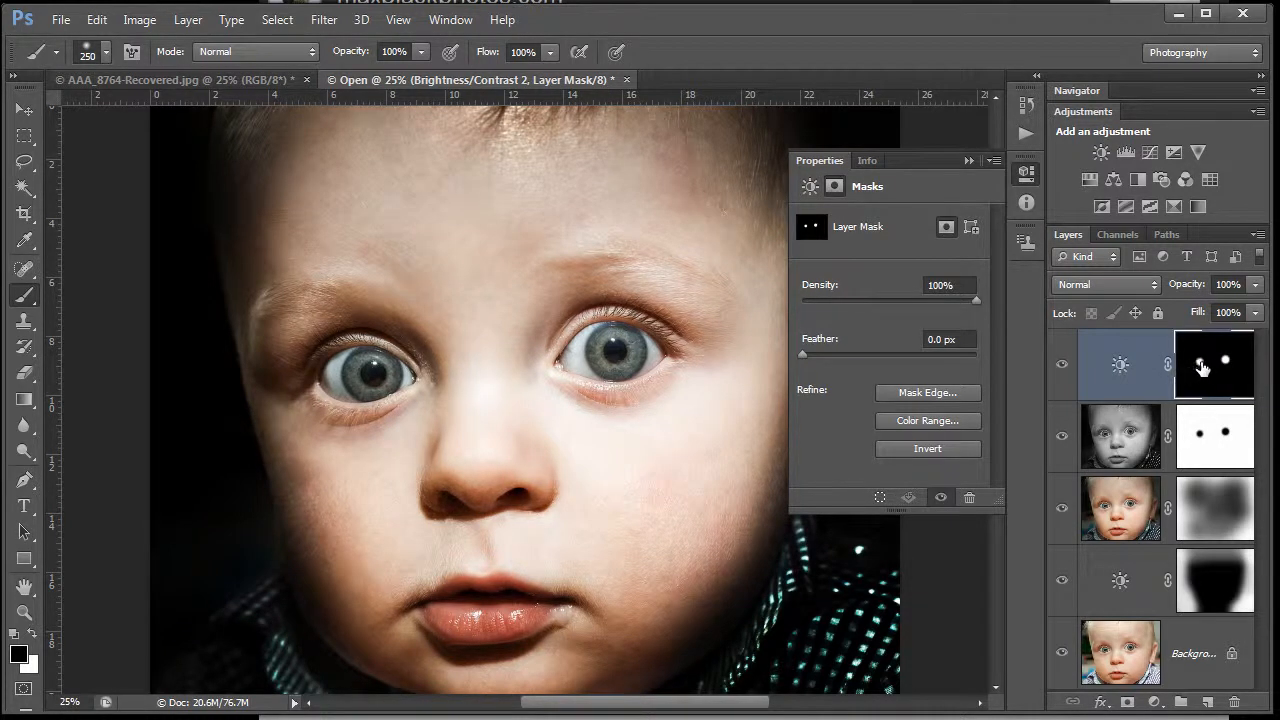
Set the eye-only Brightness/Contrast layer to brightness 76 and contrast 70
left_click(1214, 363)
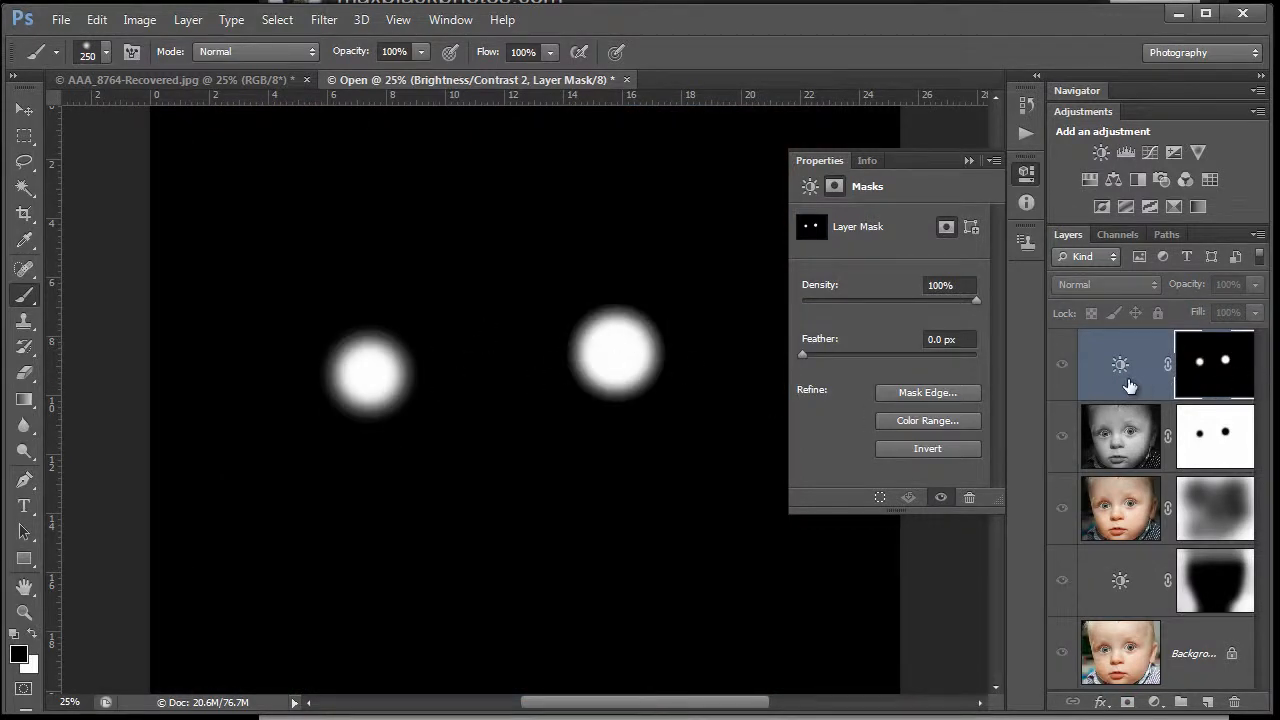
left_click(1120, 363)
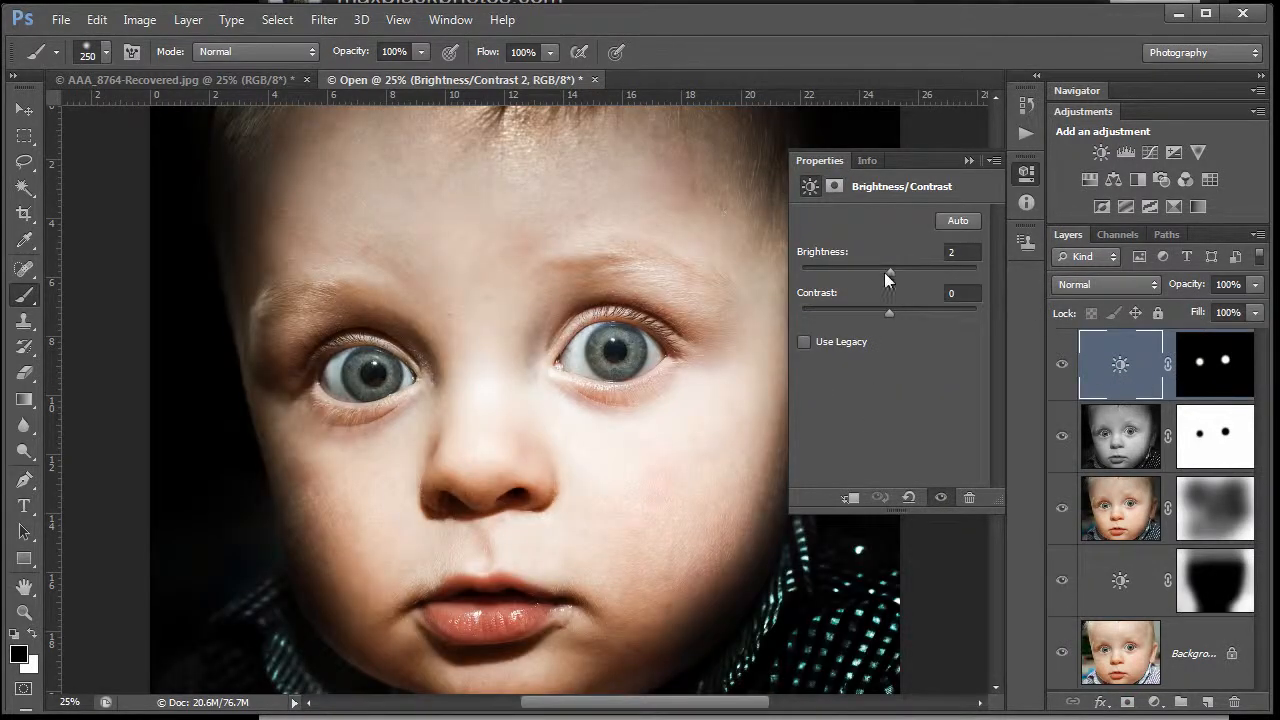
left_click_drag(888, 275, 925, 275)
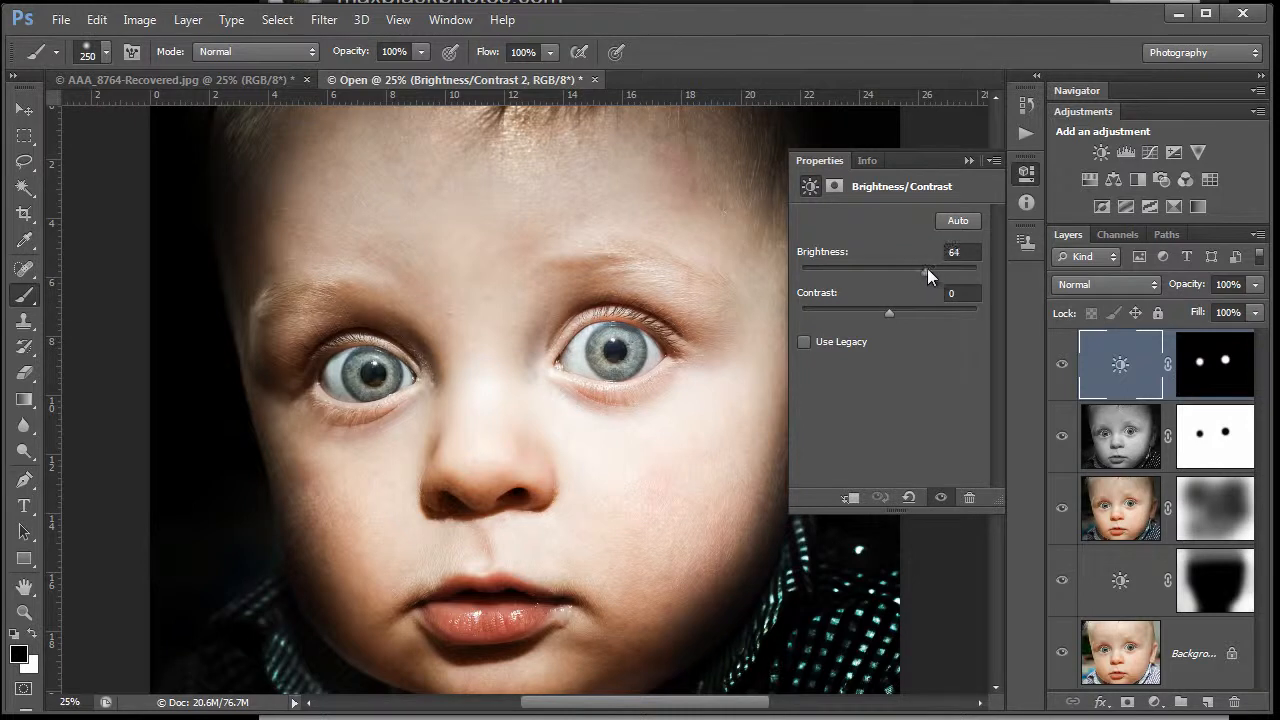
left_click_drag(923, 273, 933, 273)
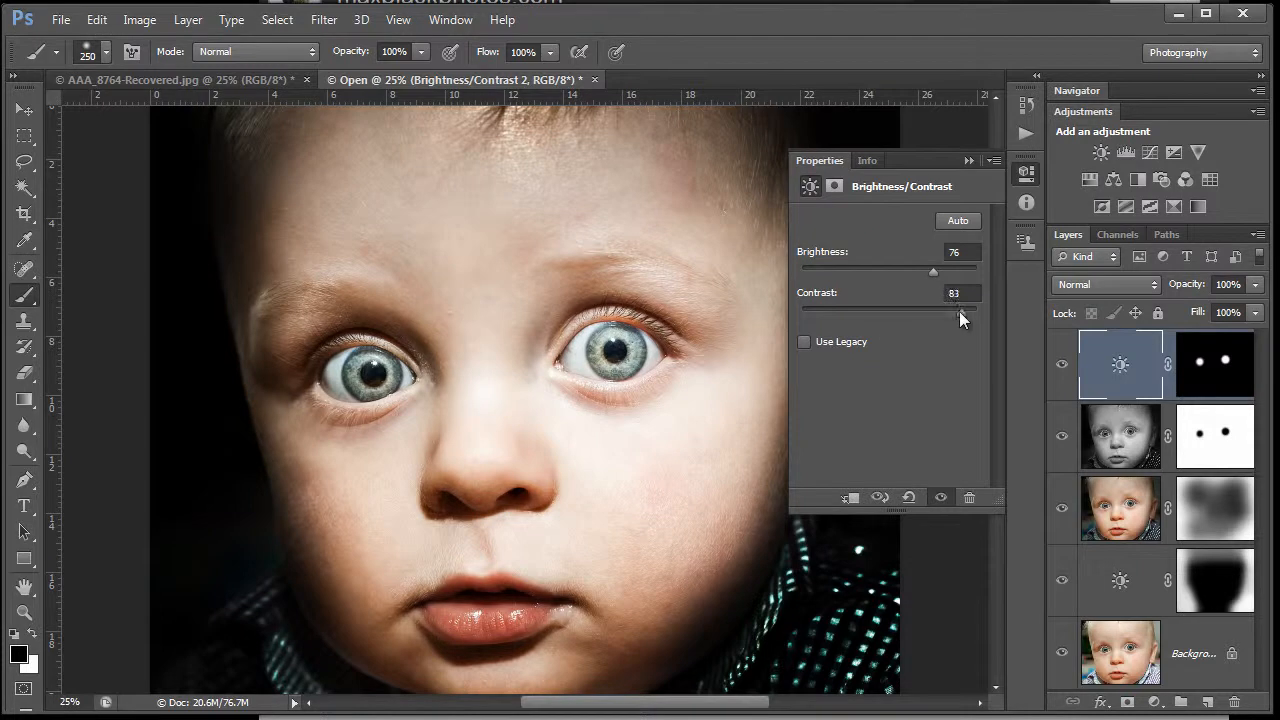
left_click_drag(960, 310, 938, 310)
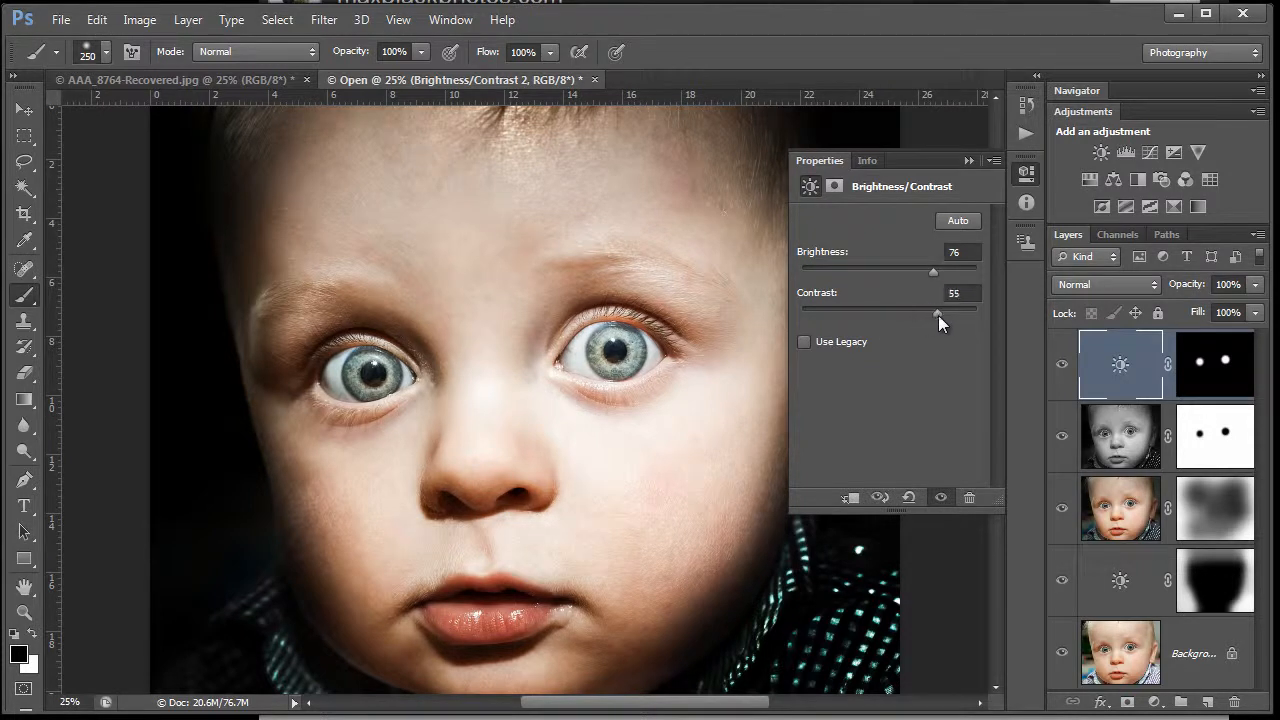
left_click_drag(938, 313, 950, 313)
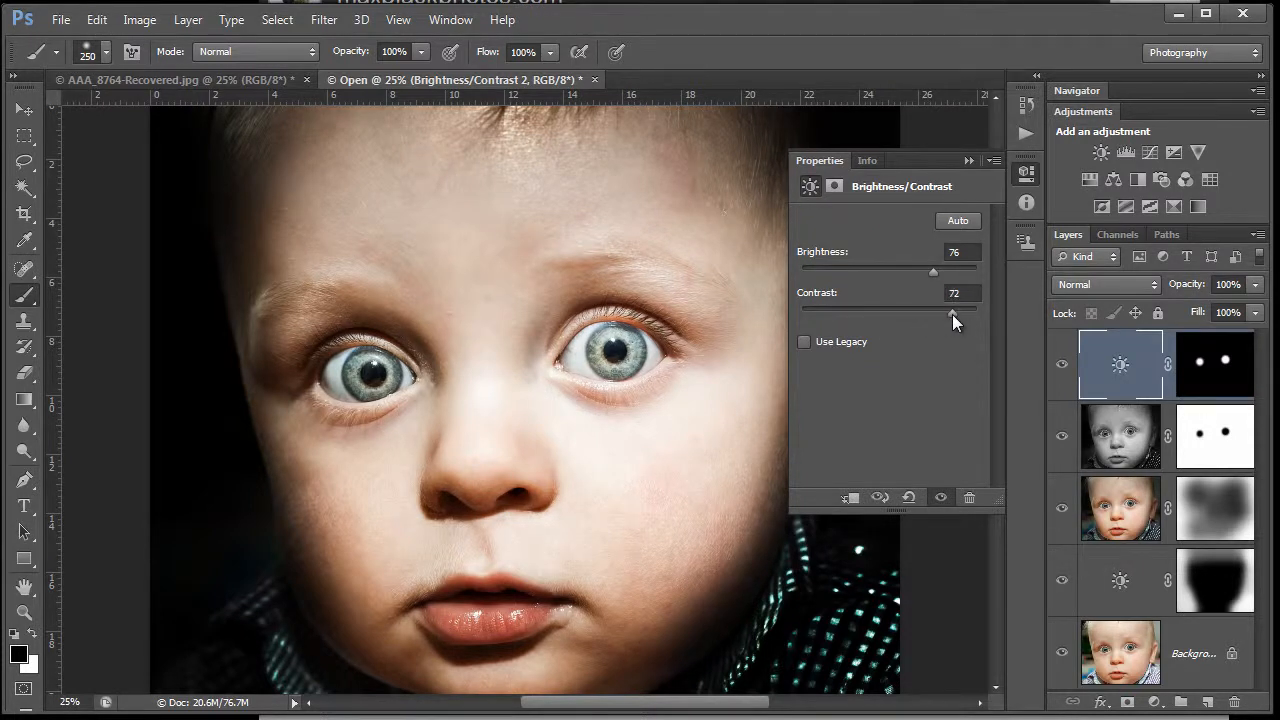
left_click_drag(950, 312, 945, 312)
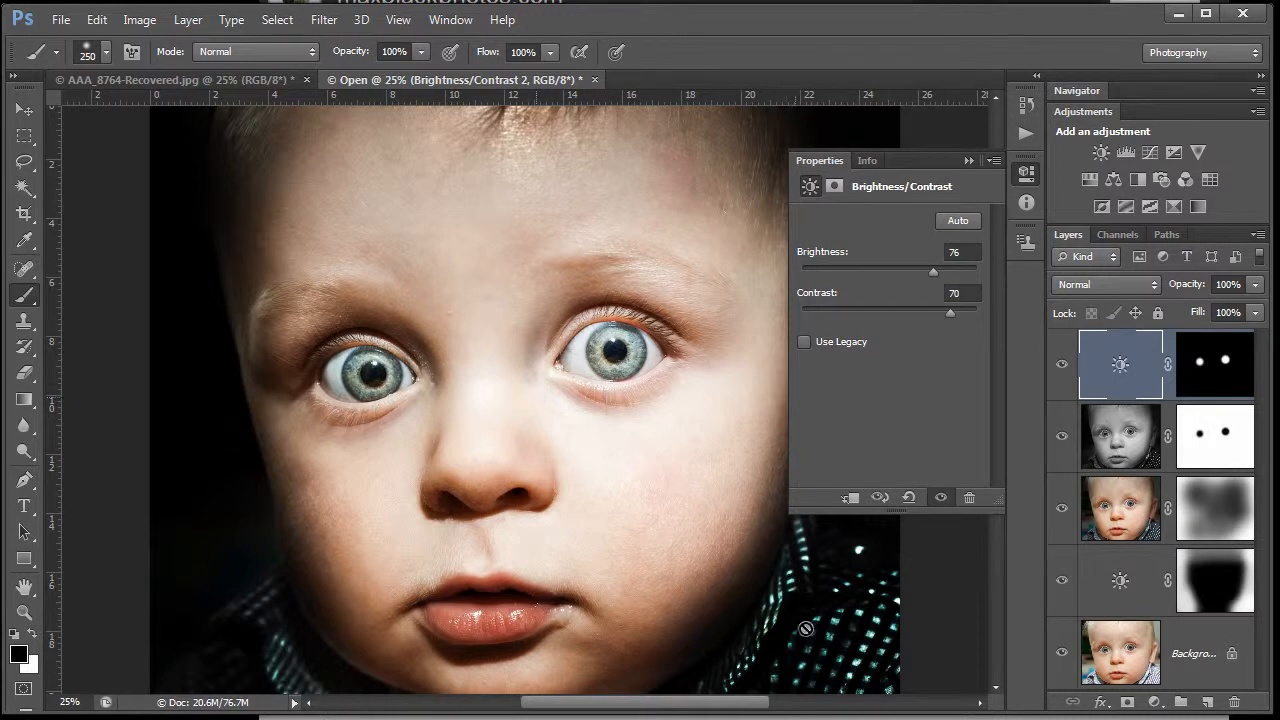
mouse_move(898, 444)
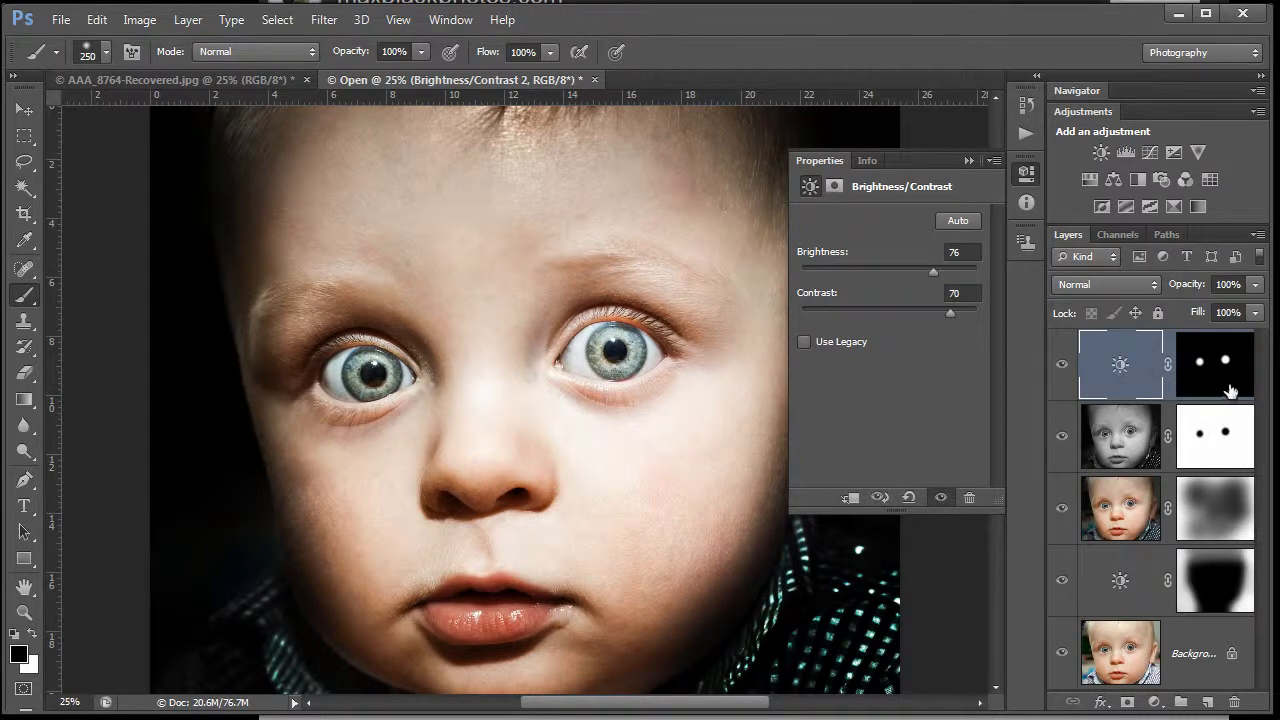
left_click(1214, 364)
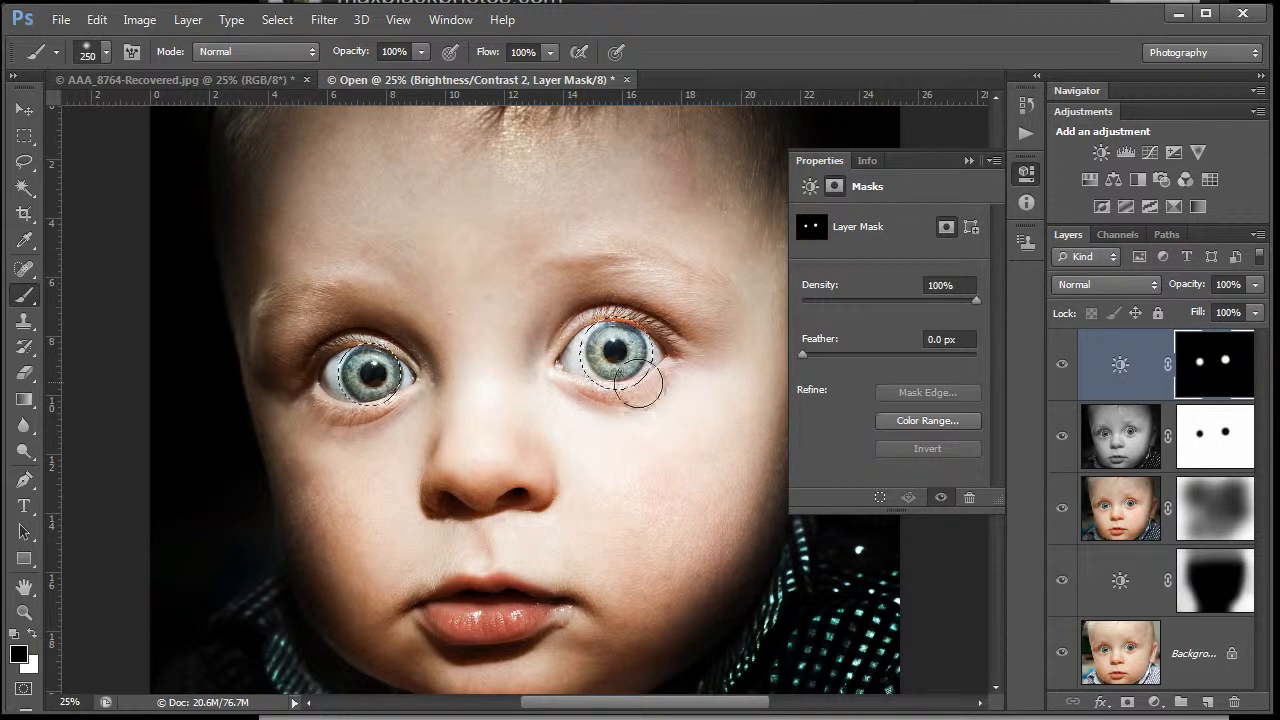
Add an eye-masked Hue/Saturation layer with saturation +40, trying hues from +11 towards purple
left_click(1089, 180)
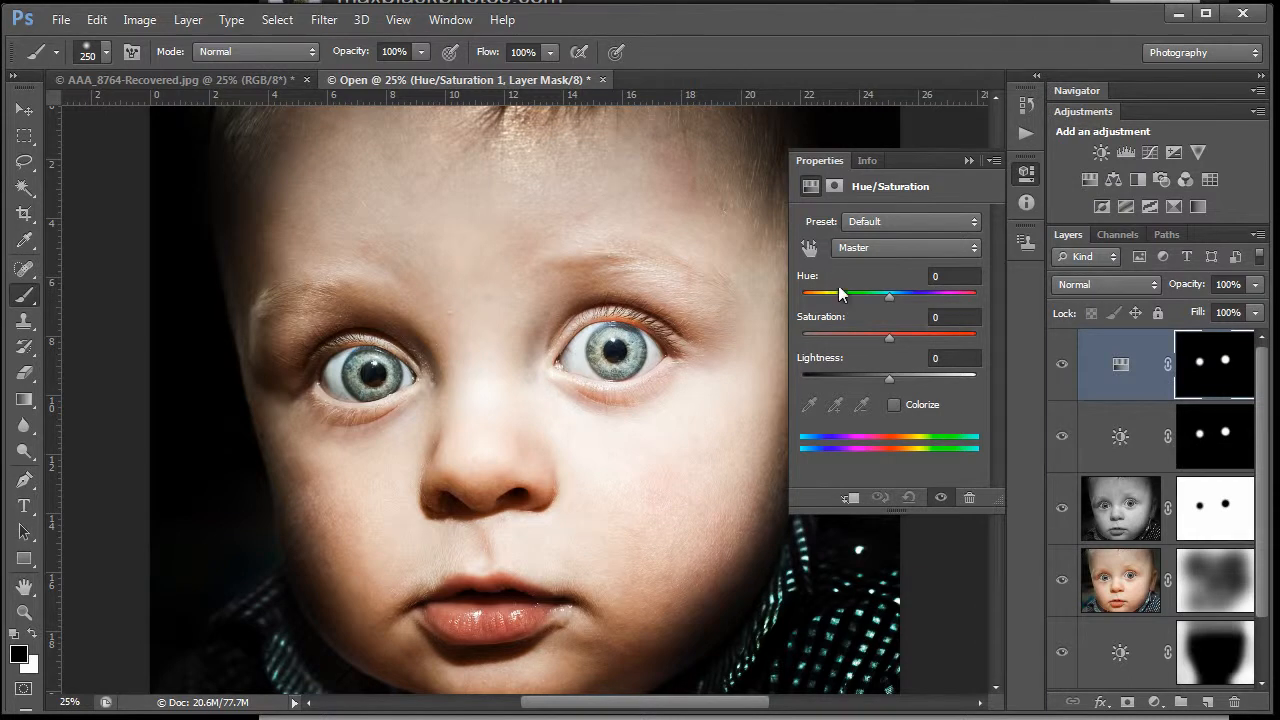
left_click_drag(888, 293, 888, 293)
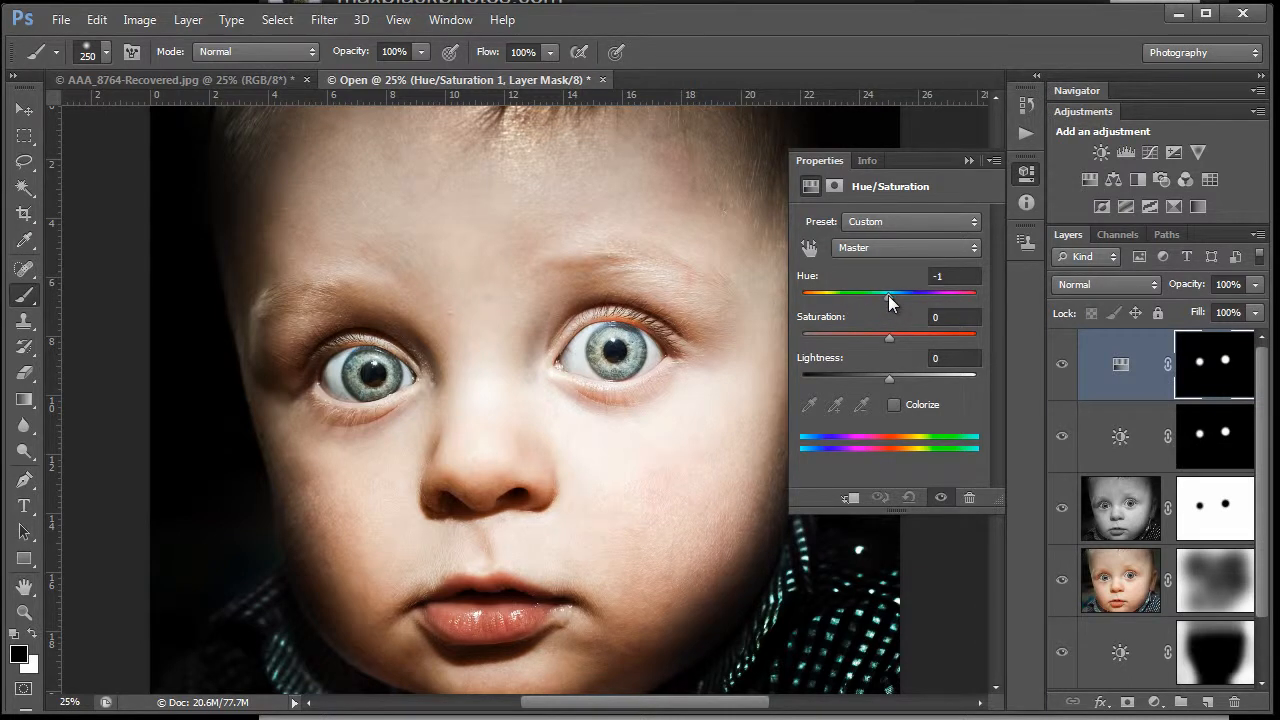
left_click_drag(889, 292, 897, 292)
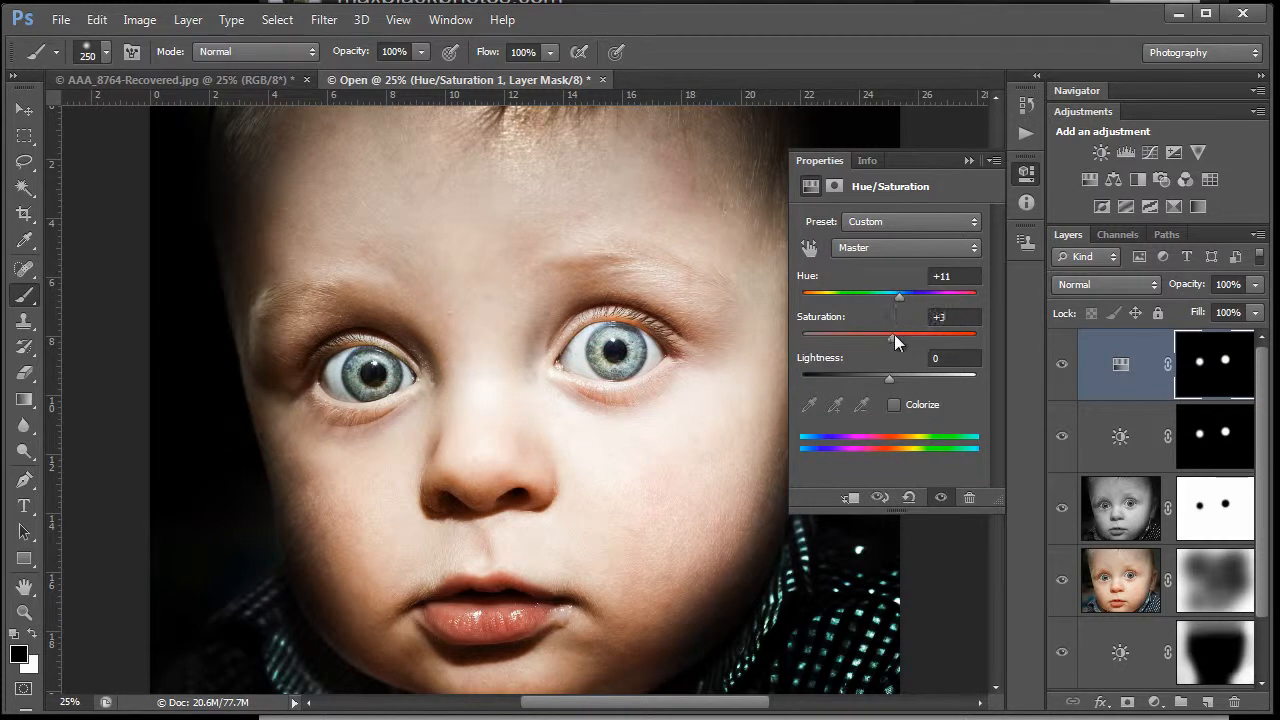
left_click_drag(891, 335, 924, 335)
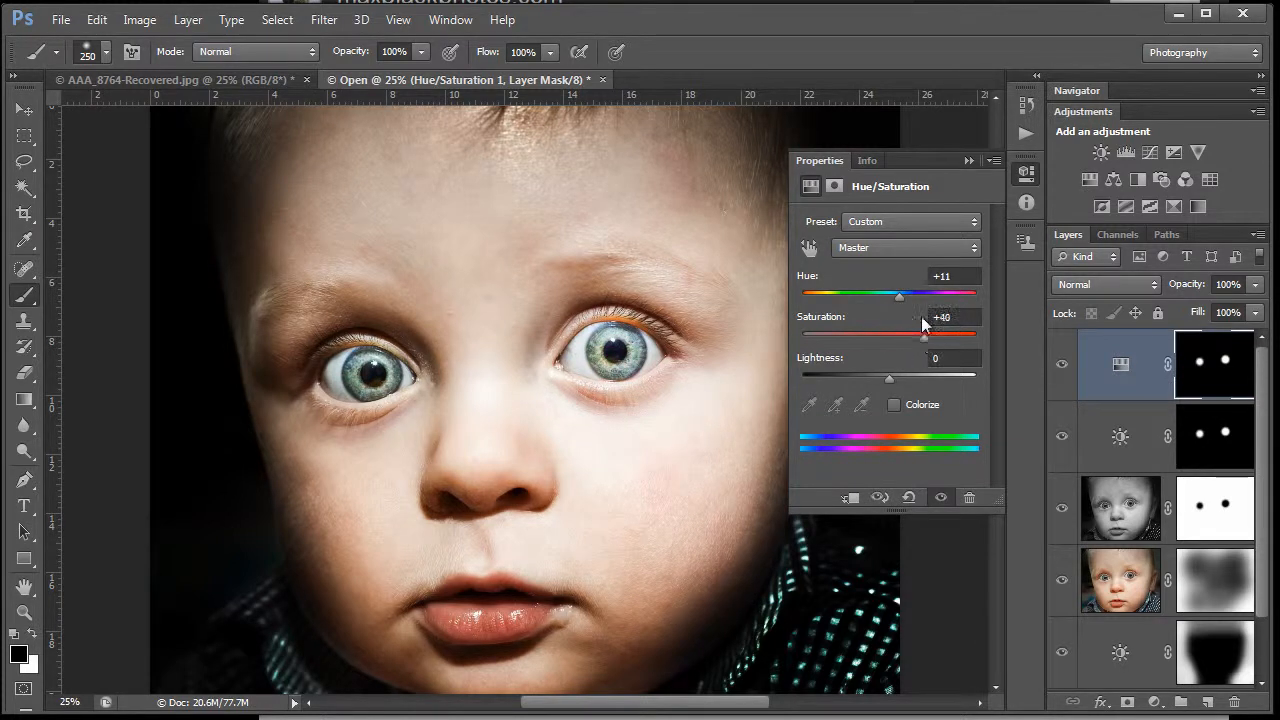
left_click_drag(899, 294, 807, 294)
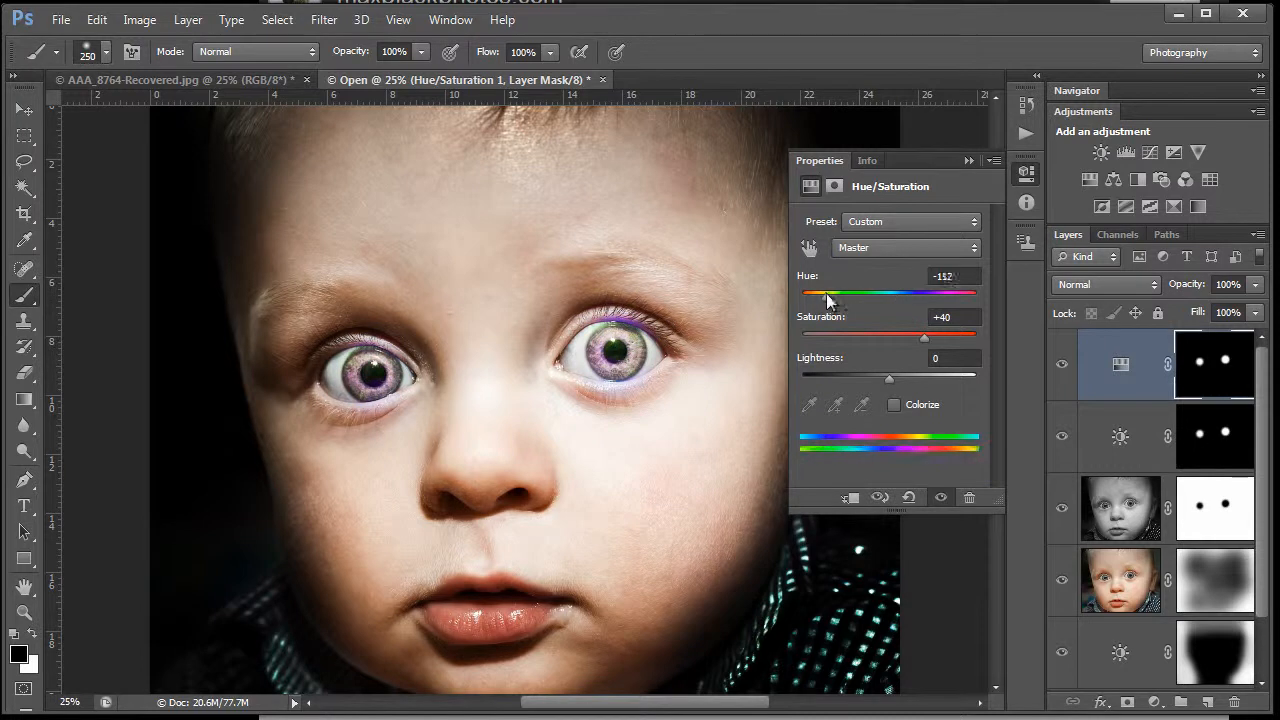
left_click_drag(805, 293, 843, 293)
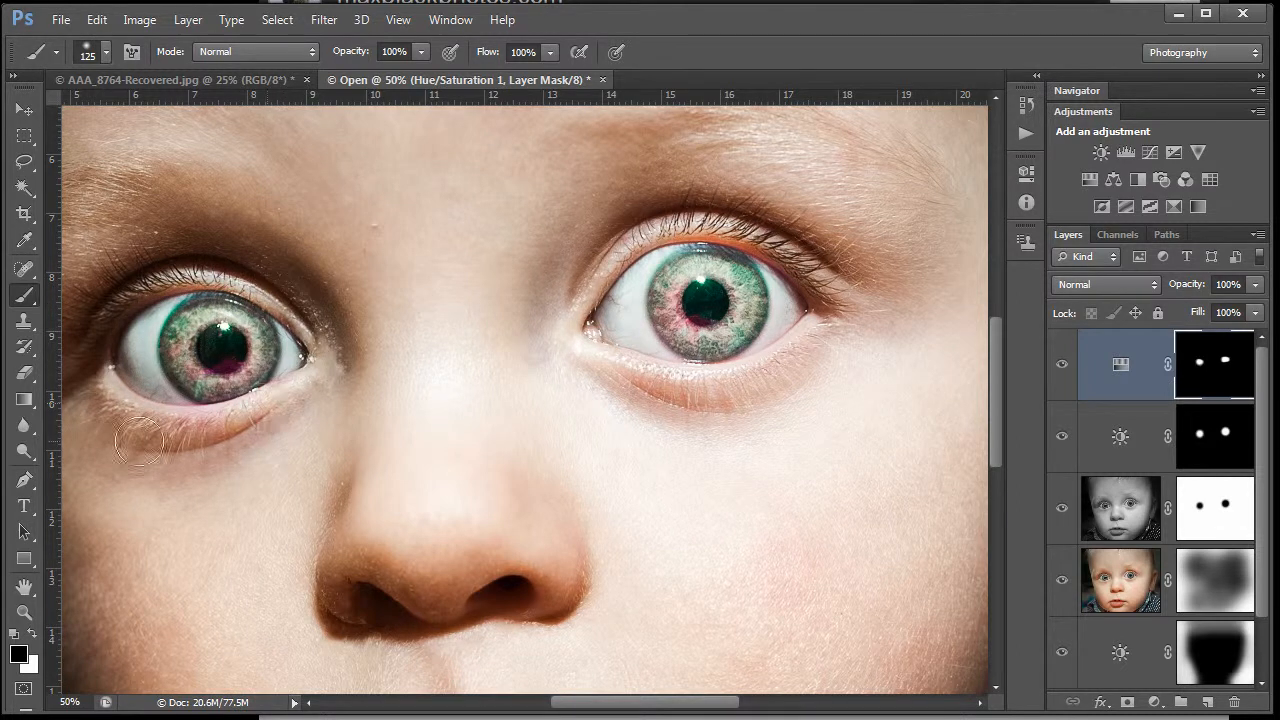
mouse_move(127, 430)
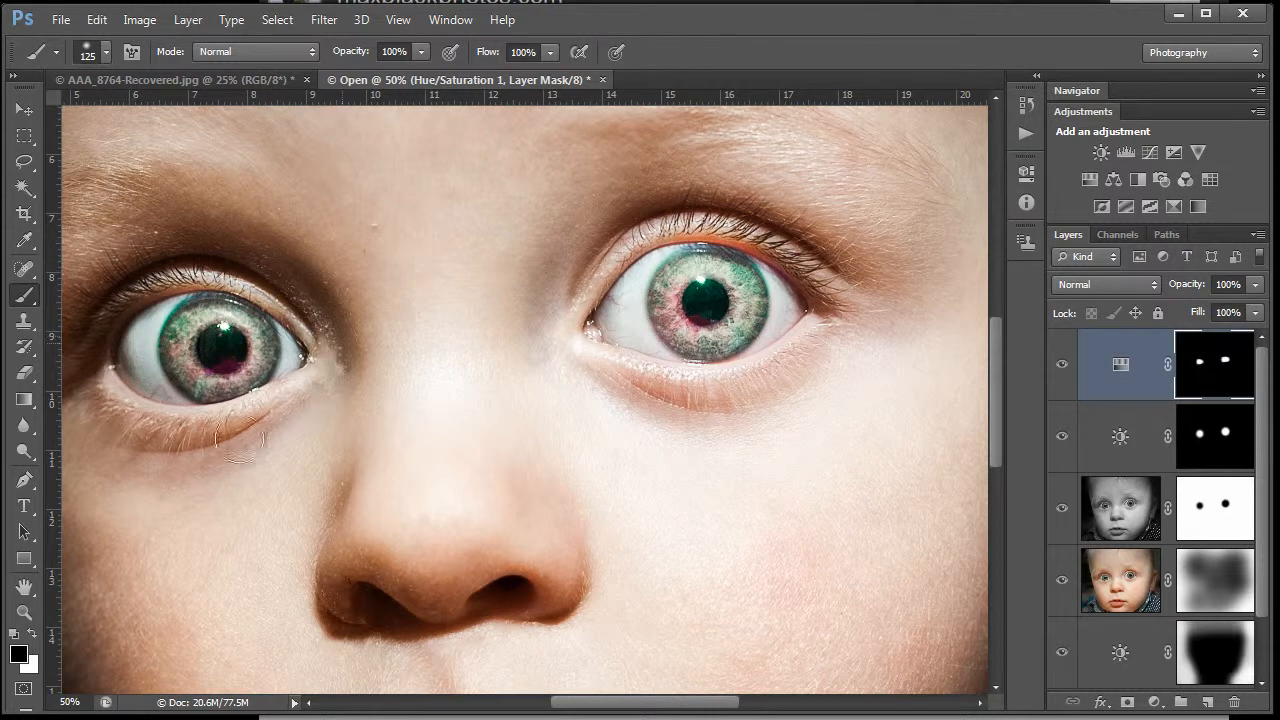
mouse_move(822, 360)
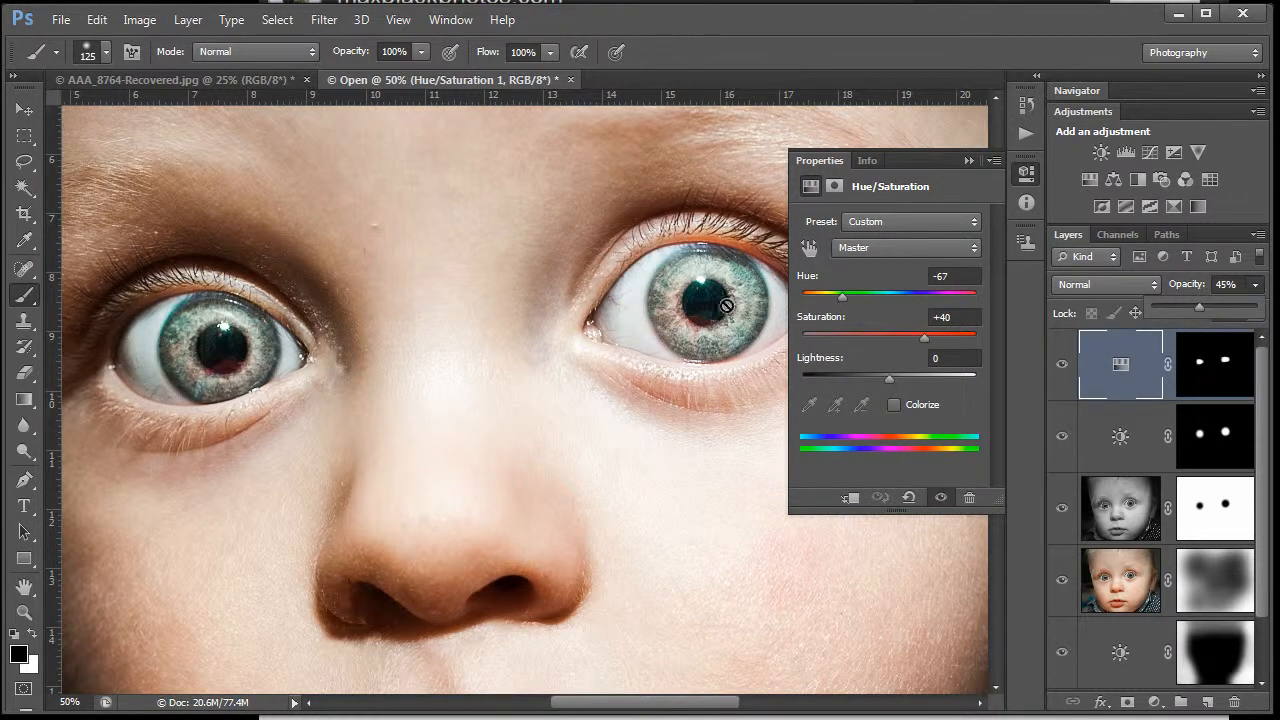
Settle the eye Hue/Saturation at hue +98, saturation +51, lightness +5 and close Properties
left_click_drag(924, 335, 950, 335)
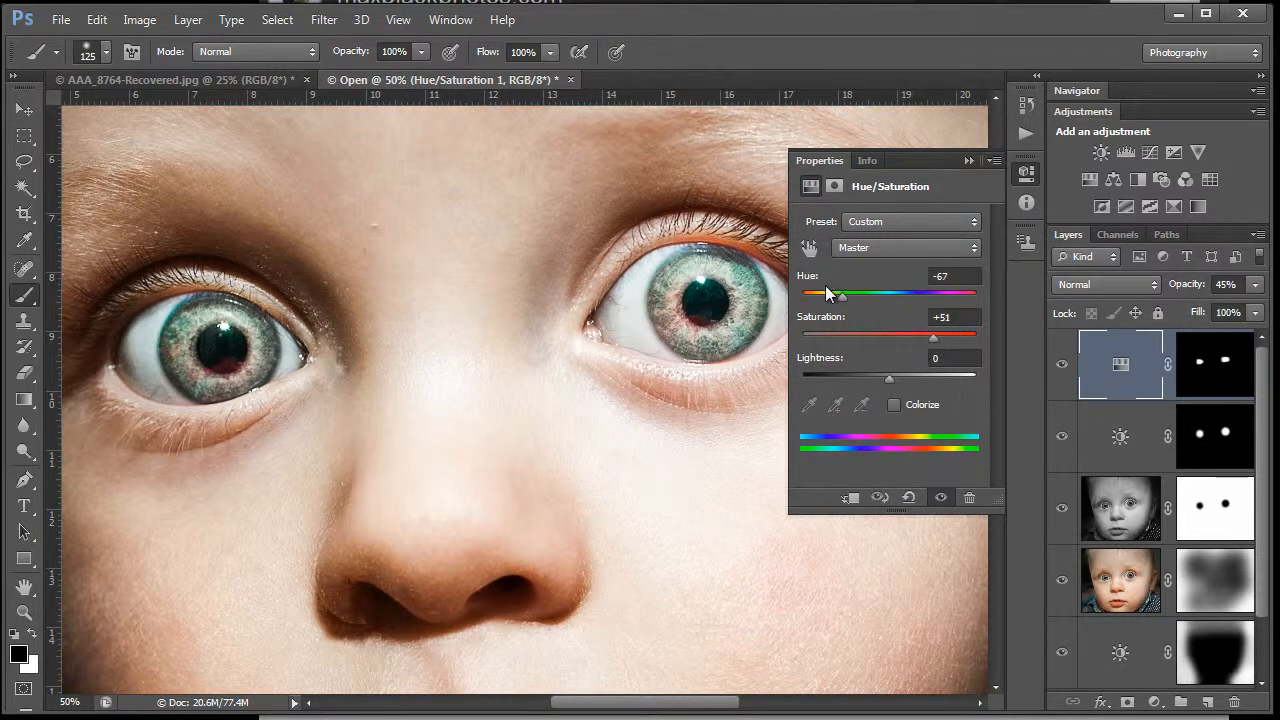
left_click_drag(840, 293, 918, 293)
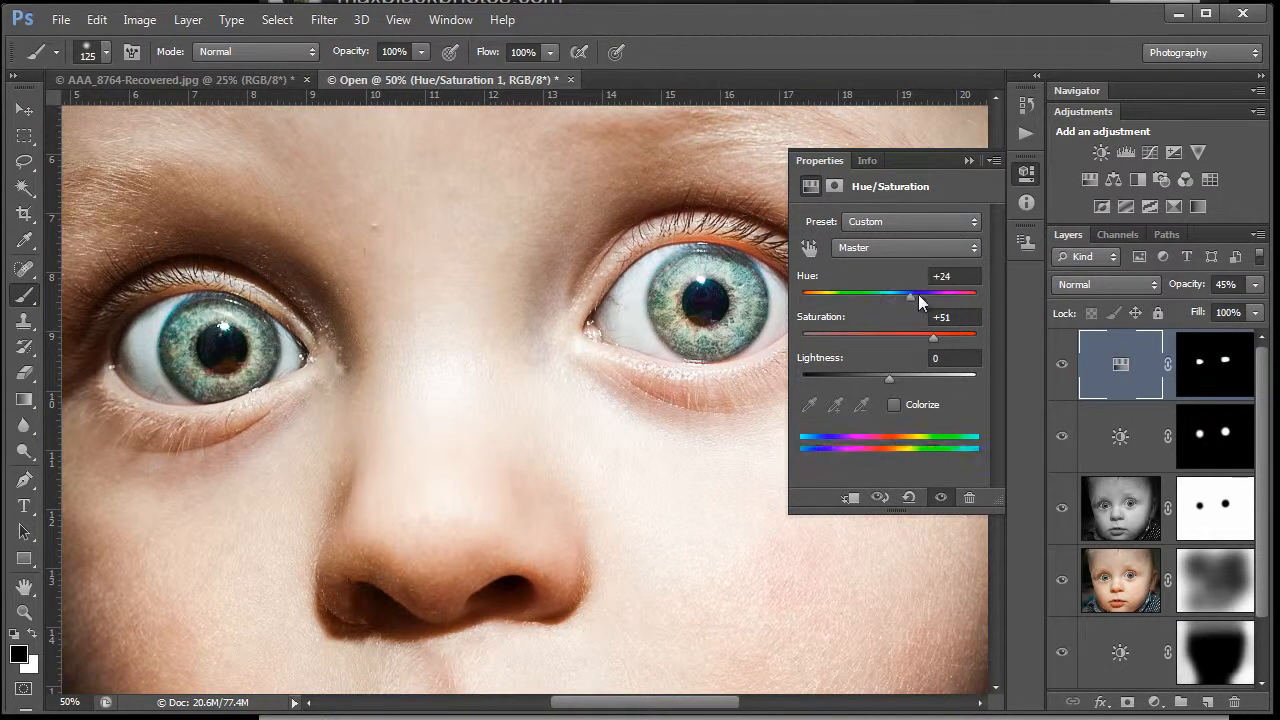
left_click_drag(908, 293, 938, 293)
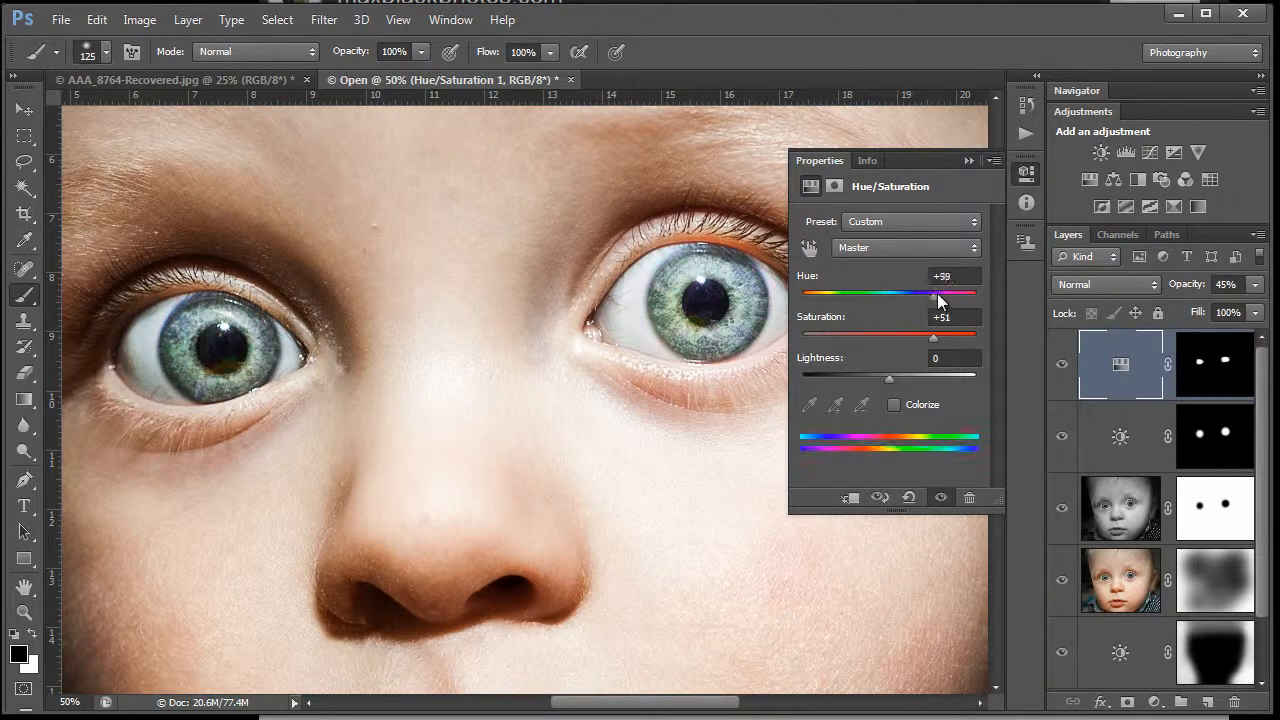
left_click_drag(935, 293, 930, 293)
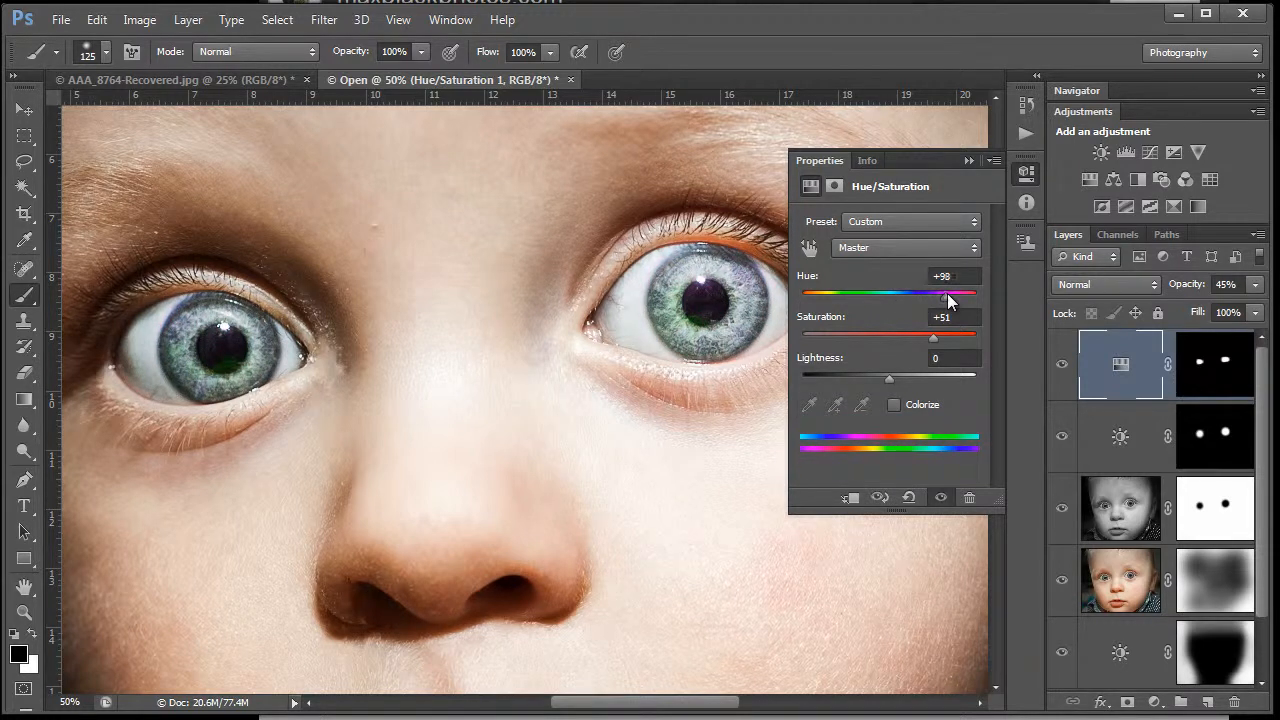
left_click_drag(889, 378, 923, 378)
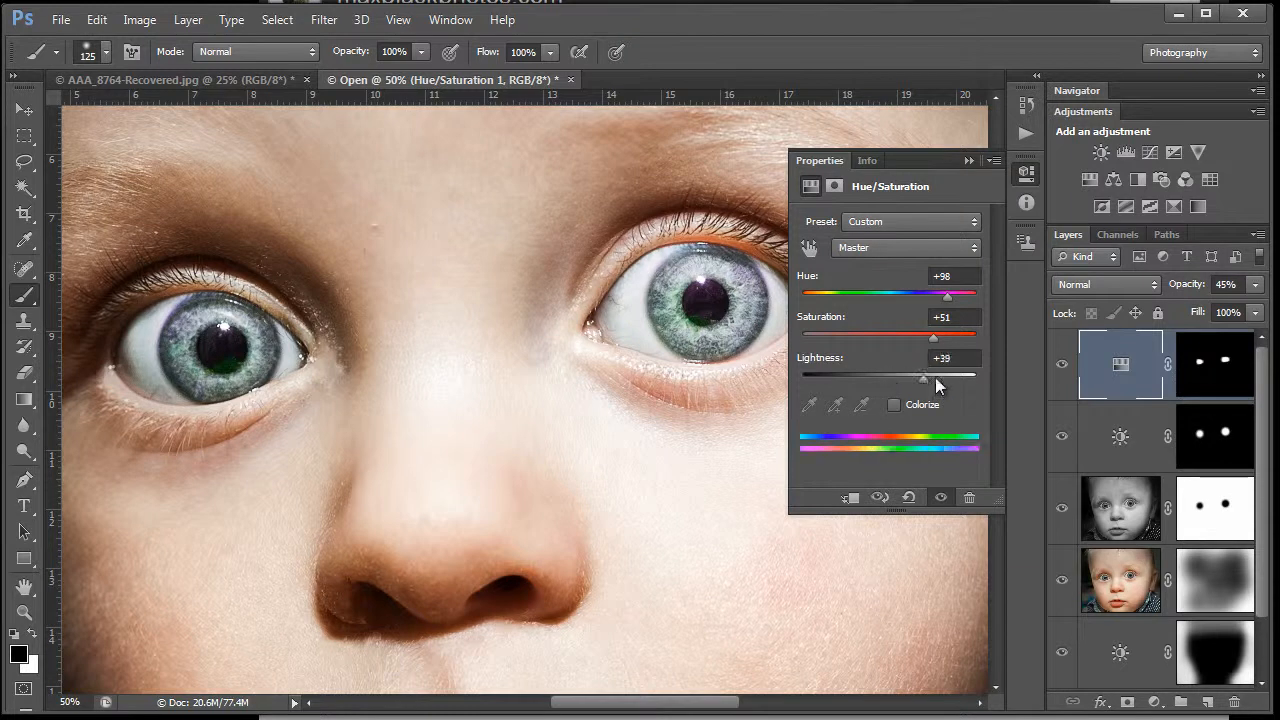
left_click_drag(922, 378, 843, 378)
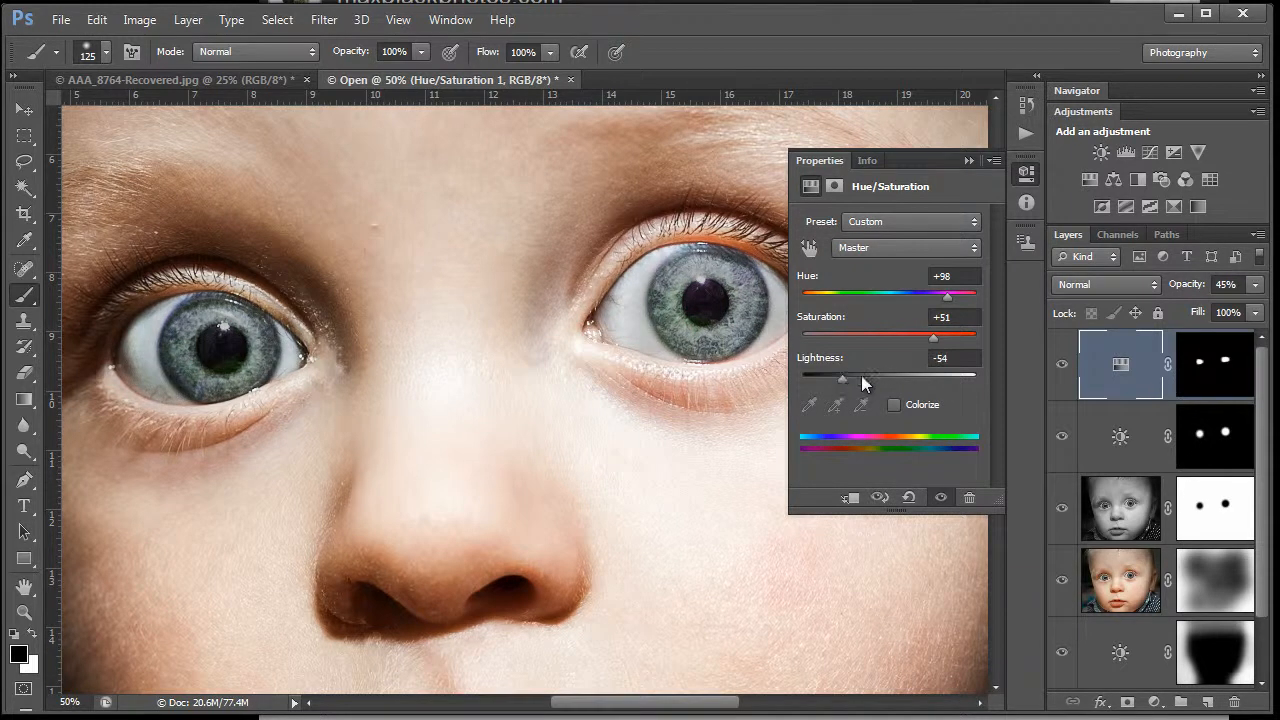
left_click_drag(842, 374, 897, 374)
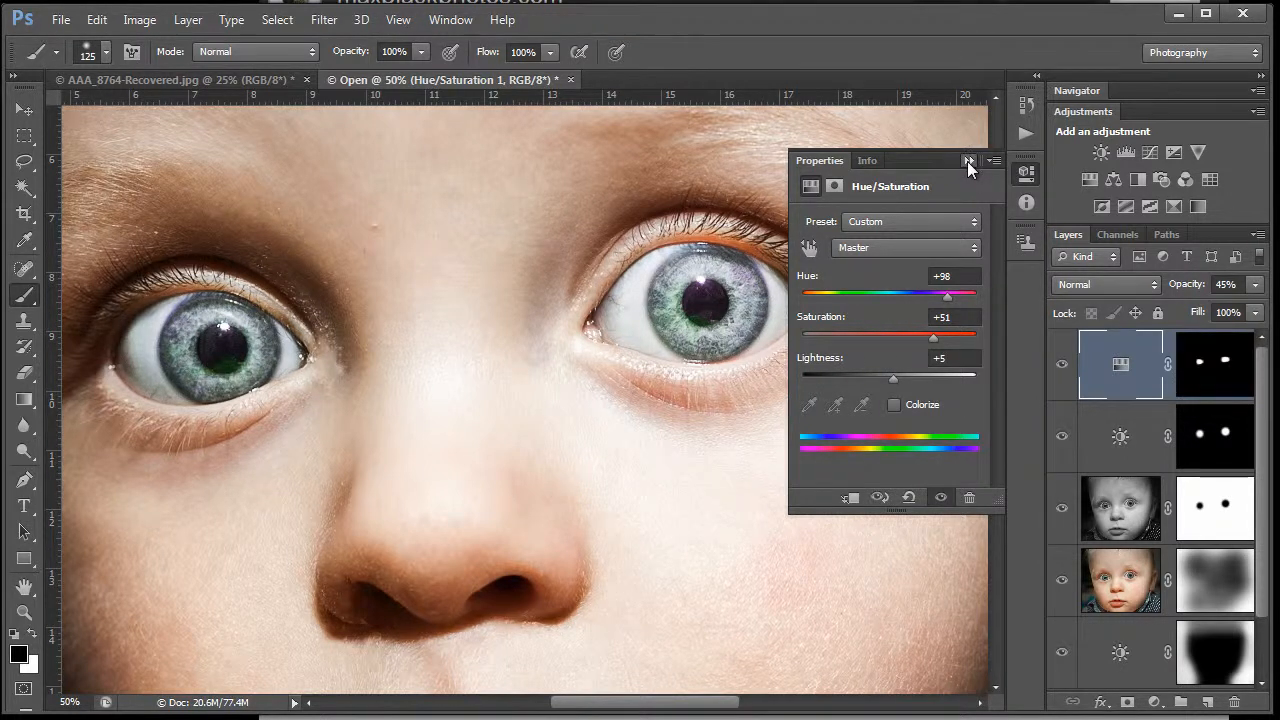
left_click(967, 161)
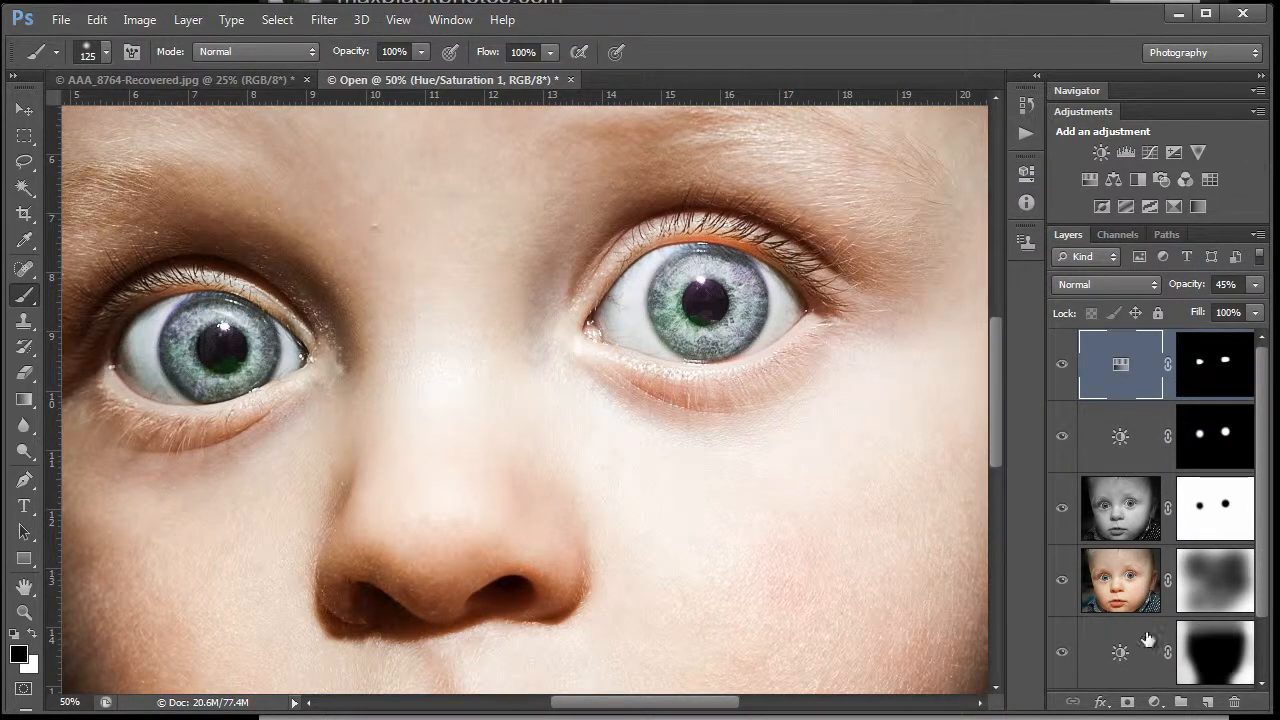
mouse_move(951, 485)
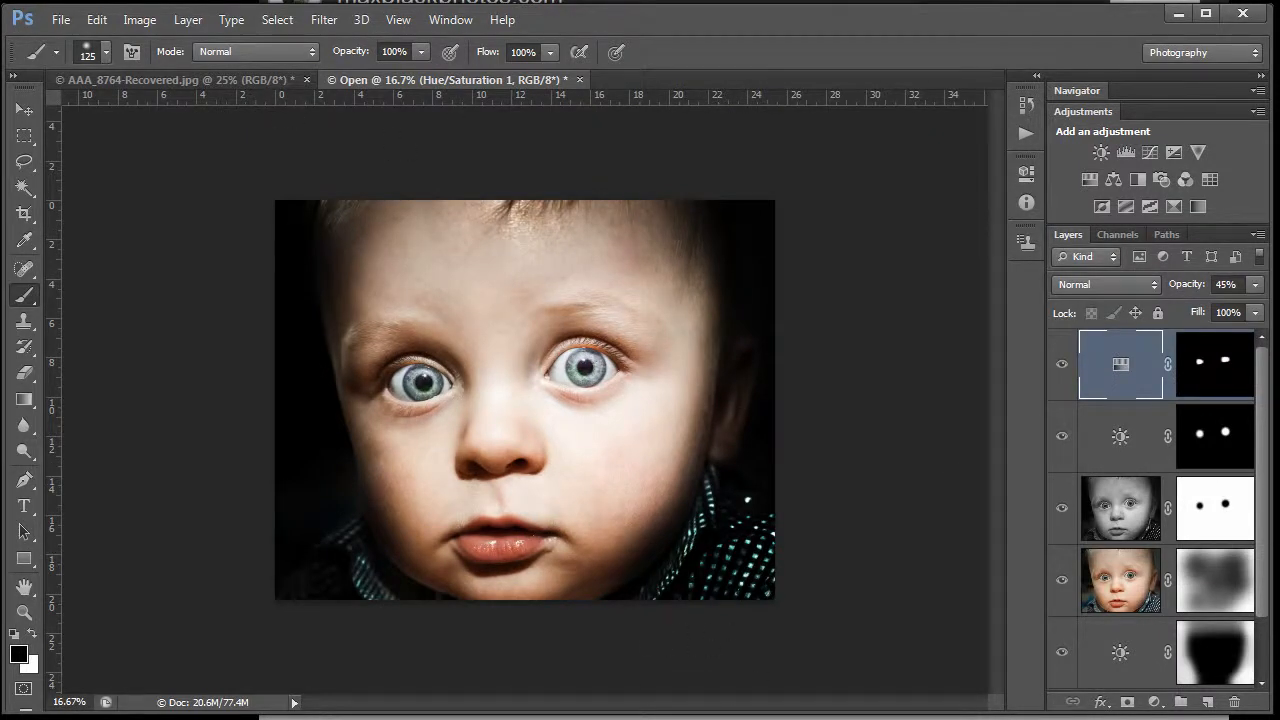
scroll("down", 3)
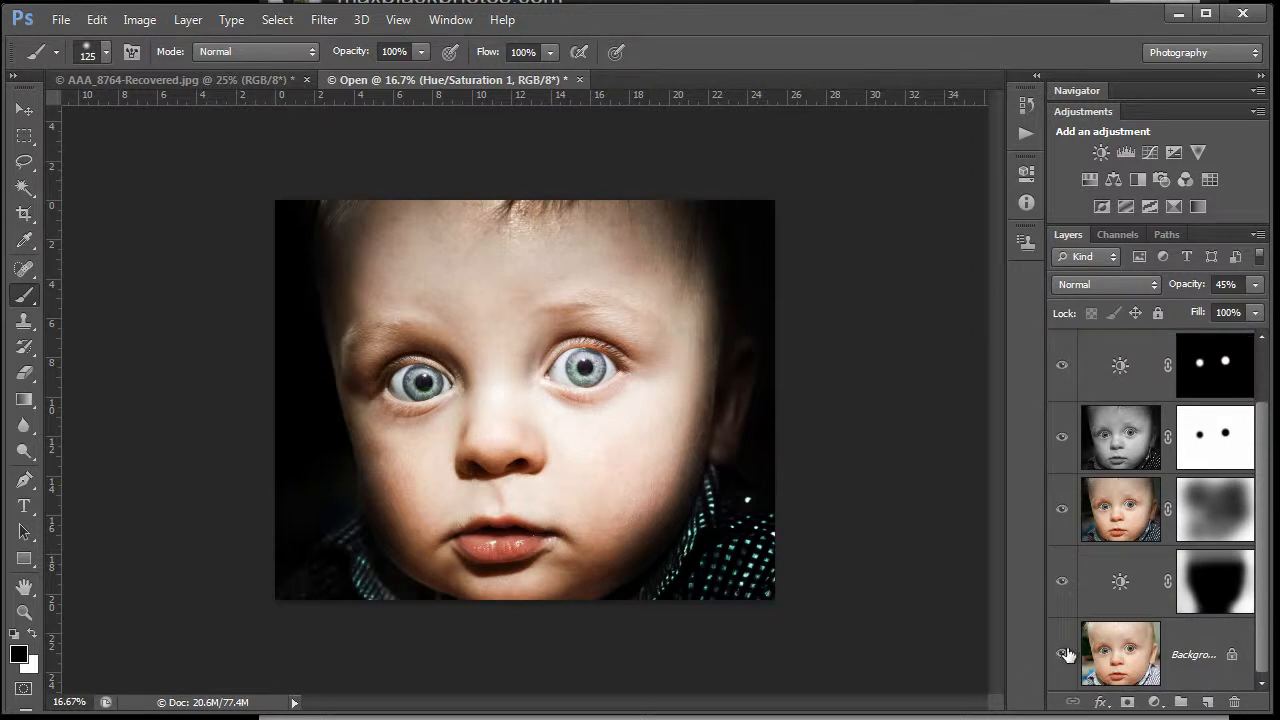
left_click(1062, 654)
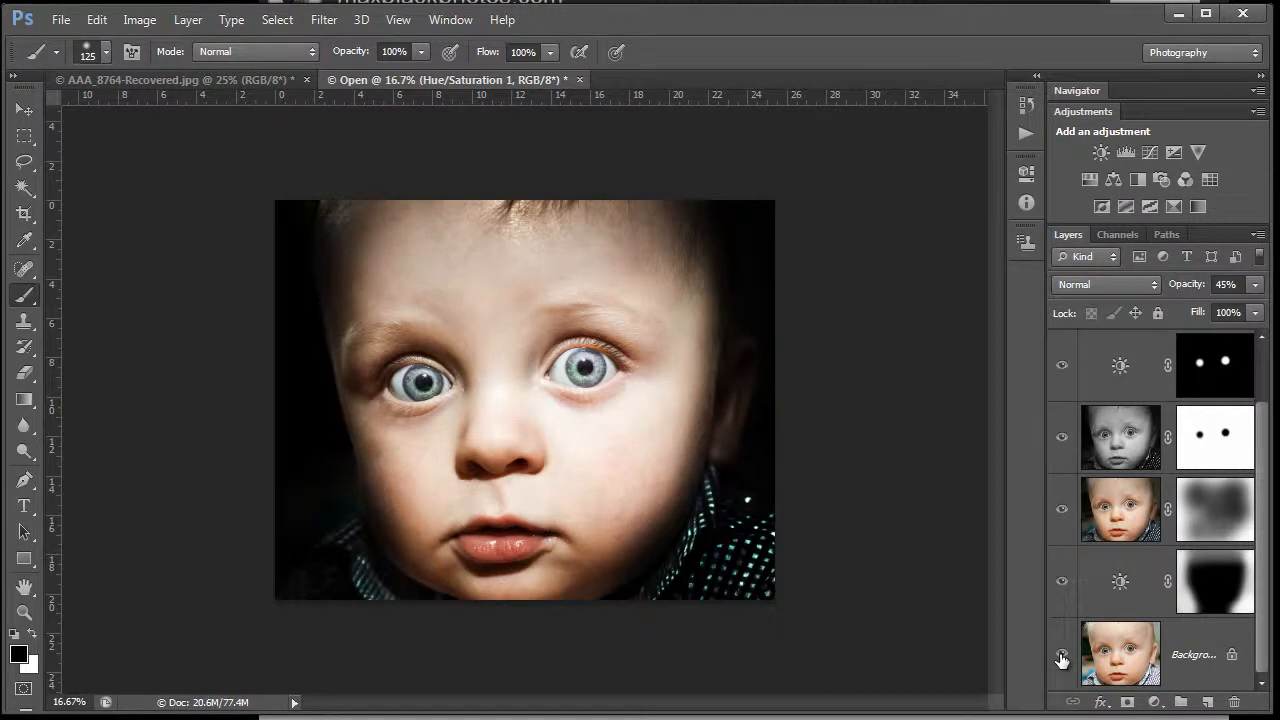
left_click(1062, 658)
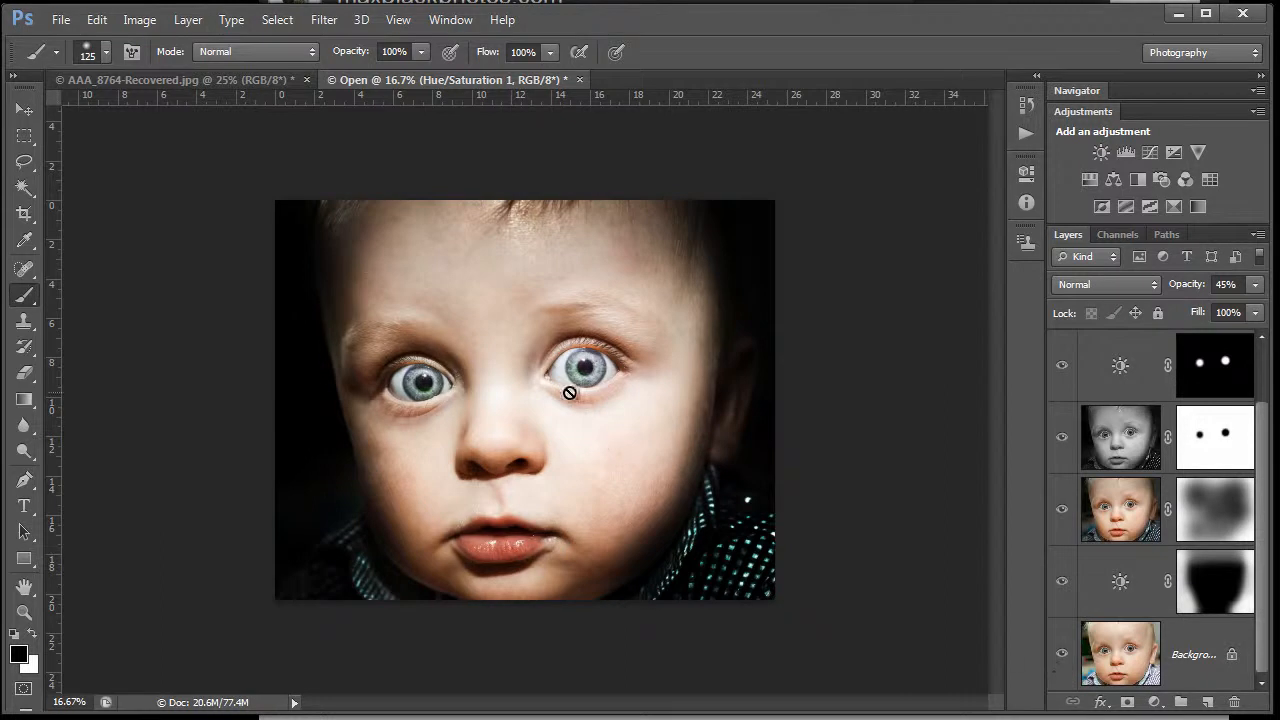